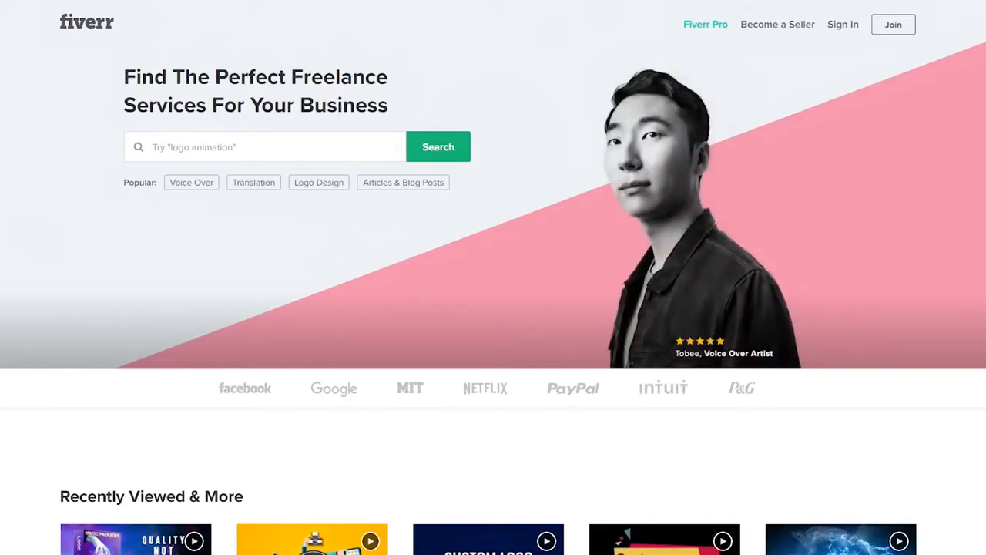
# Open the Intros & Outros category and scroll its 5,538 best-selling gigs.
pyautogui.scroll(-3)
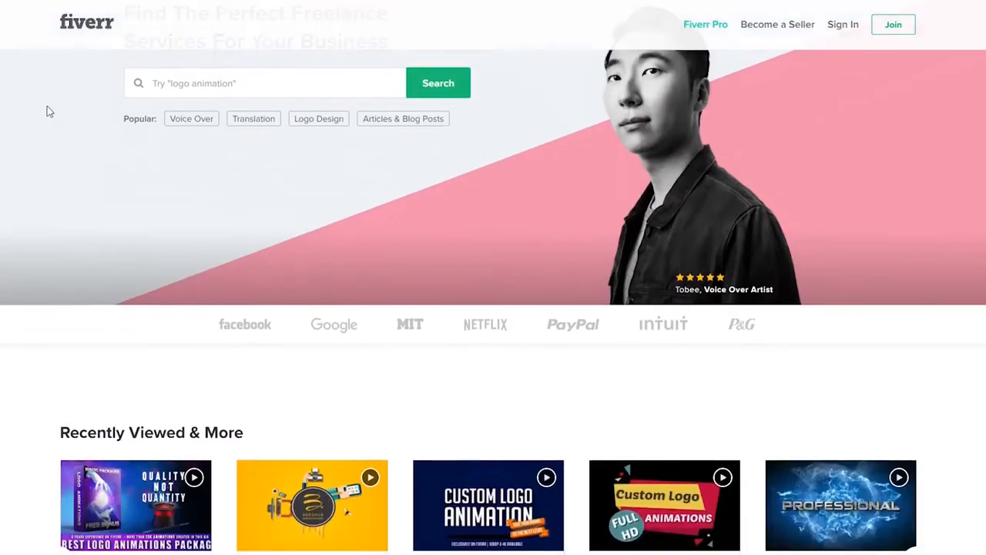
pyautogui.scroll(-3)
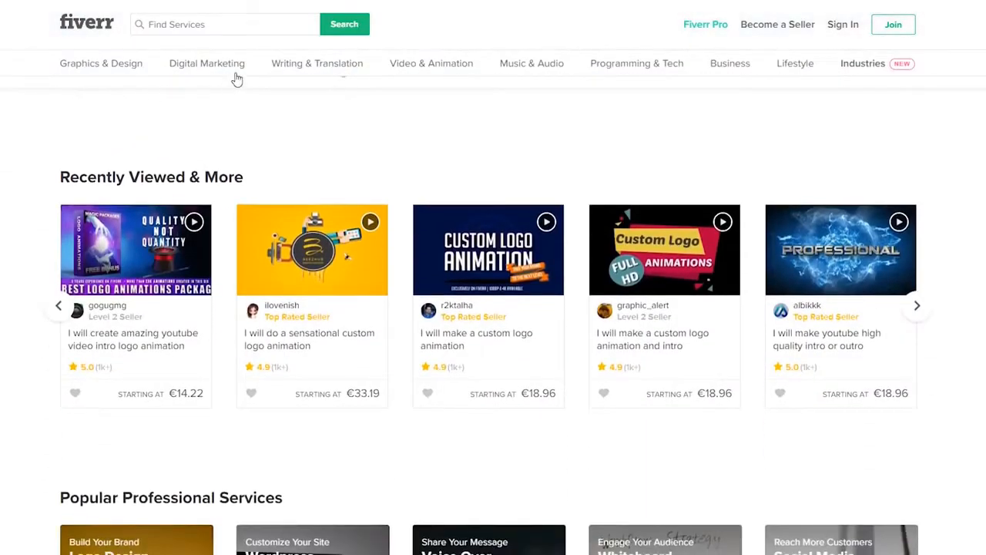
pyautogui.moveTo(431, 63)
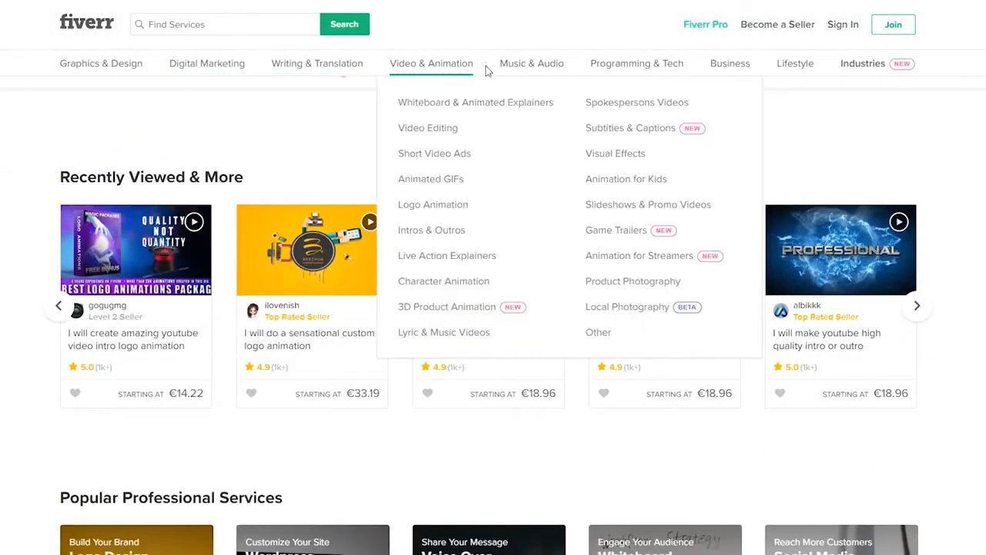
pyautogui.moveTo(601, 52)
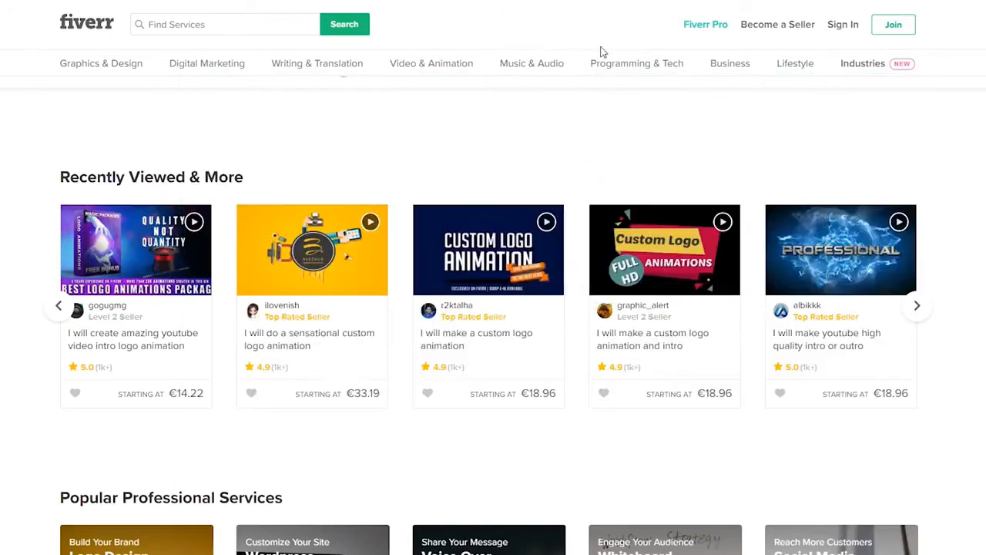
pyautogui.moveTo(431, 63)
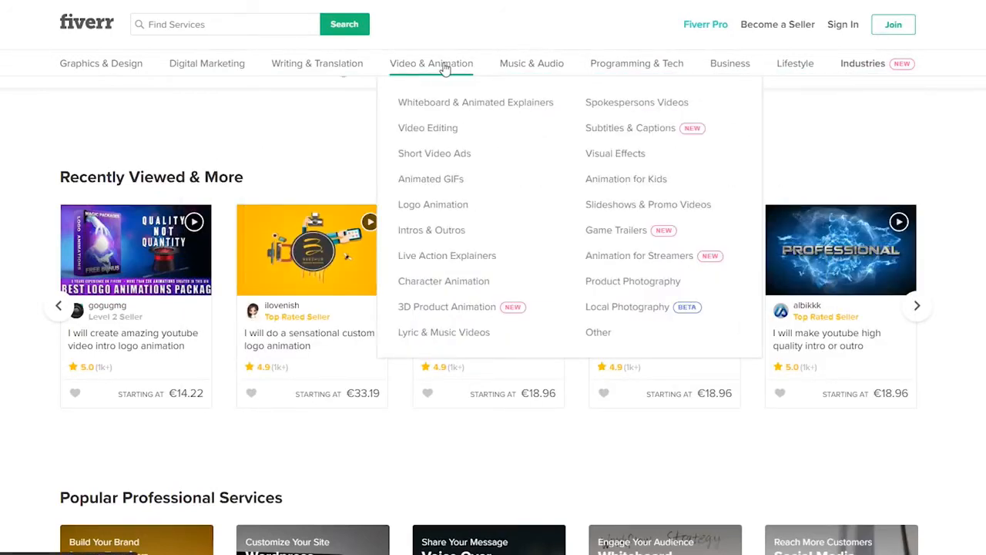
pyautogui.moveTo(478, 159)
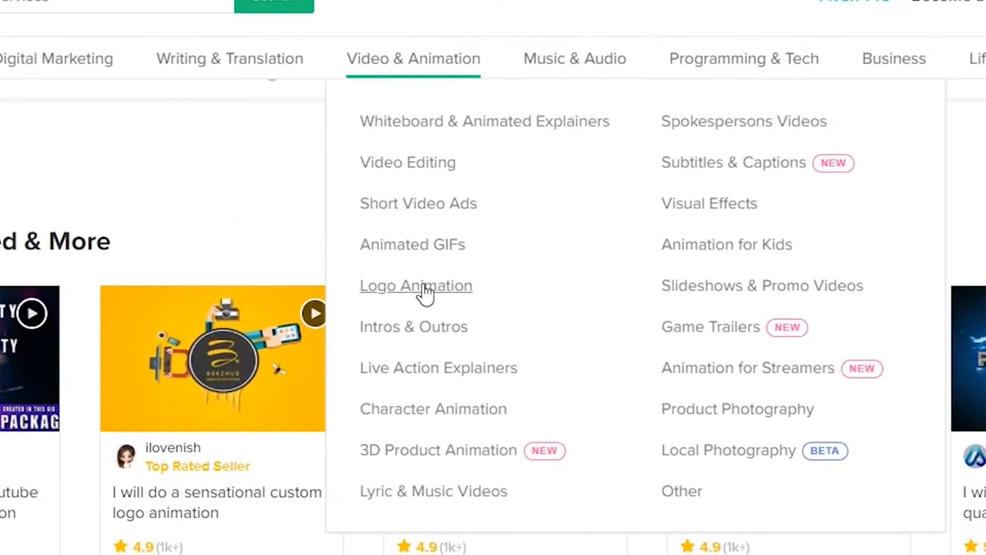
pyautogui.moveTo(435, 335)
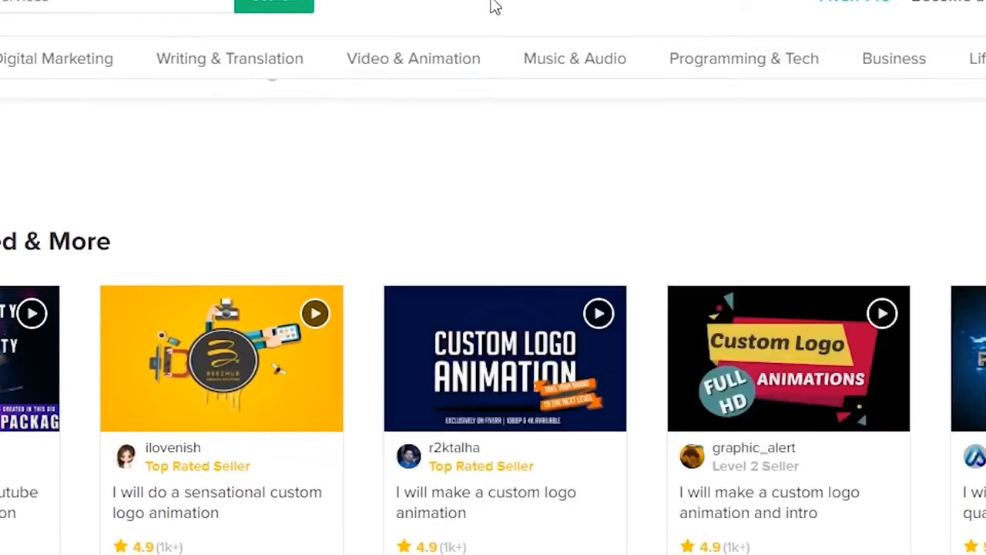
pyautogui.click(706, 59)
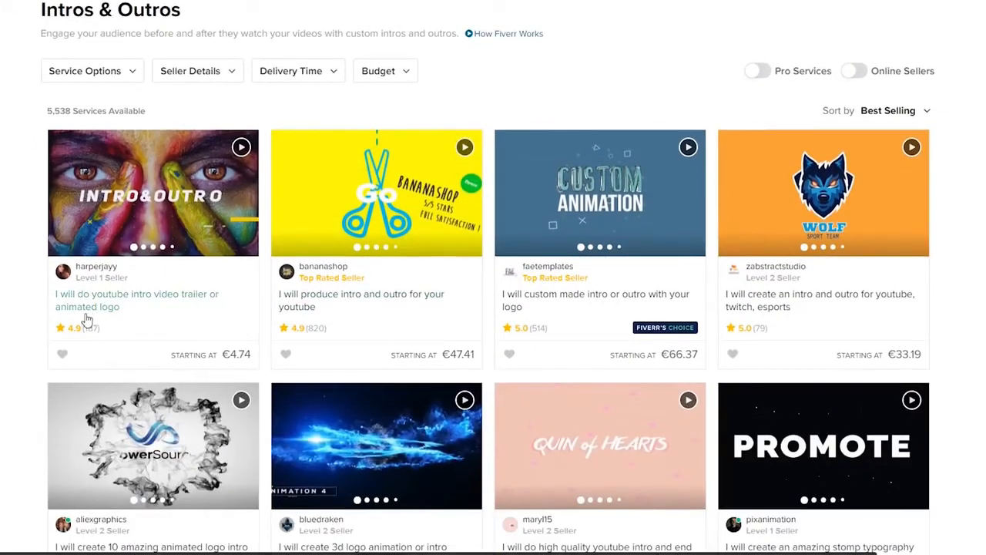
pyautogui.moveTo(367, 300)
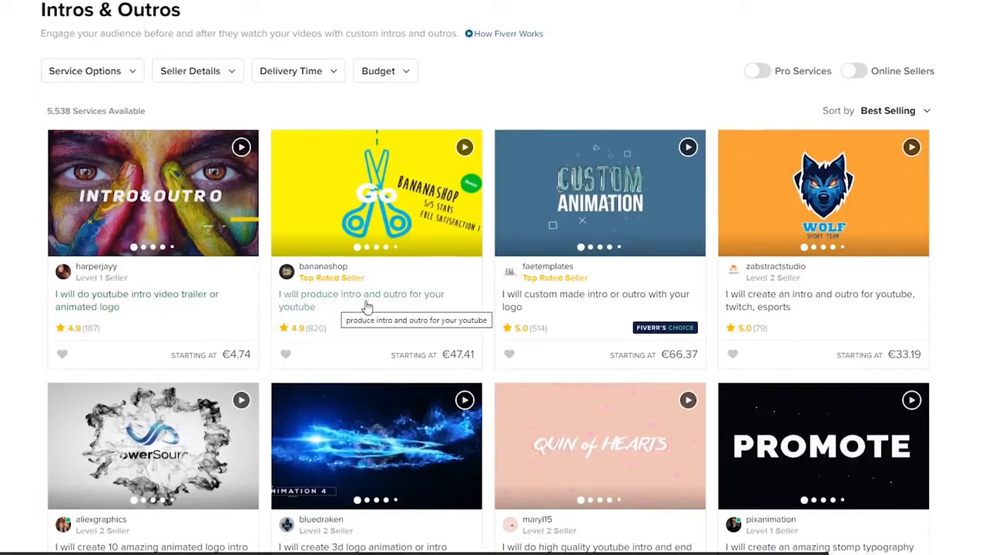
pyautogui.moveTo(570, 303)
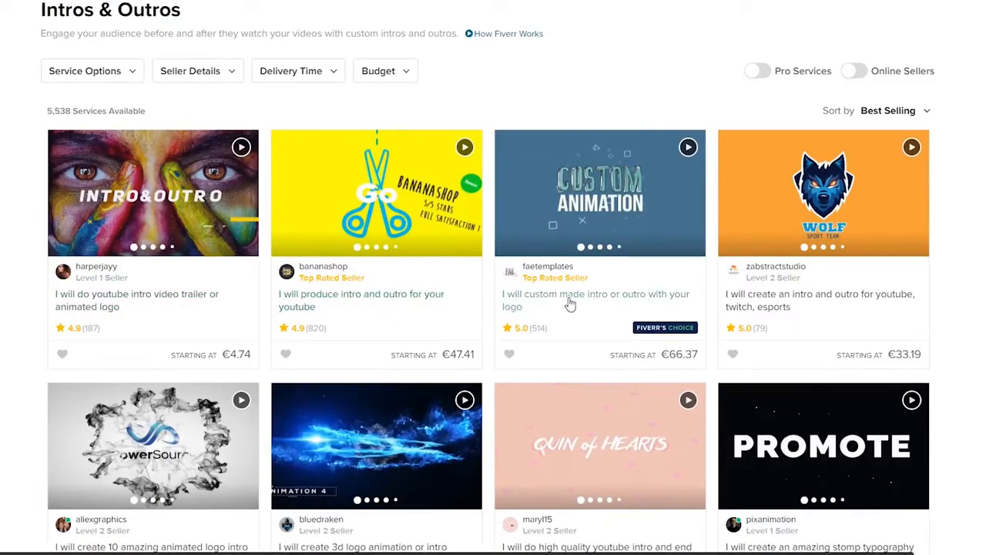
pyautogui.moveTo(636, 304)
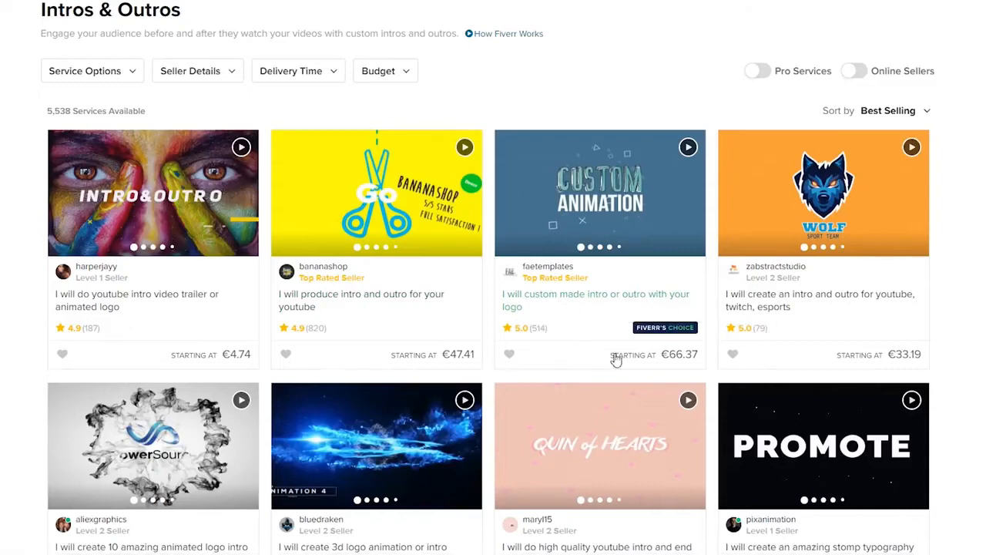
pyautogui.moveTo(507, 356)
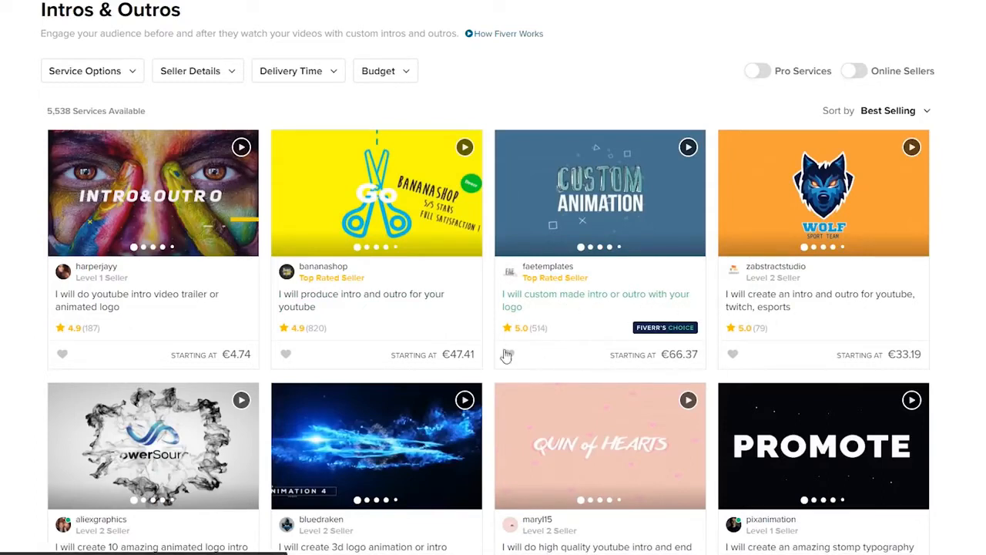
pyautogui.moveTo(627, 365)
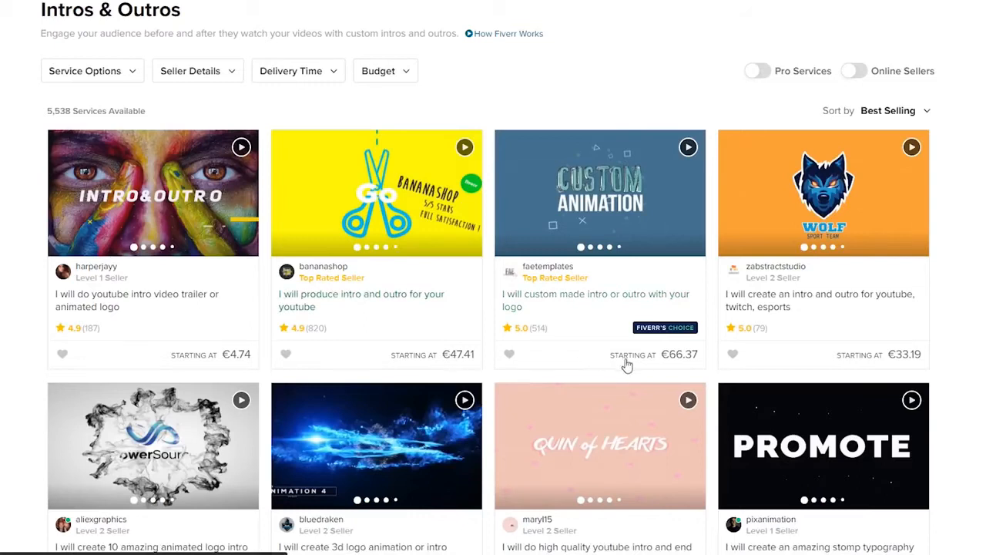
pyautogui.scroll(-3)
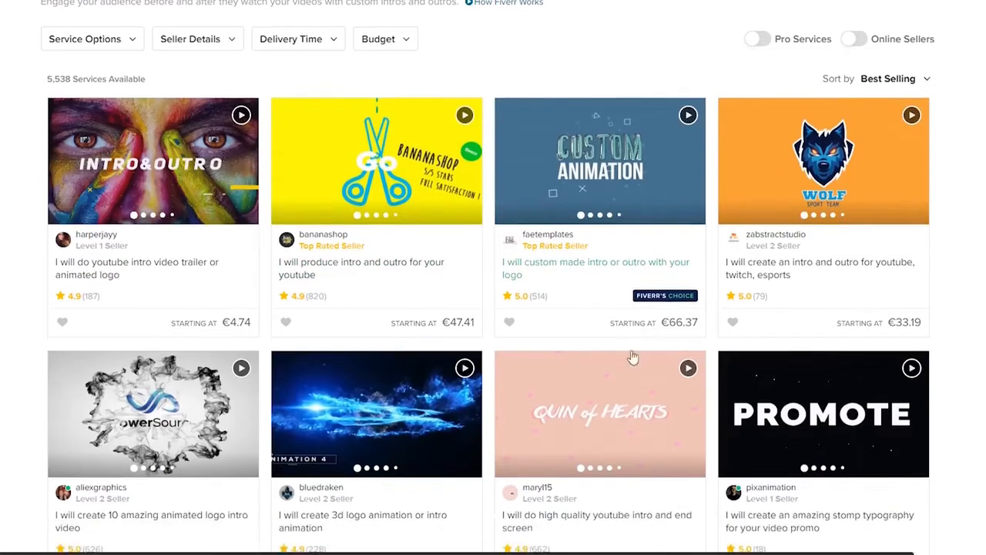
# Open faetemplates' custom intro/outro gig and compare its Basic, Standard and Premium packages.
pyautogui.click(599, 160)
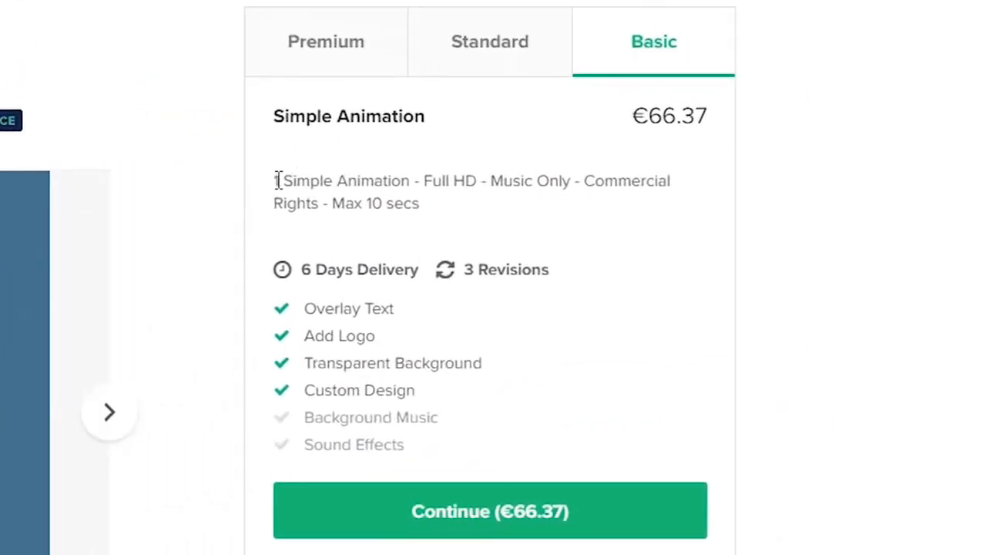
pyautogui.doubleClick(341, 180)
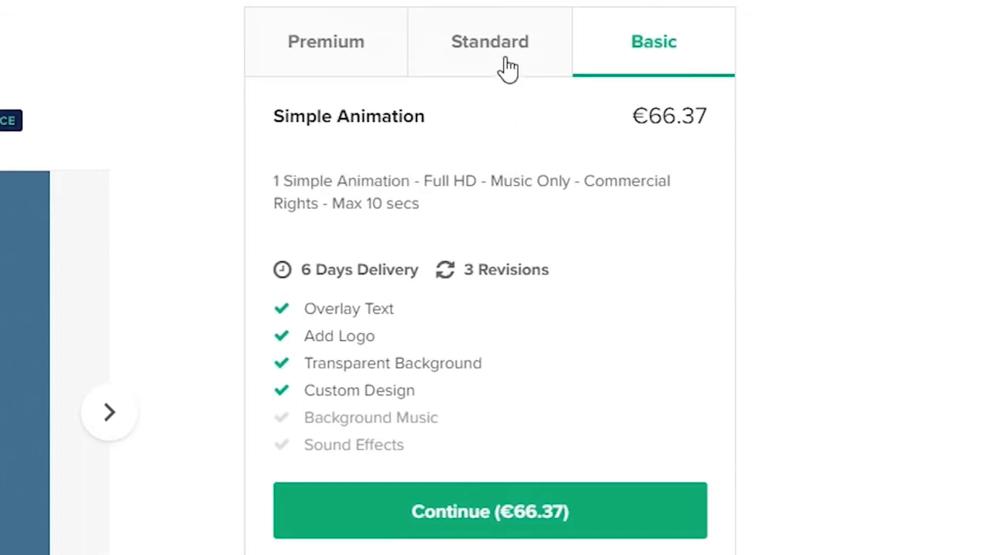
pyautogui.click(490, 41)
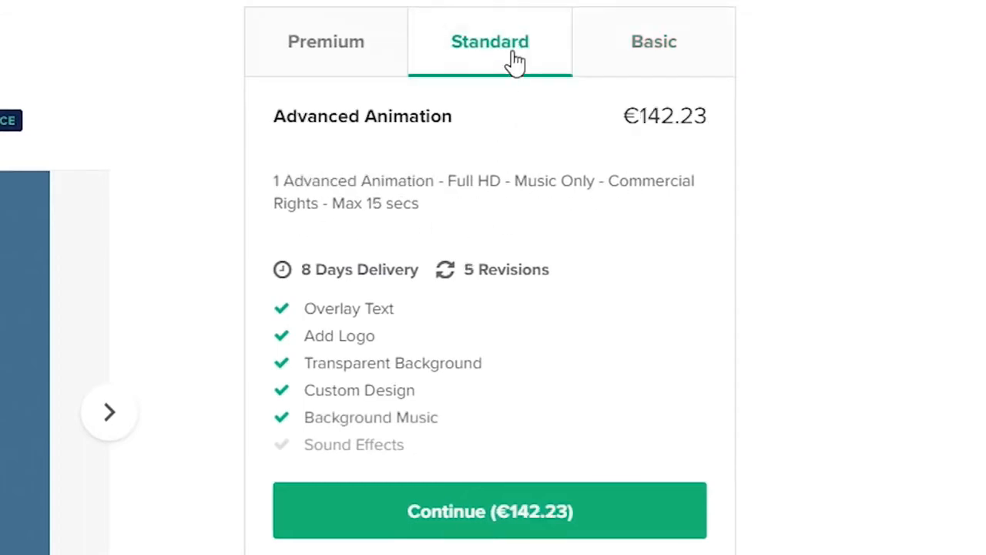
pyautogui.moveTo(636, 108)
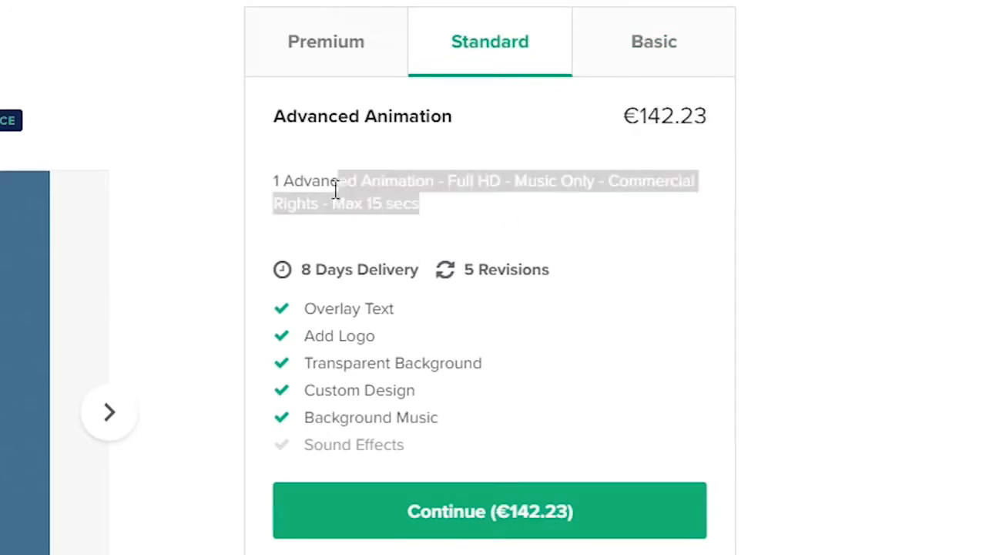
pyautogui.click(325, 41)
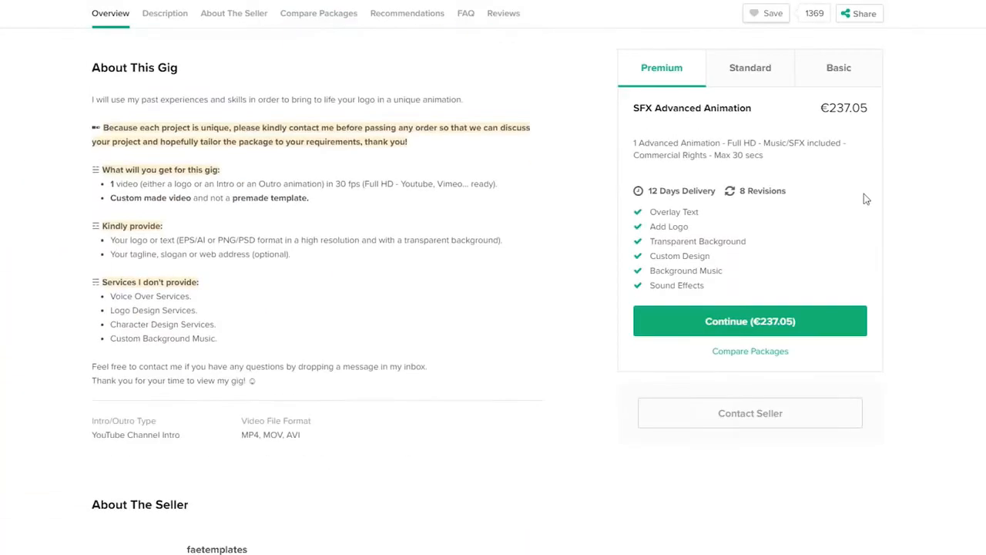
pyautogui.click(165, 13)
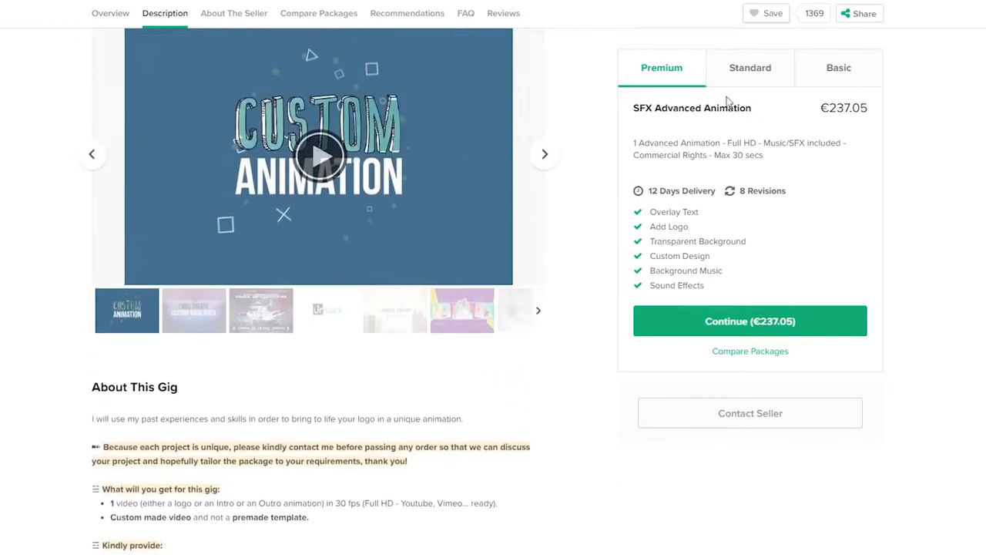
pyautogui.doubleClick(844, 108)
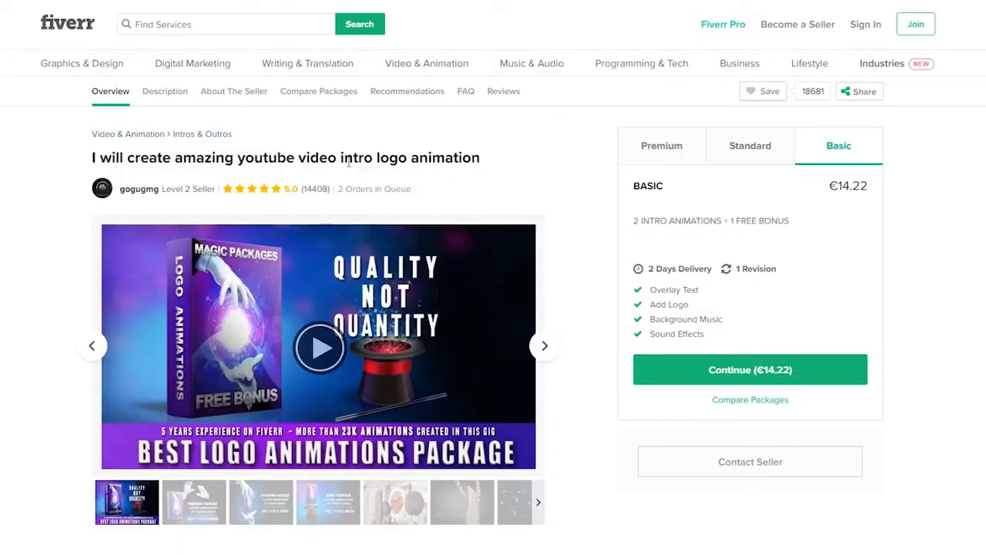
pyautogui.moveTo(308, 196)
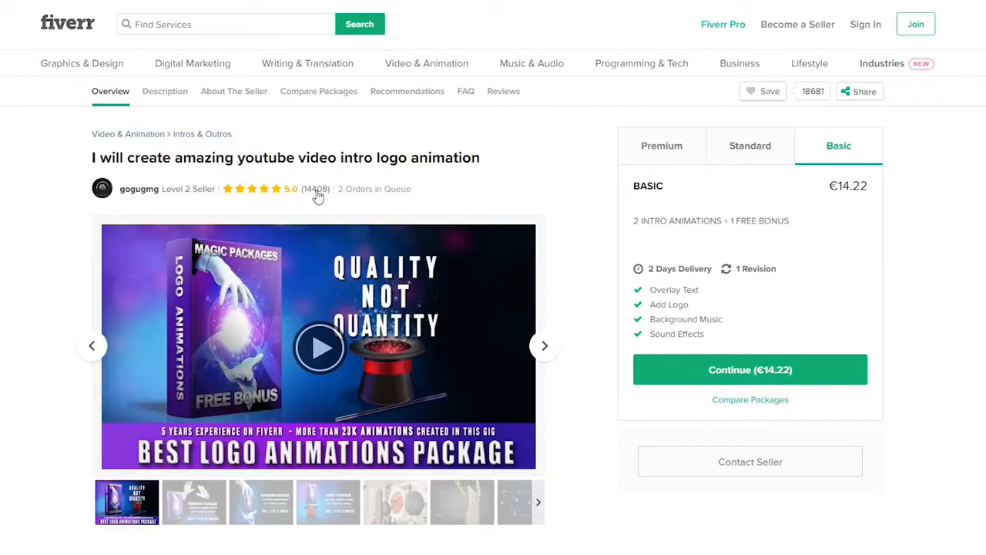
# Browse the €14.22 YouTube intro logo gig's gallery and play the EGGSQUIZIT sample.
pyautogui.scroll(-3)
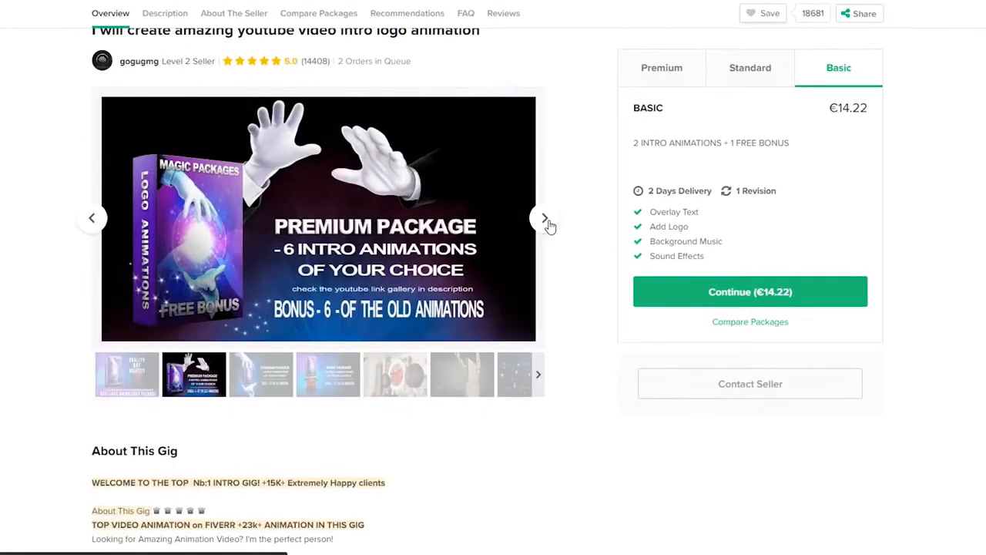
pyautogui.scroll(-3)
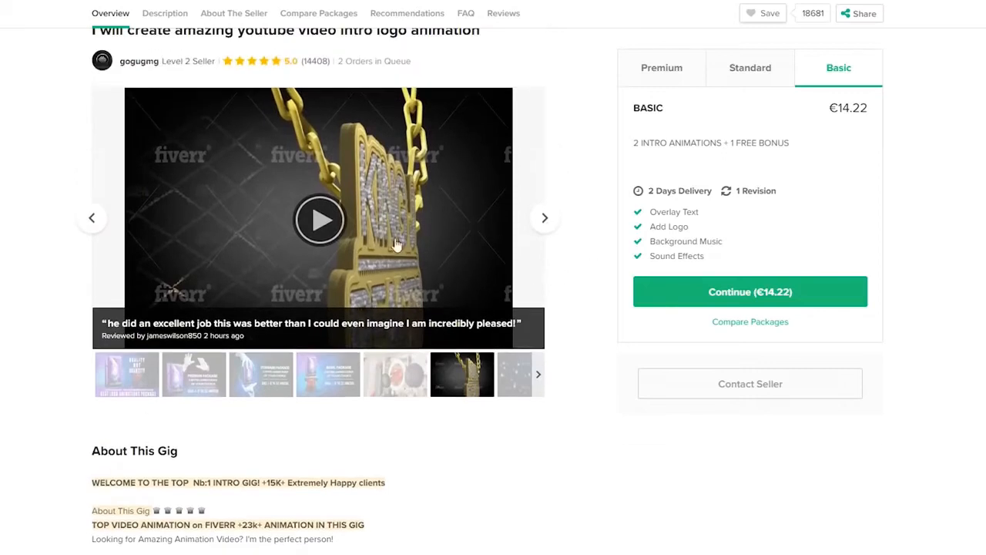
pyautogui.click(319, 220)
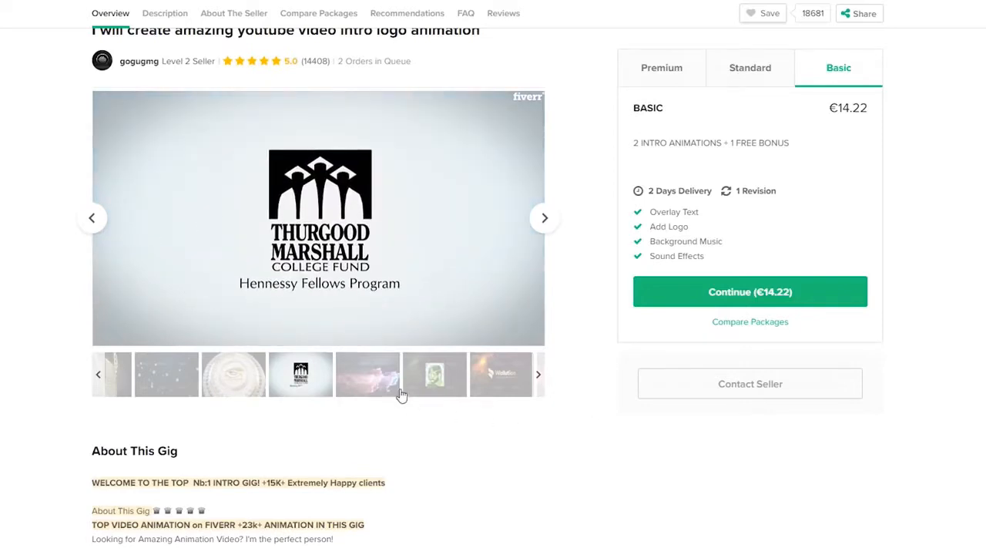
pyautogui.click(367, 374)
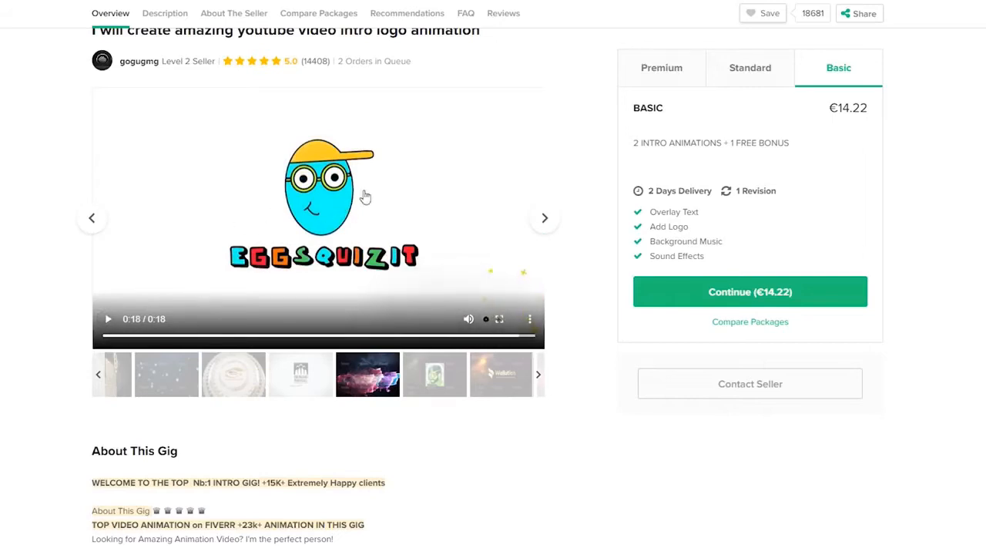
pyautogui.moveTo(560, 345)
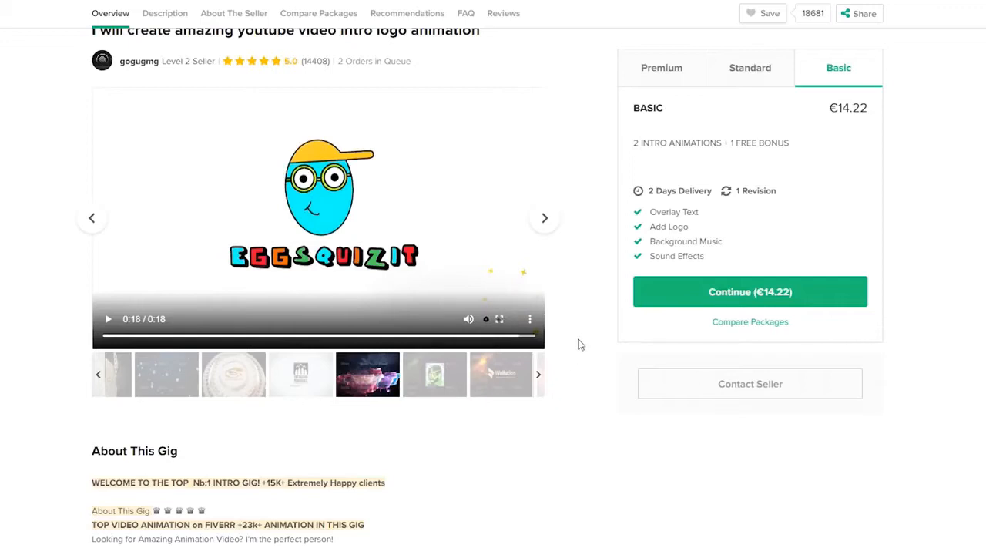
pyautogui.moveTo(593, 323)
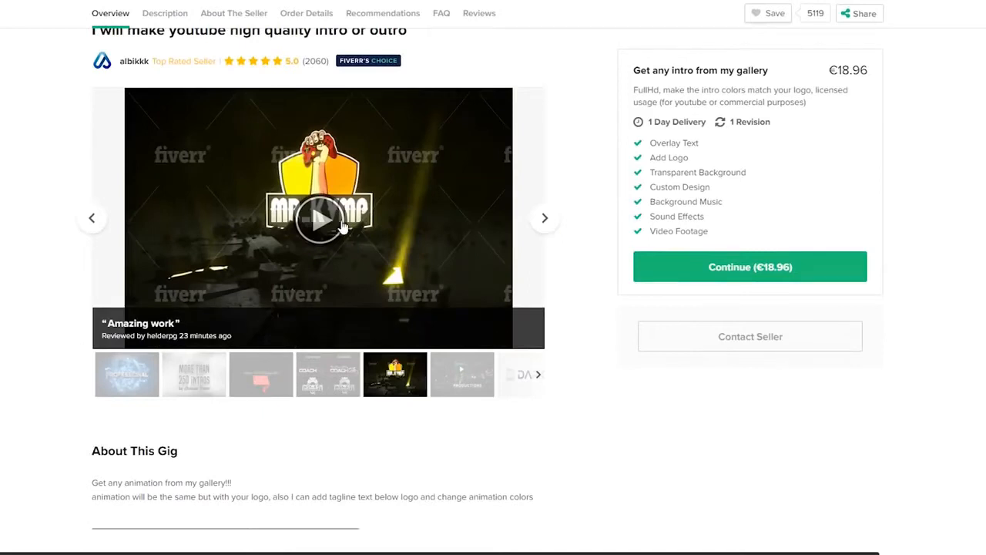
# Play the MR_KYMP intro sample, then advance to and play the Paki Productions intro.
pyautogui.click(317, 218)
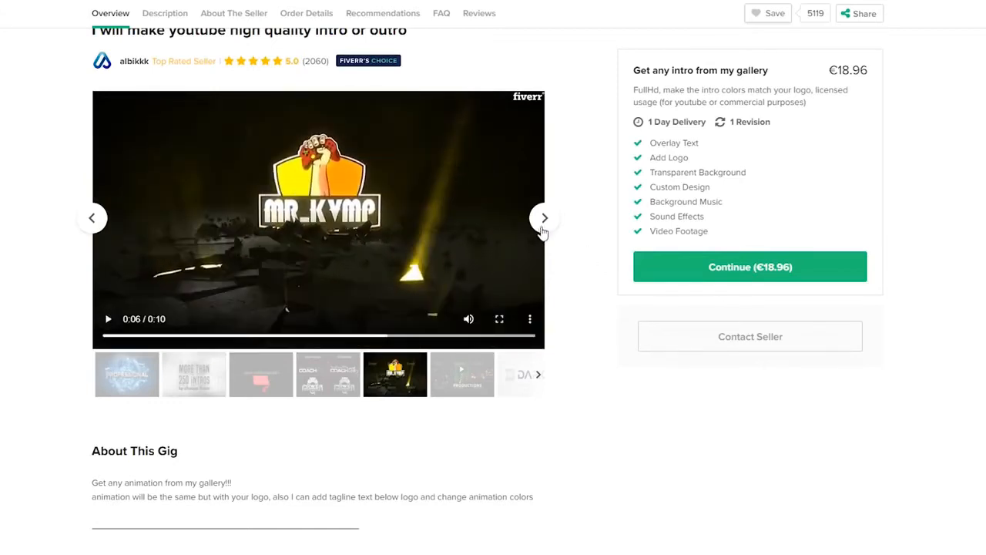
pyautogui.moveTo(546, 227)
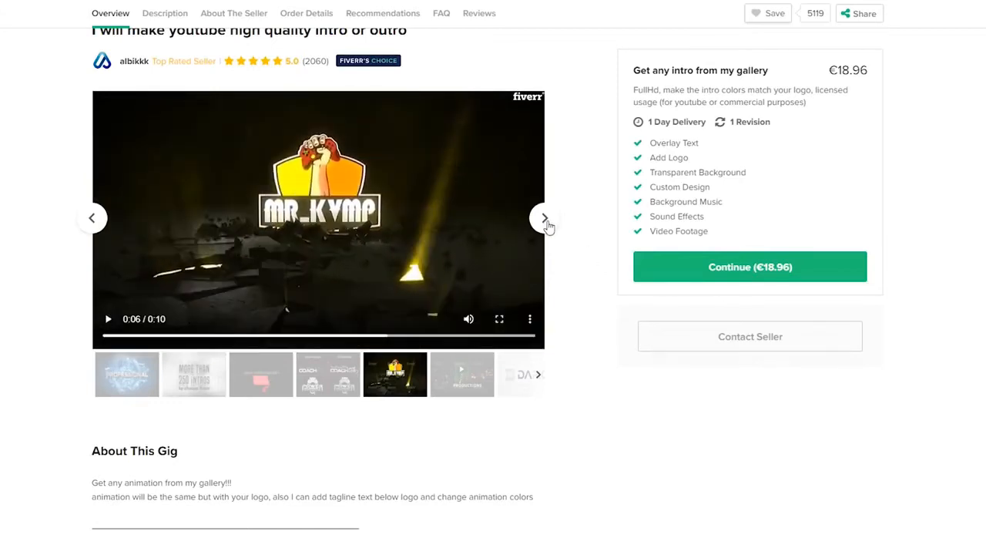
pyautogui.click(544, 217)
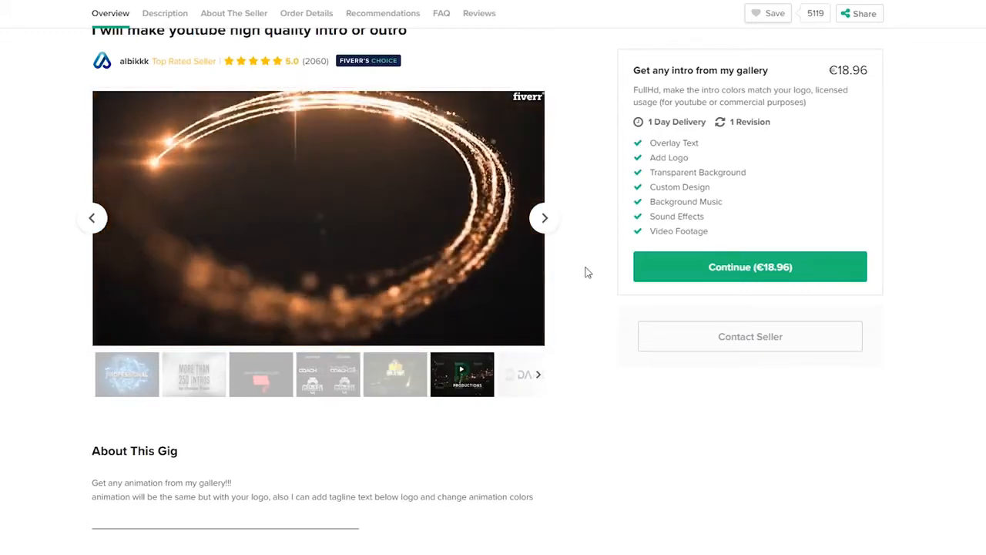
pyautogui.click(462, 374)
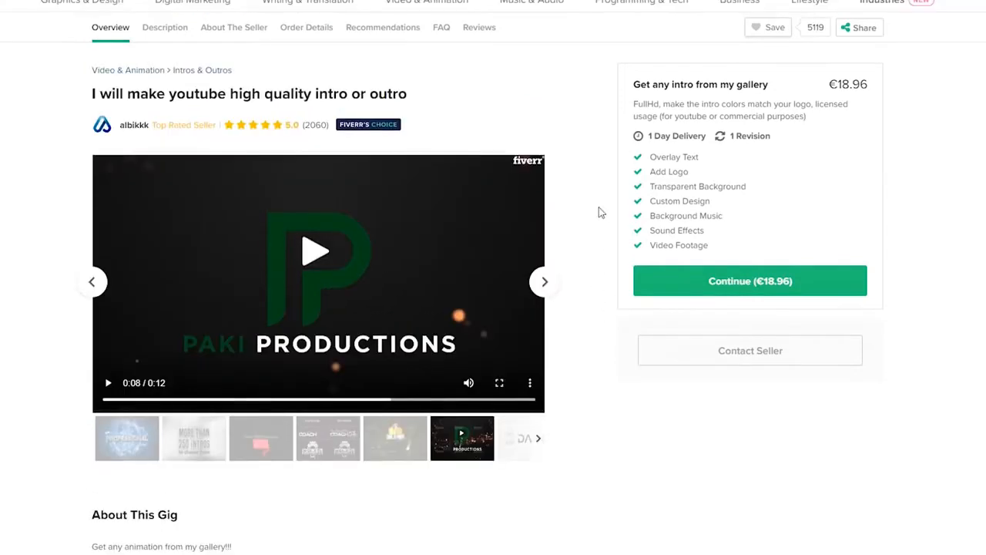
pyautogui.moveTo(313, 137)
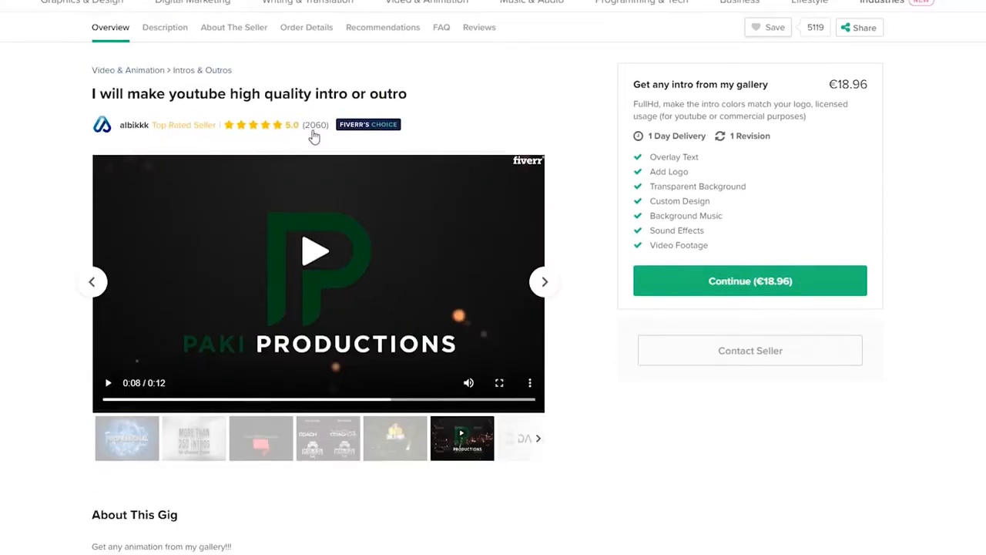
pyautogui.moveTo(368, 124)
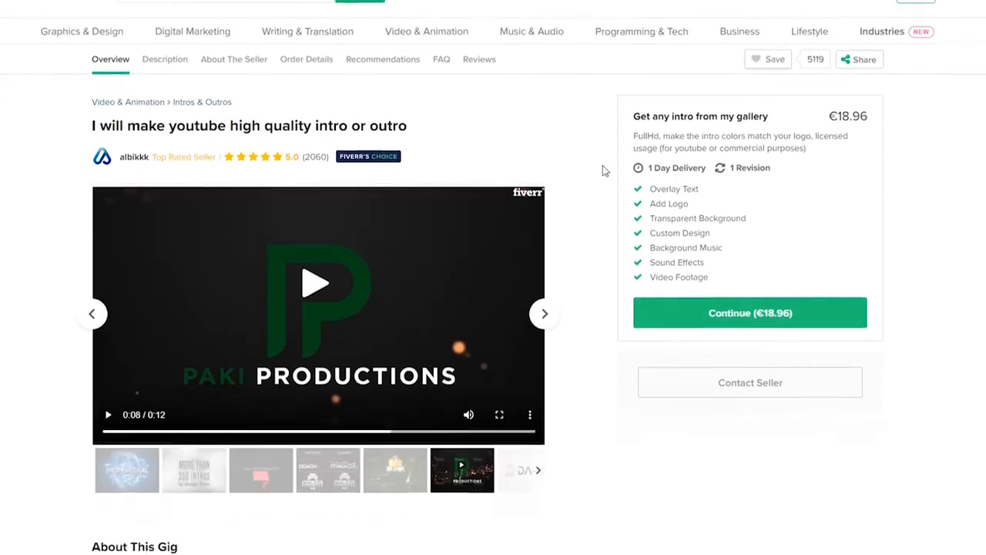
pyautogui.scroll(-3)
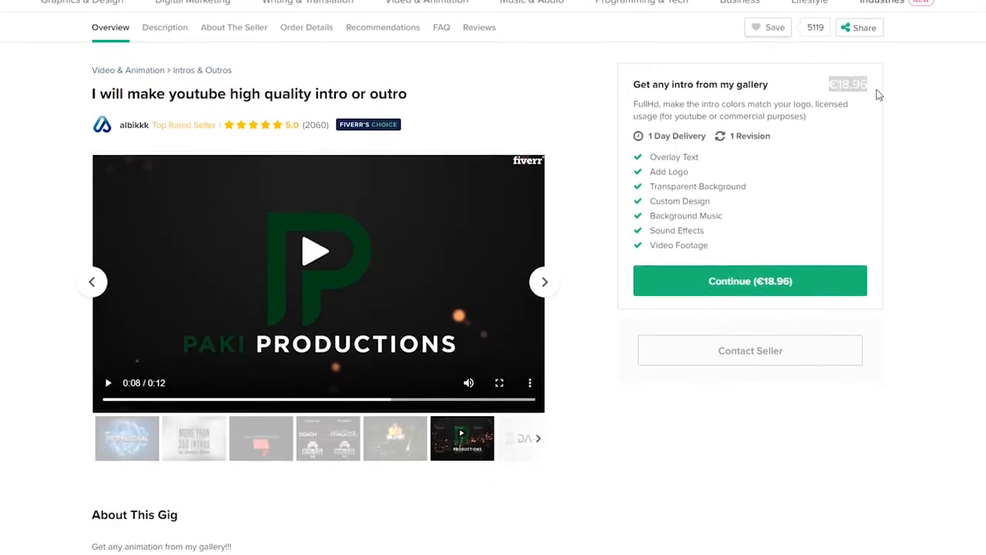
pyautogui.moveTo(885, 115)
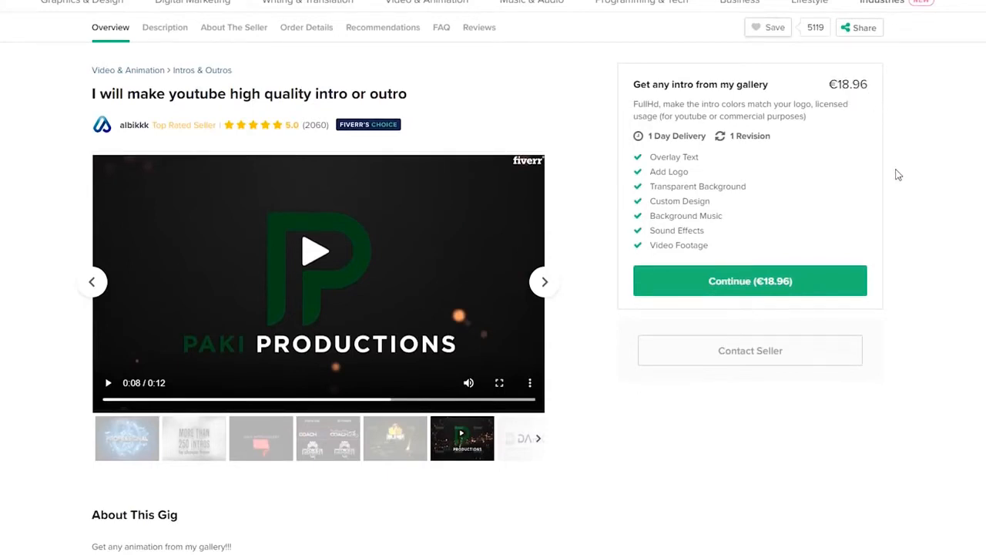
pyautogui.moveTo(595, 173)
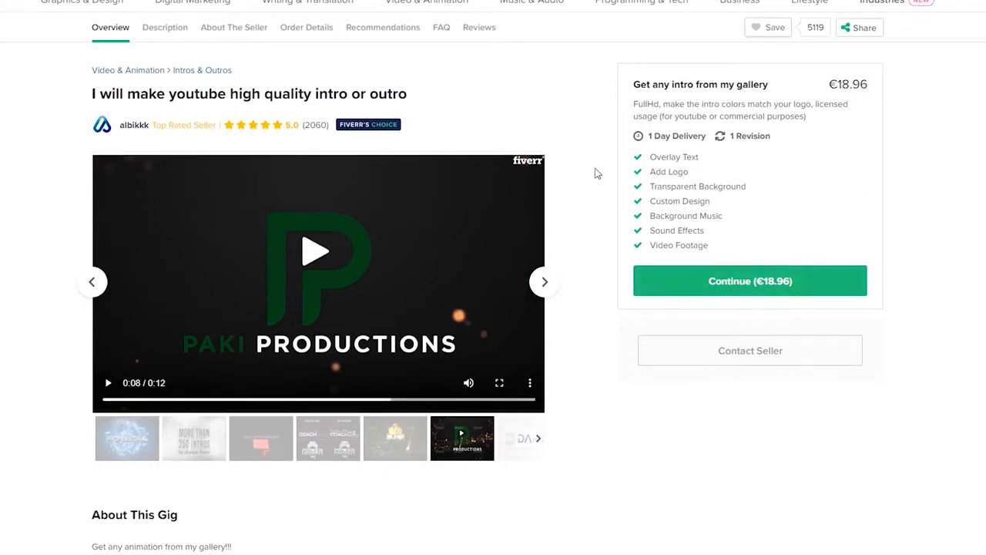
pyautogui.scroll(-3)
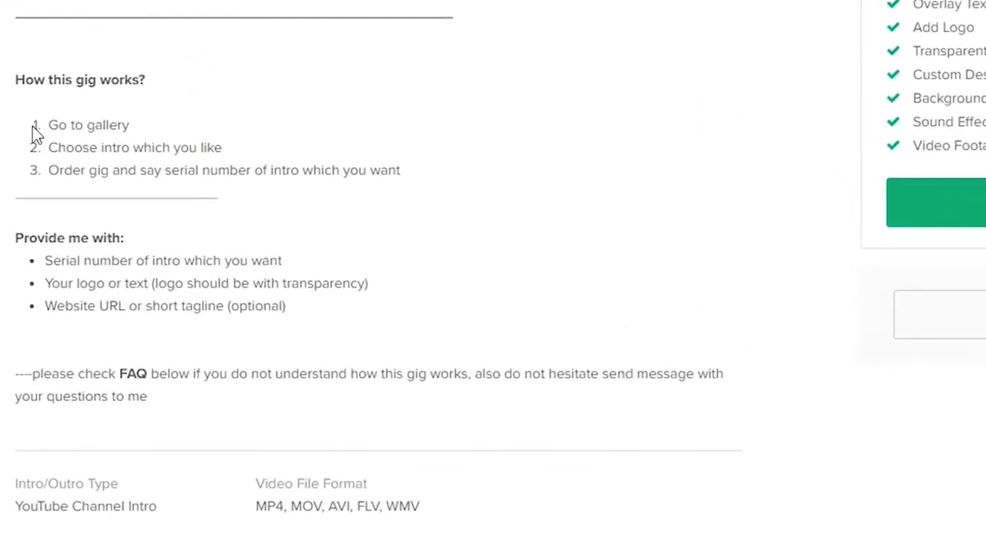
pyautogui.doubleClick(88, 124)
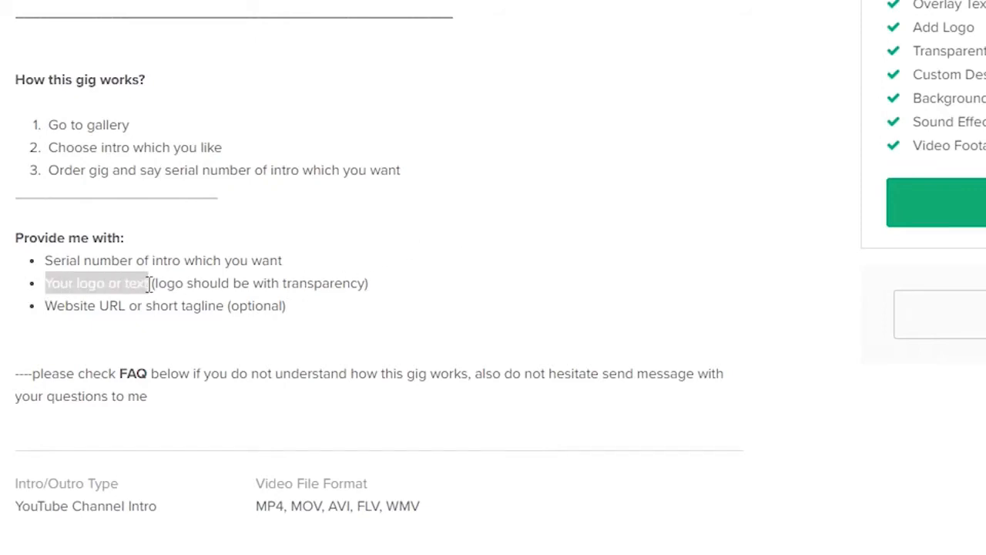
pyautogui.moveTo(61, 308)
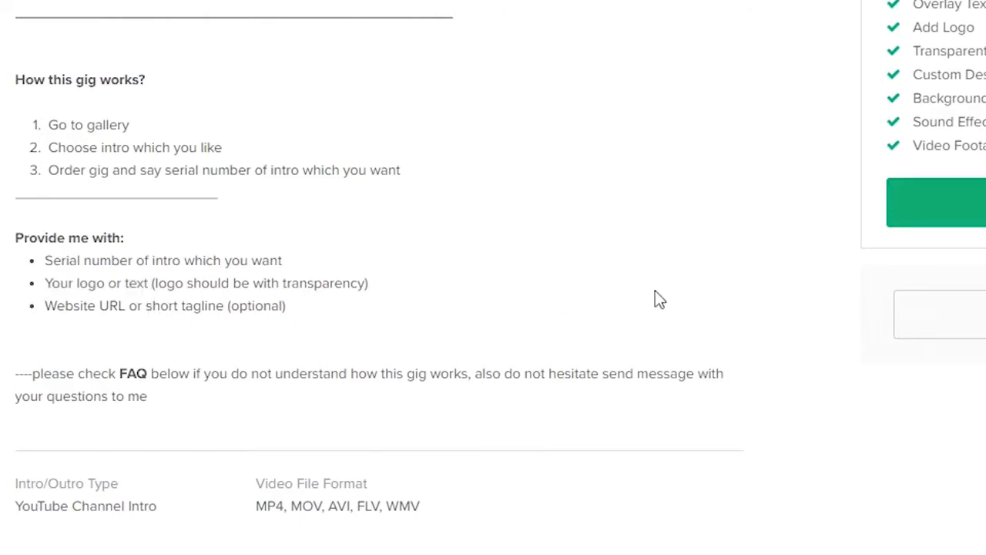
pyautogui.scroll(3)
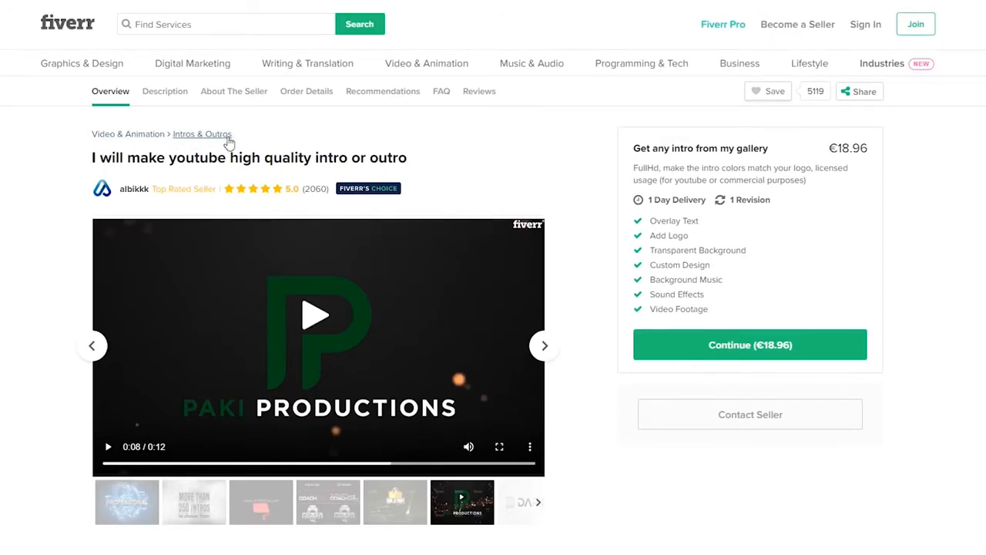
pyautogui.moveTo(184, 189)
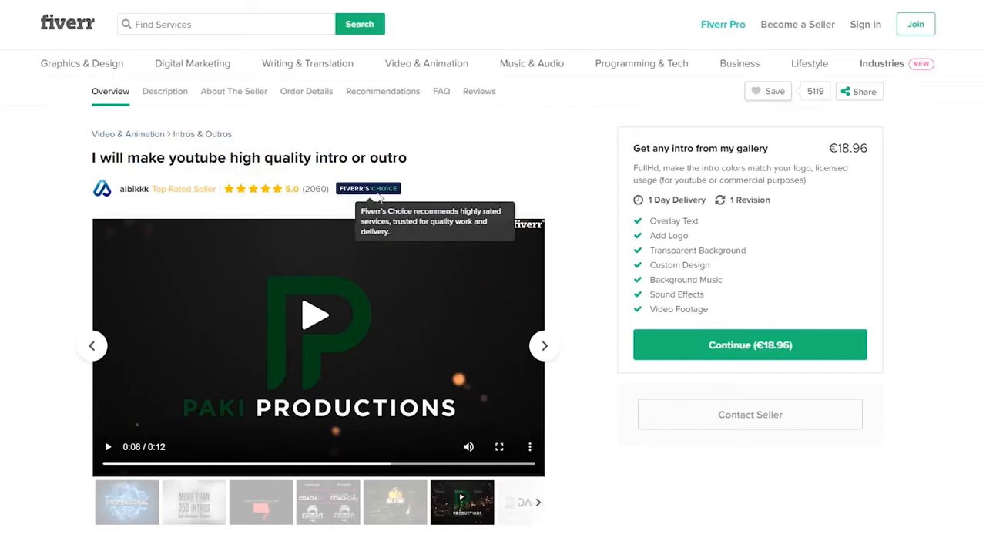
pyautogui.moveTo(600, 223)
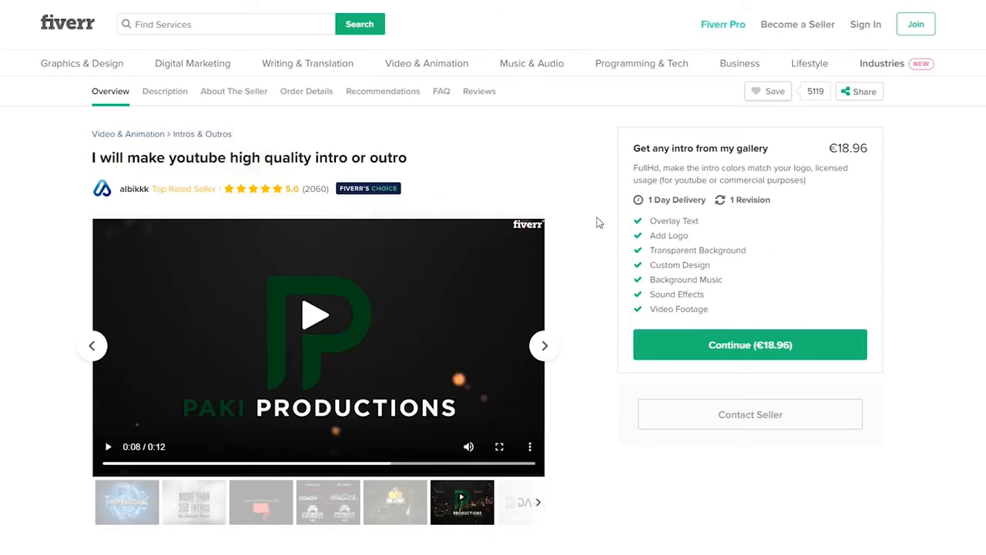
pyautogui.moveTo(586, 206)
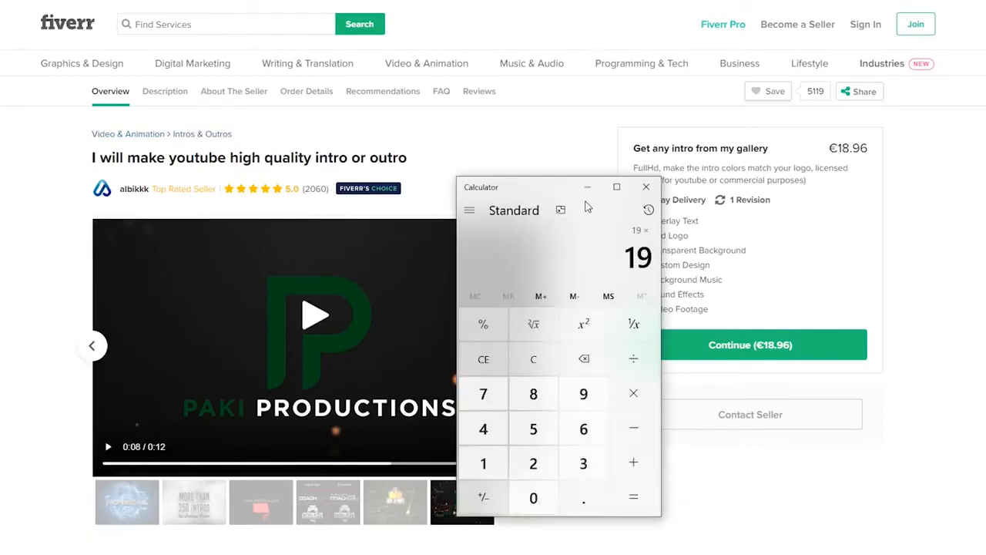
pyautogui.click(533, 497)
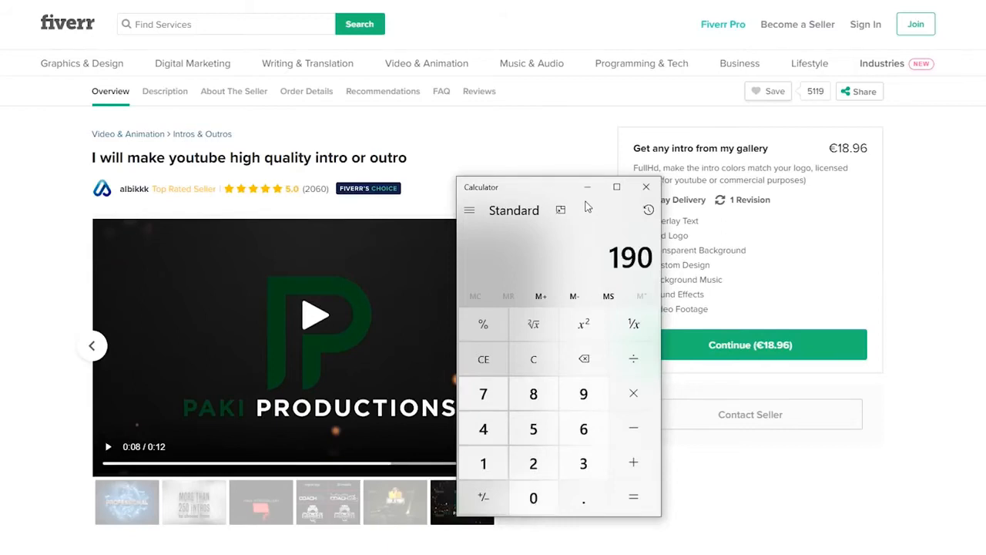
pyautogui.moveTo(608, 256)
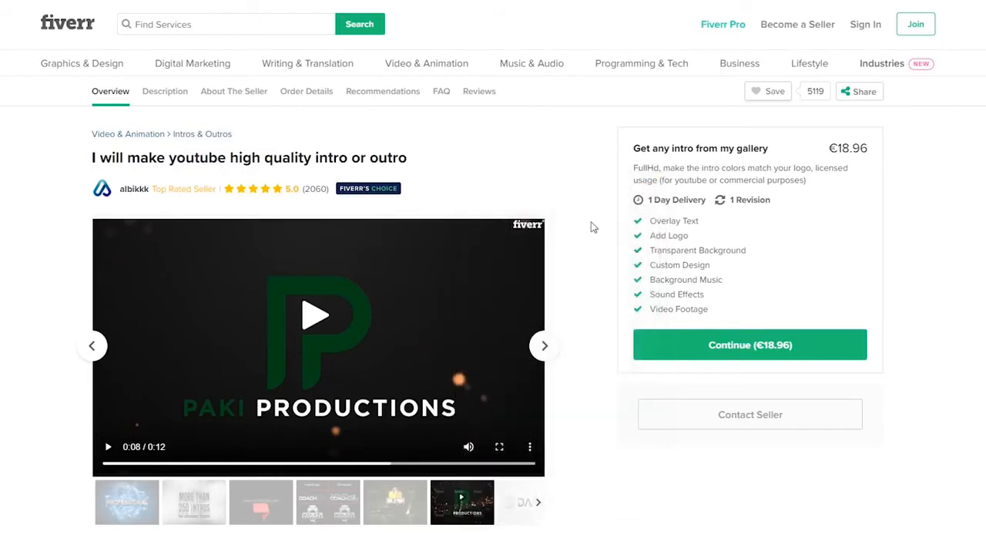
pyautogui.moveTo(594, 286)
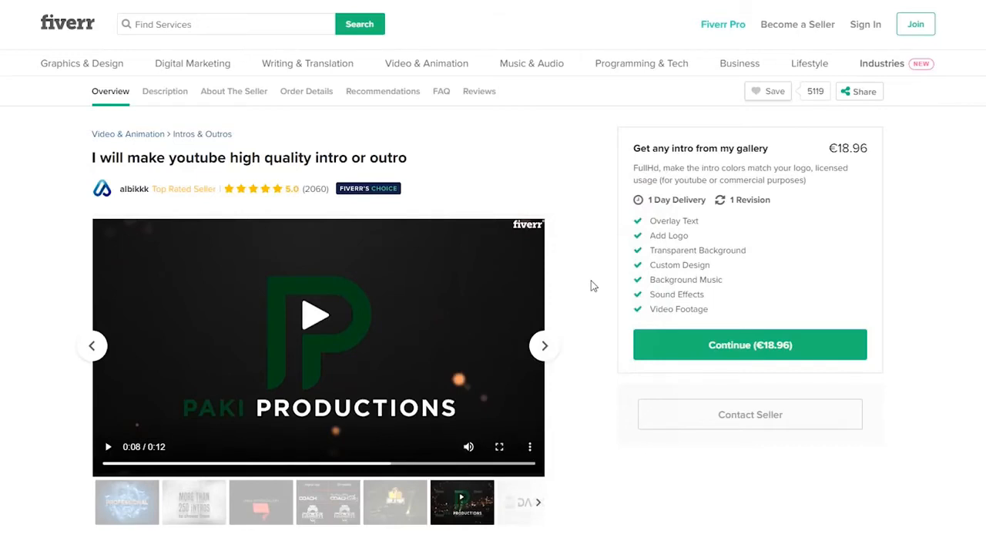
pyautogui.scroll(-3)
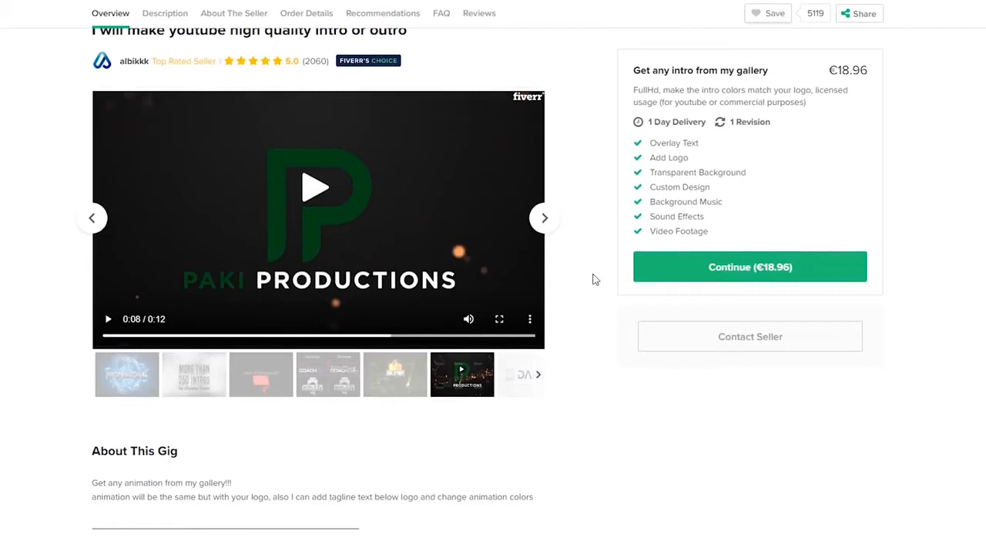
pyautogui.moveTo(596, 273)
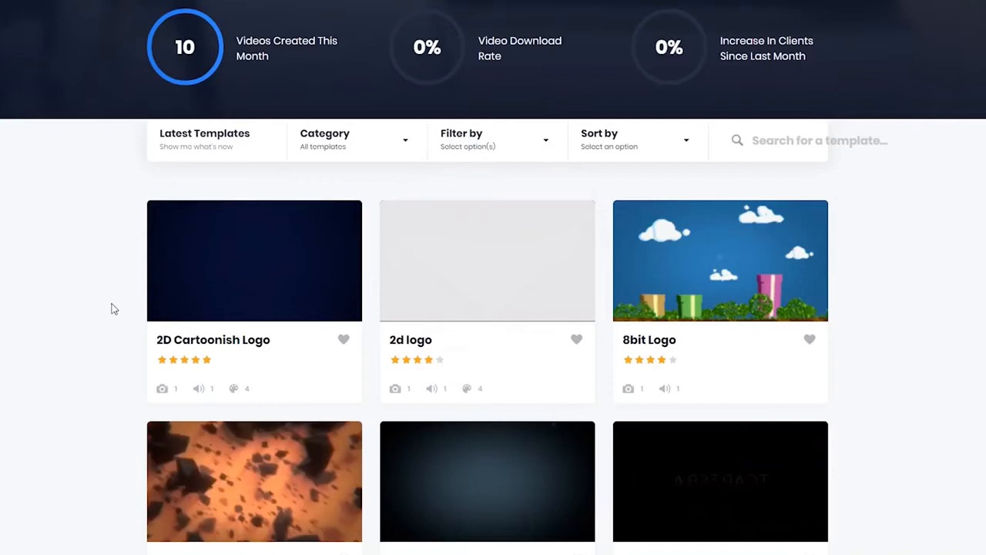
pyautogui.moveTo(108, 311)
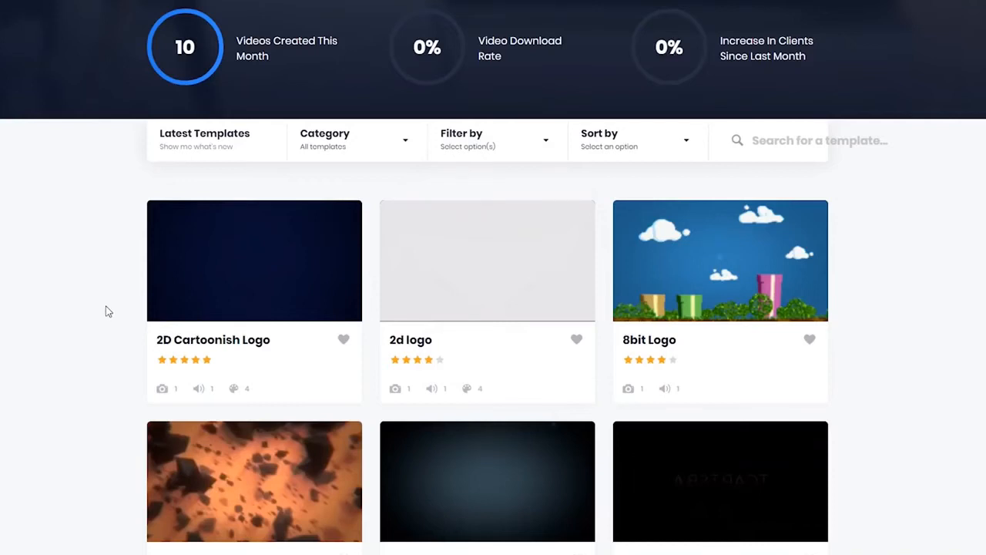
pyautogui.moveTo(128, 312)
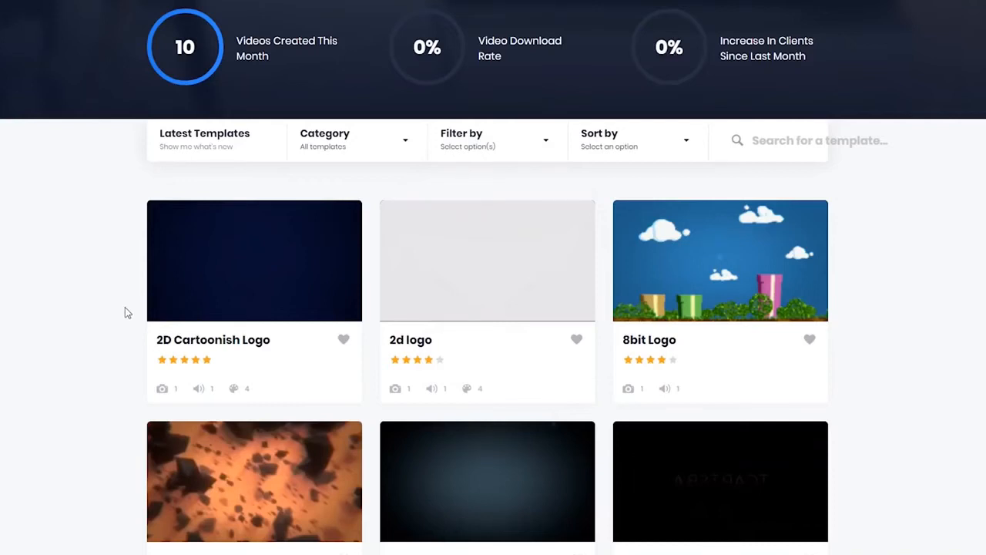
pyautogui.moveTo(580, 258)
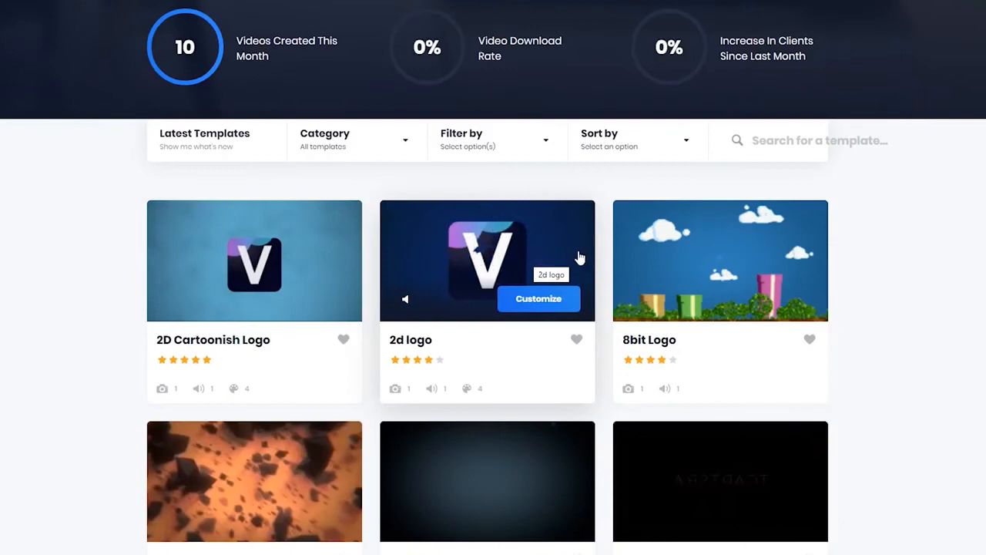
pyautogui.moveTo(797, 256)
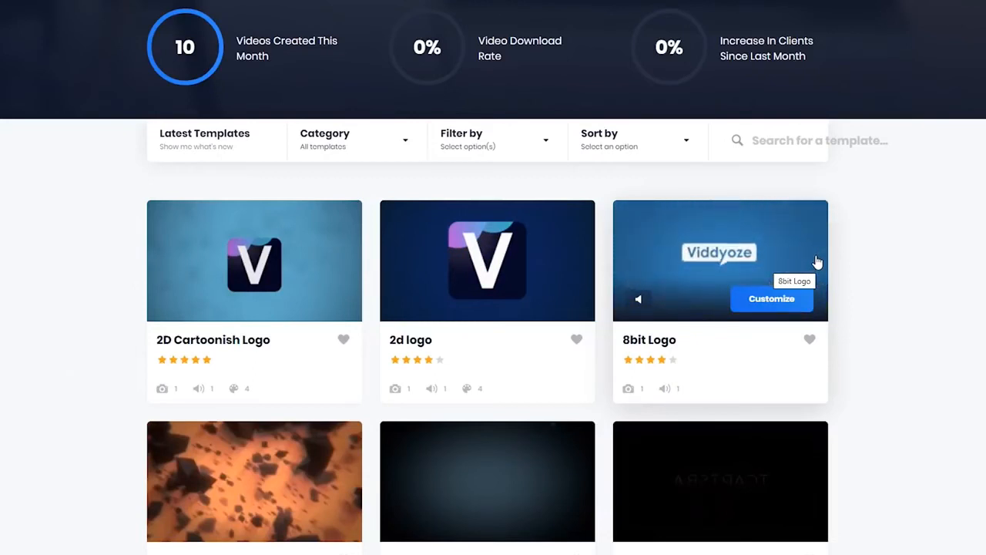
# Scroll the 1,312-template Viddyoze library down to the Alpha Atom card.
pyautogui.scroll(-3)
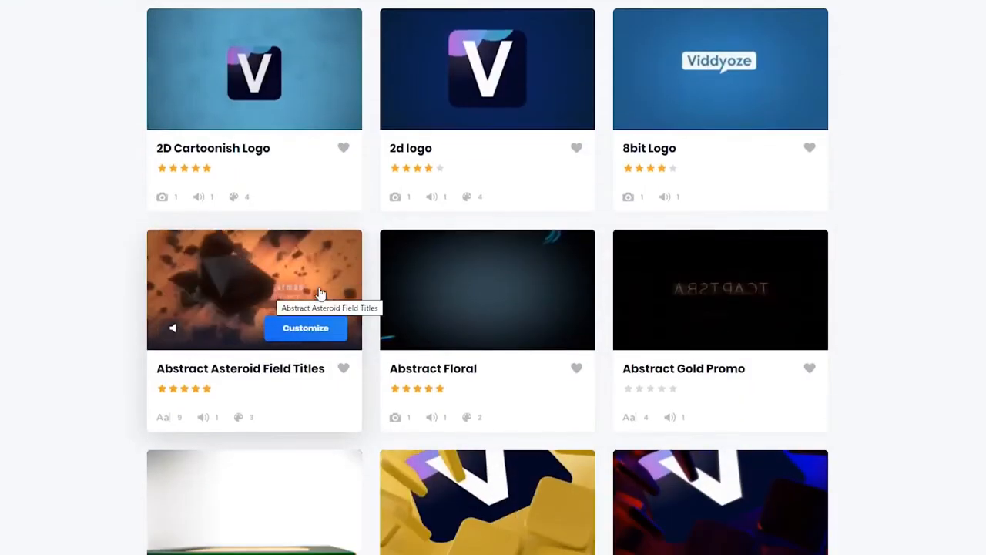
pyautogui.moveTo(722, 304)
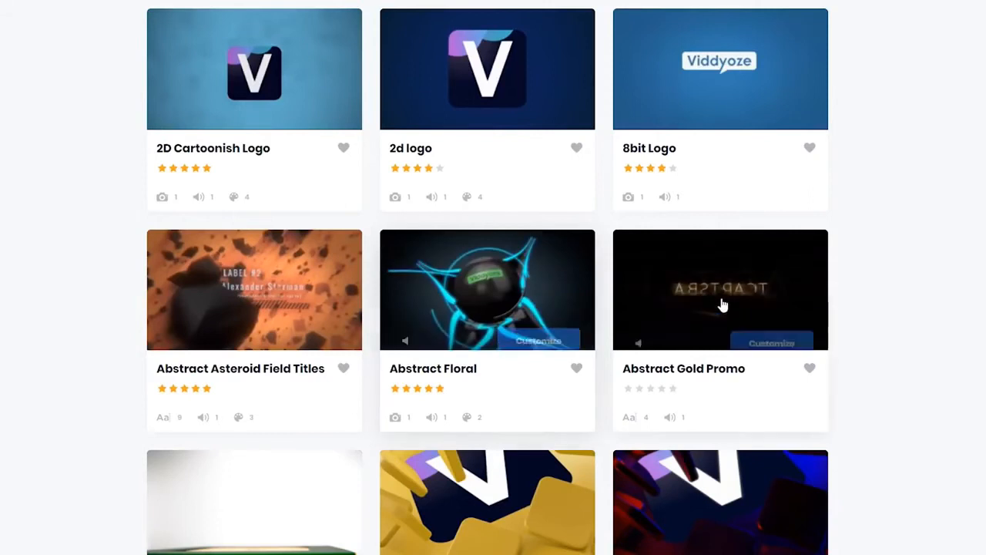
pyautogui.scroll(-3)
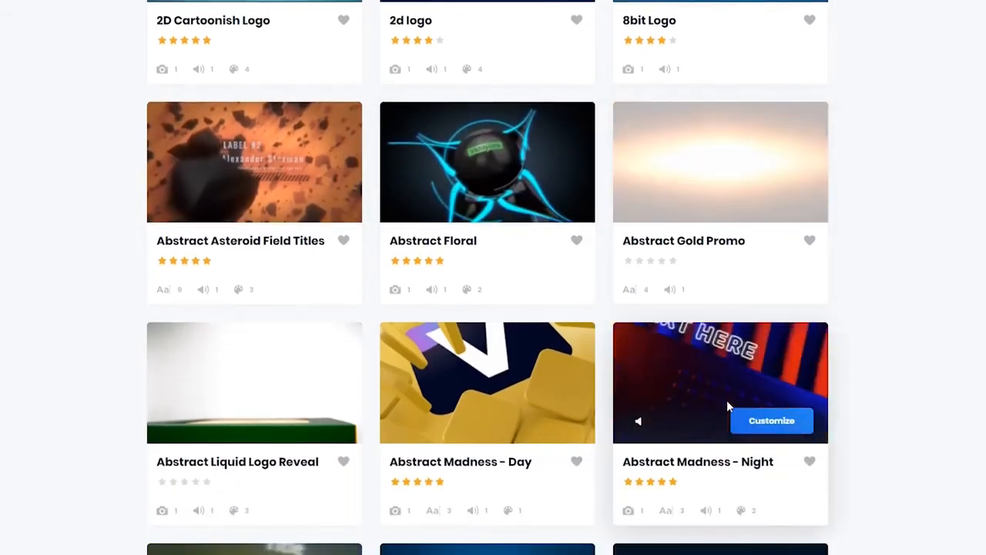
pyautogui.scroll(-3)
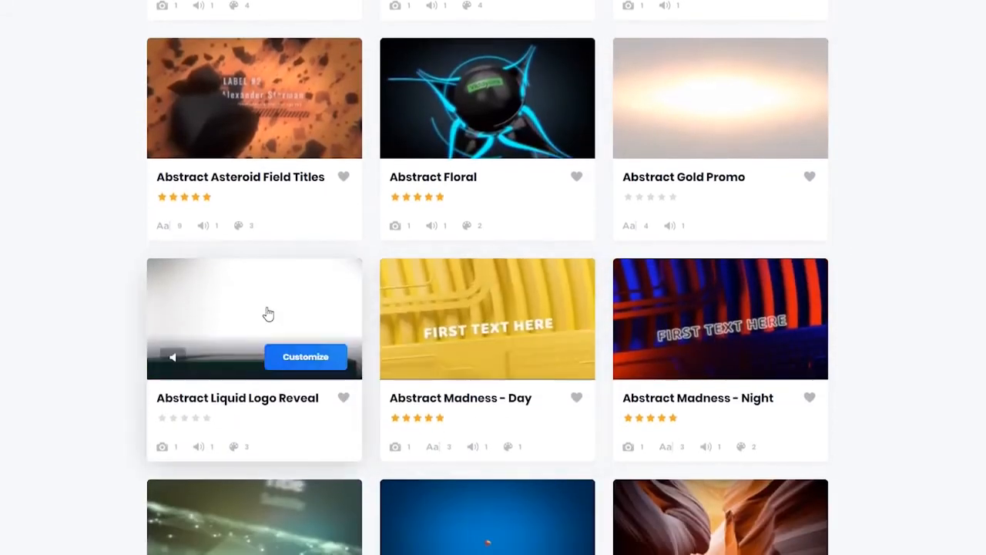
pyautogui.scroll(-3)
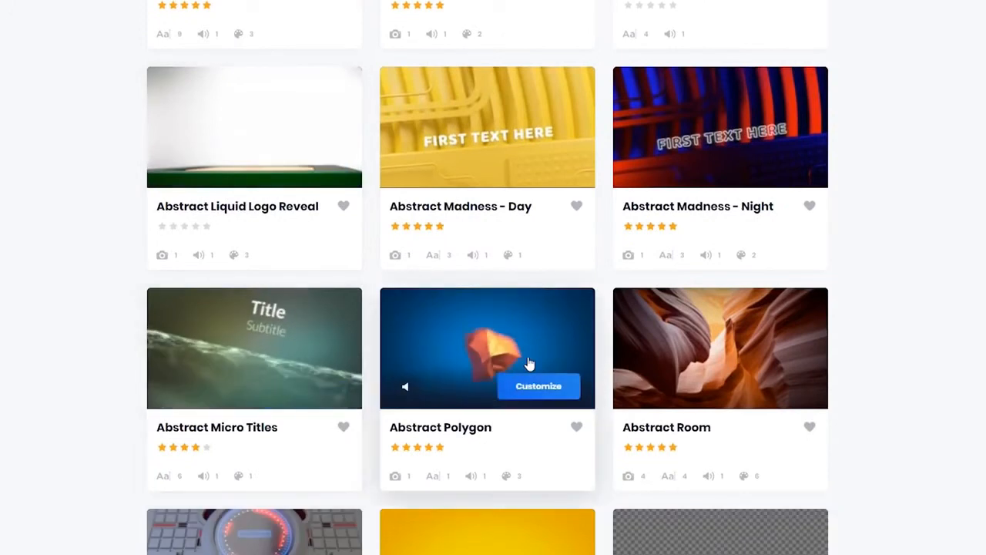
pyautogui.scroll(-3)
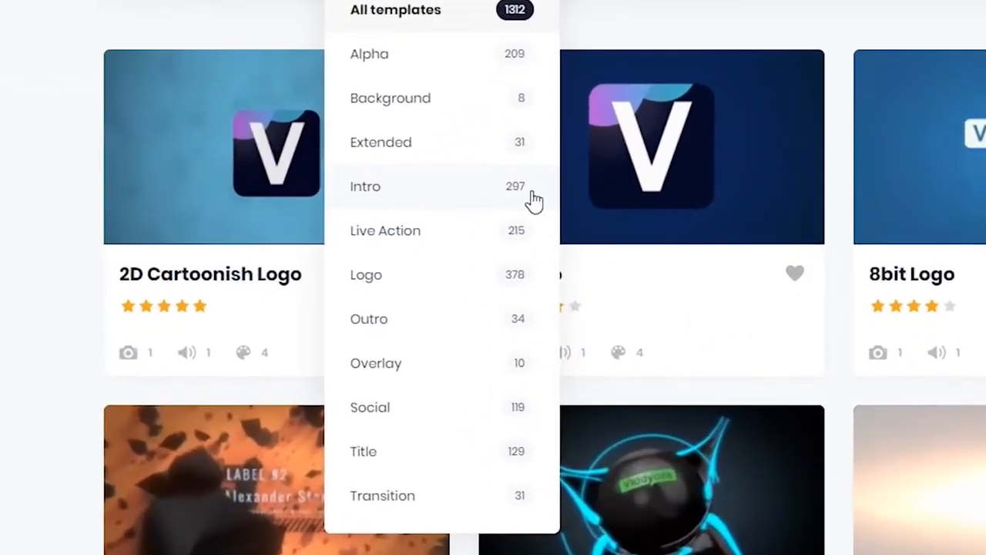
pyautogui.moveTo(508, 293)
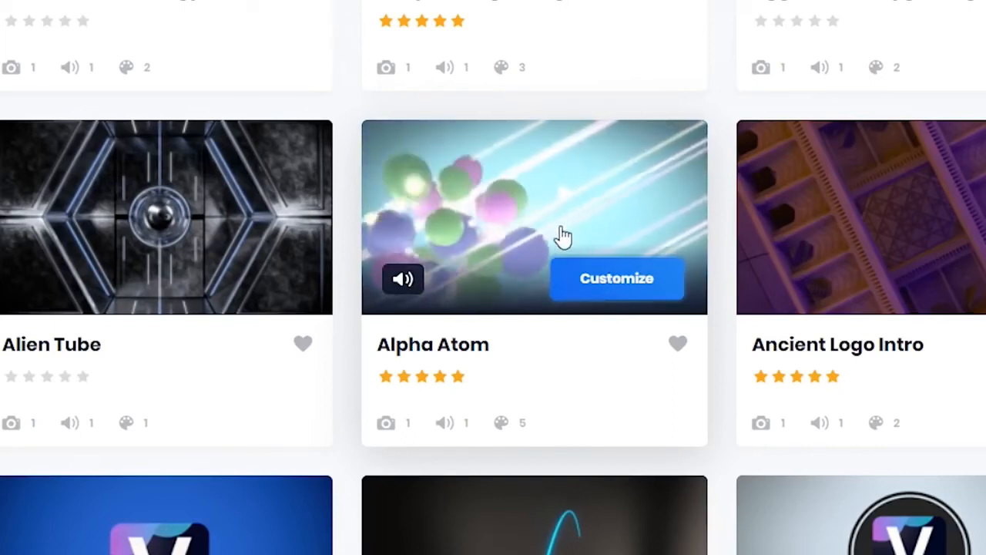
# Customize Alpha Atom with the Dragonload logo from Desktop, advancing past colours to Create.
pyautogui.click(617, 278)
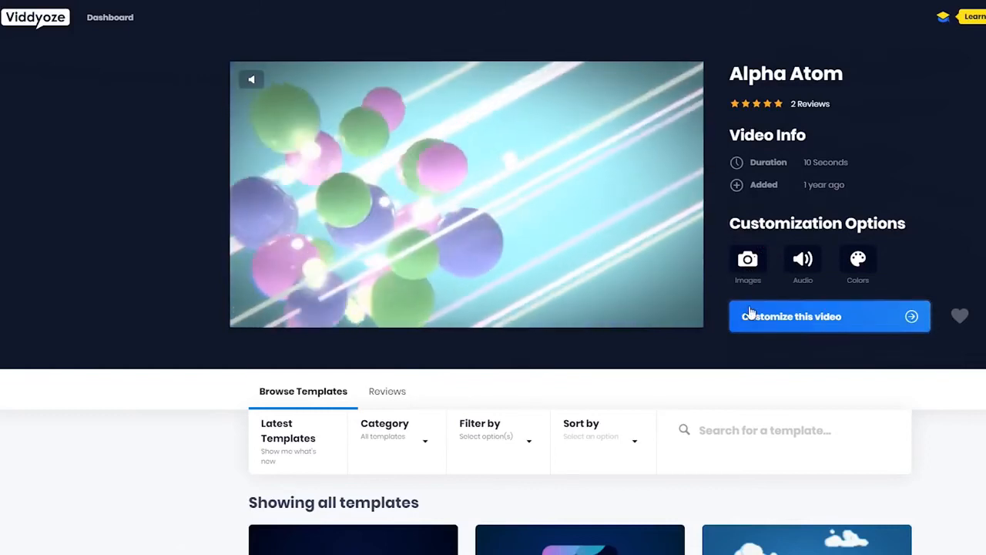
pyautogui.click(790, 316)
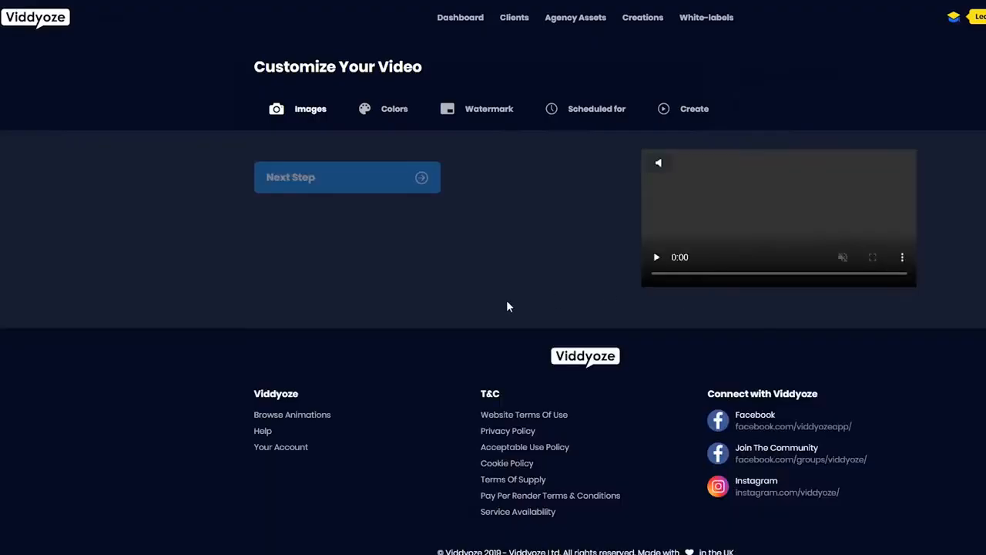
pyautogui.click(311, 108)
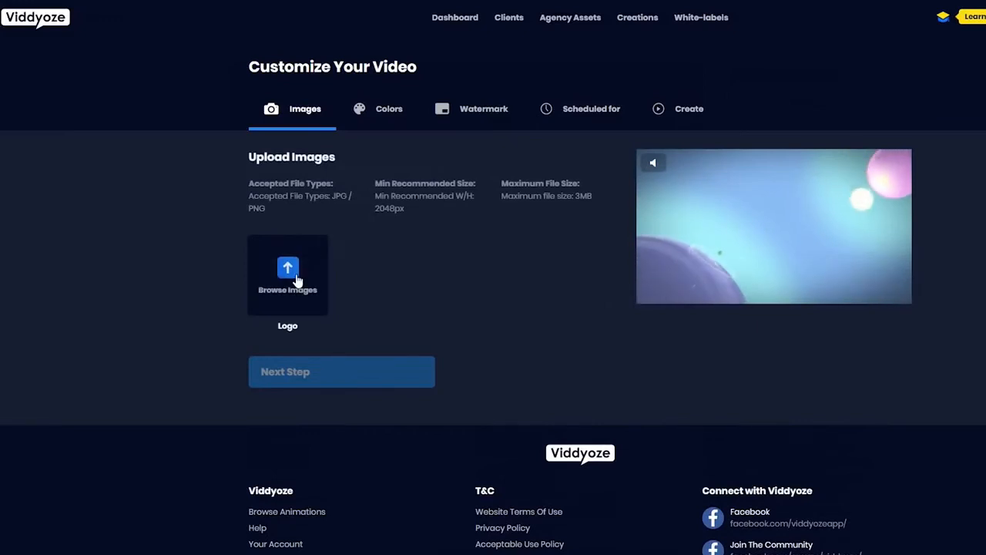
pyautogui.click(287, 274)
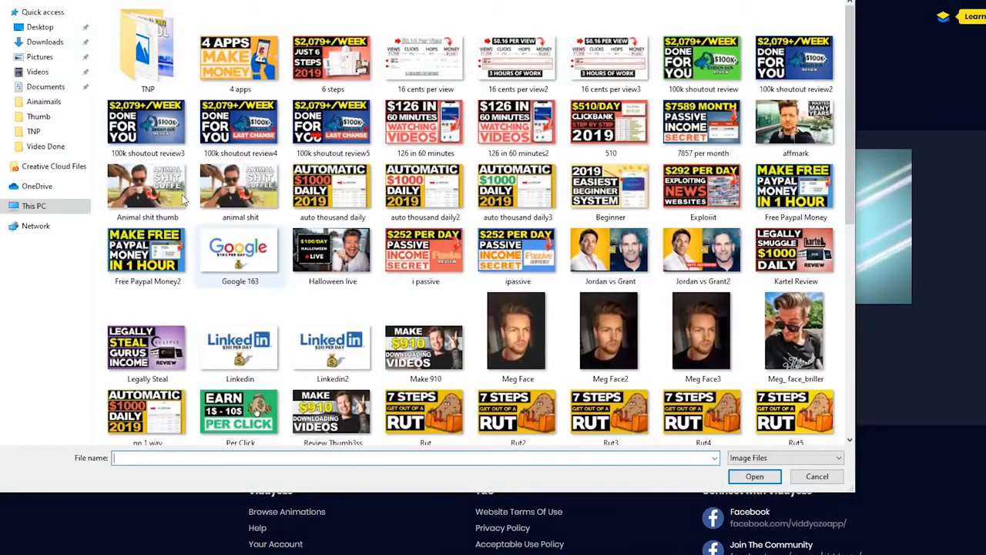
pyautogui.click(40, 27)
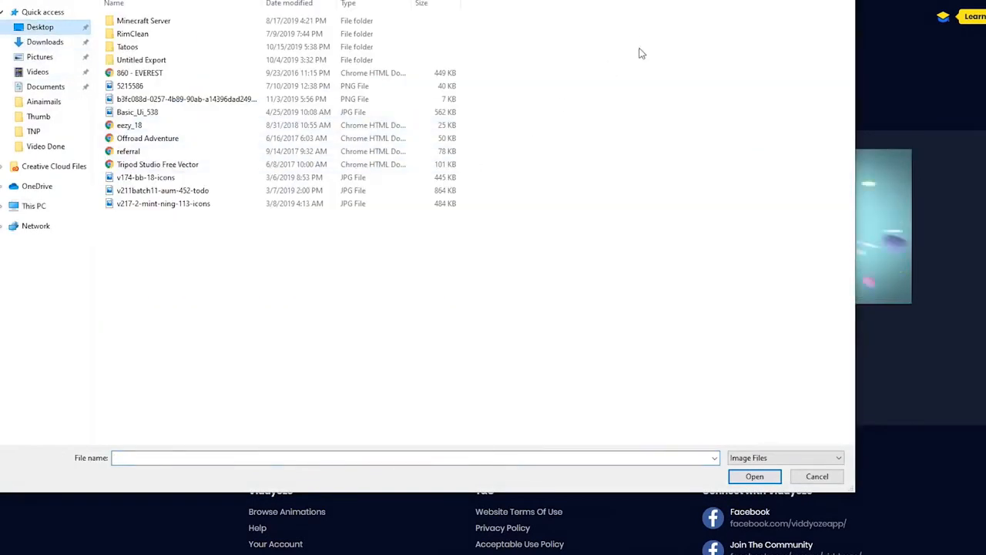
pyautogui.click(755, 475)
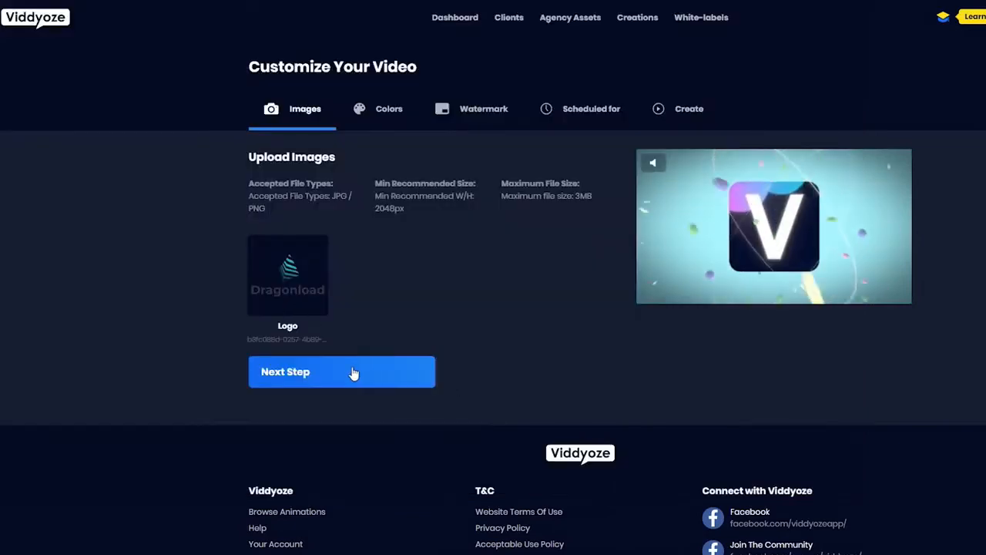
pyautogui.click(342, 372)
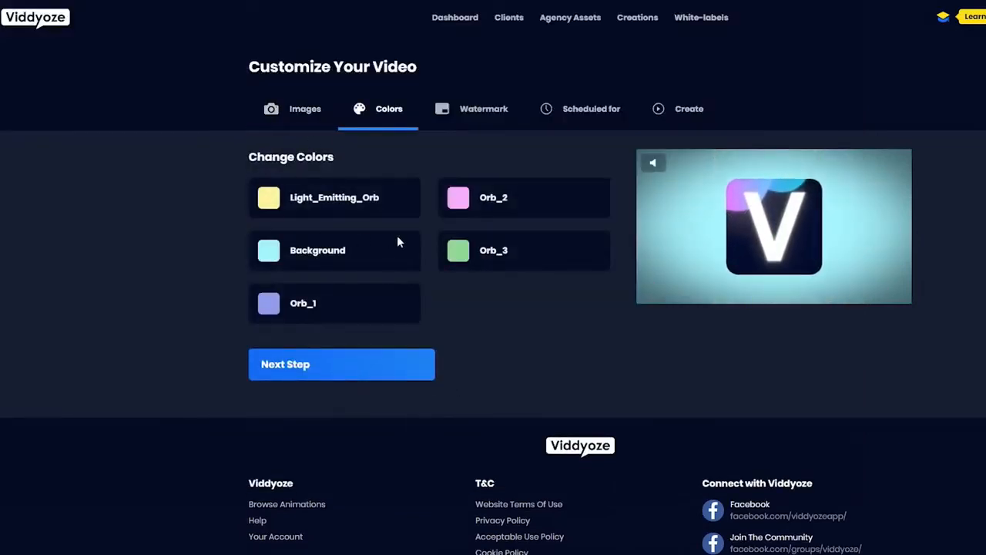
pyautogui.click(774, 226)
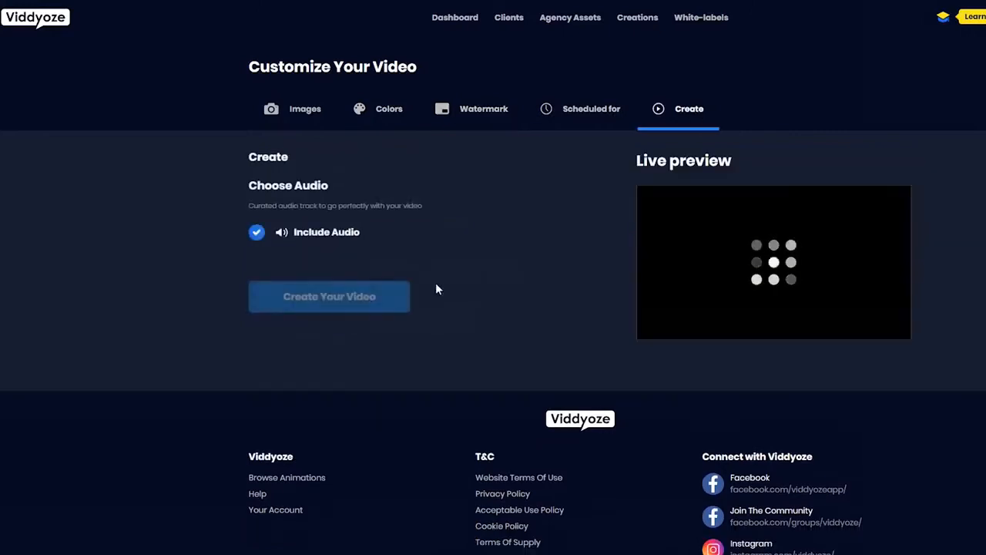
pyautogui.moveTo(443, 261)
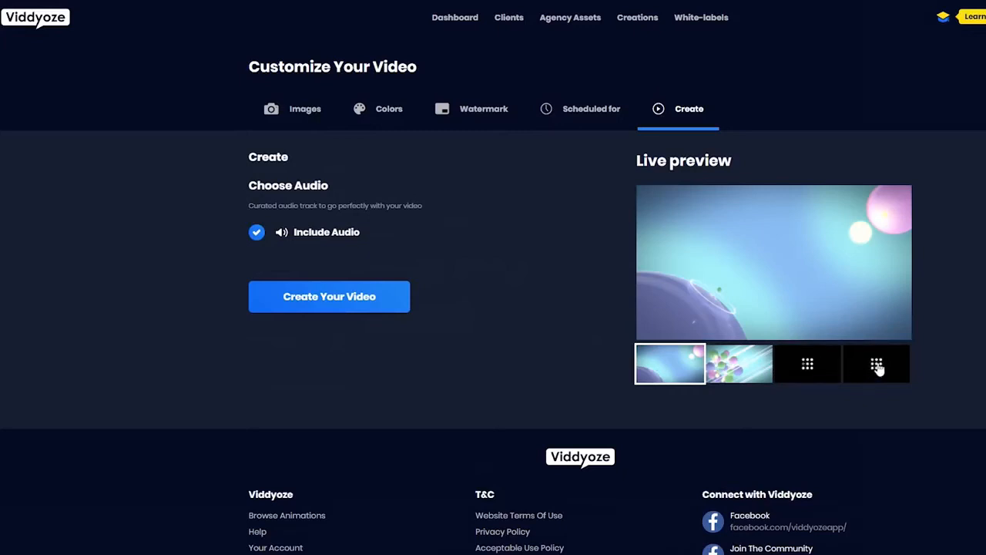
# Preview the orbs and Dragonload logo finale scenes, then start rendering the video.
pyautogui.click(876, 363)
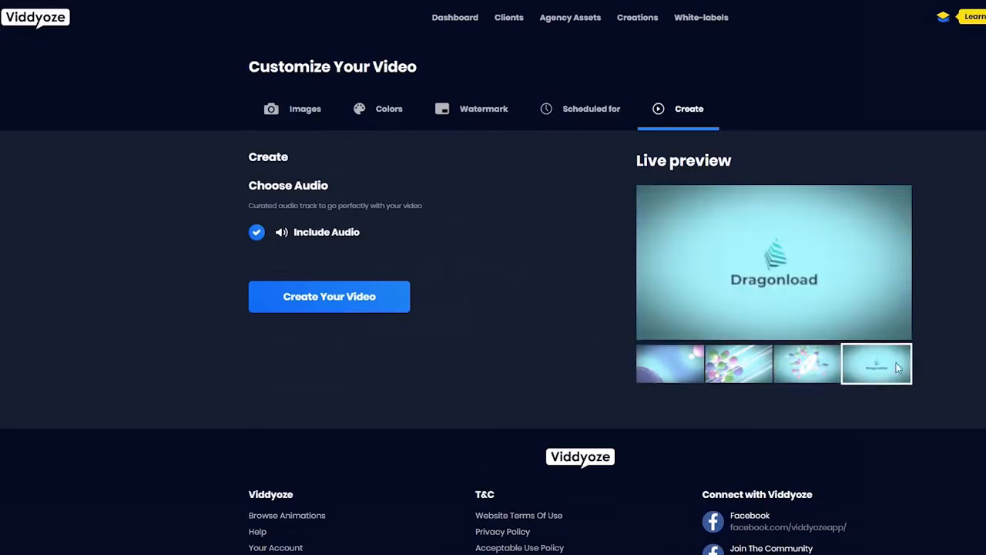
pyautogui.click(738, 363)
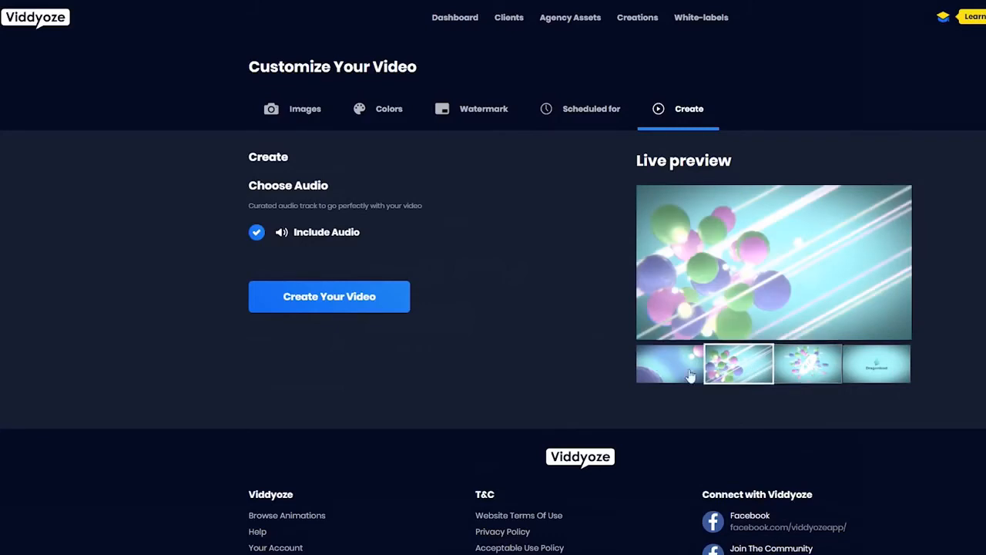
pyautogui.click(669, 363)
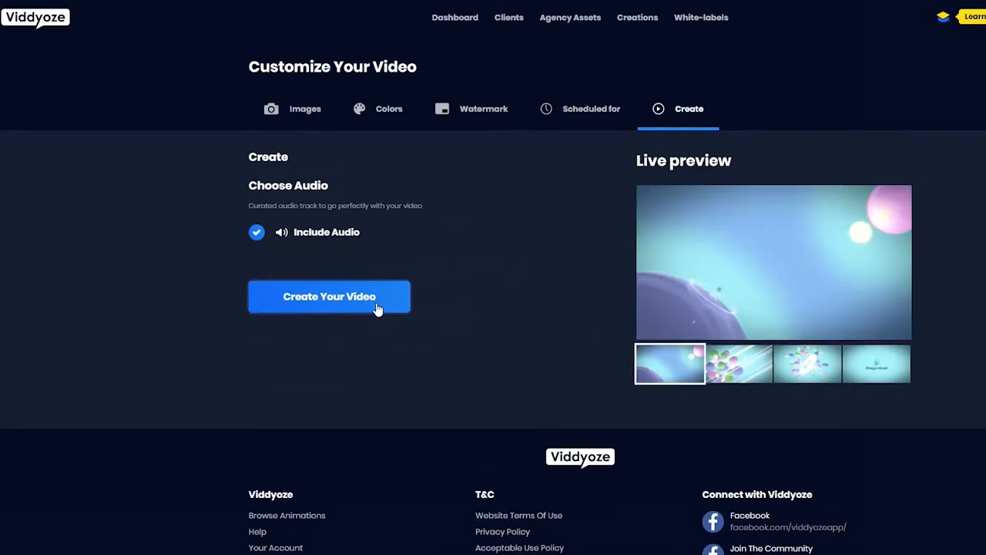
pyautogui.click(329, 296)
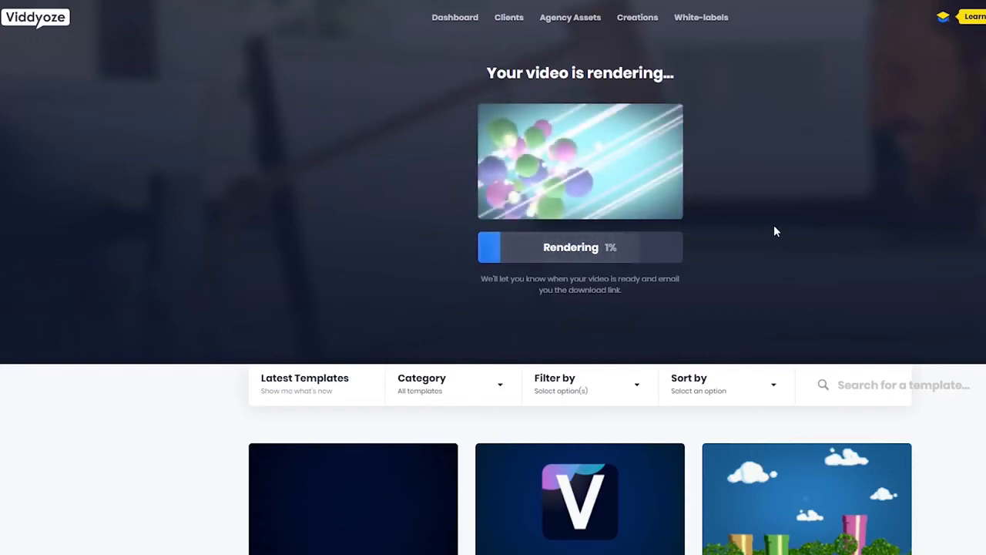
pyautogui.moveTo(799, 222)
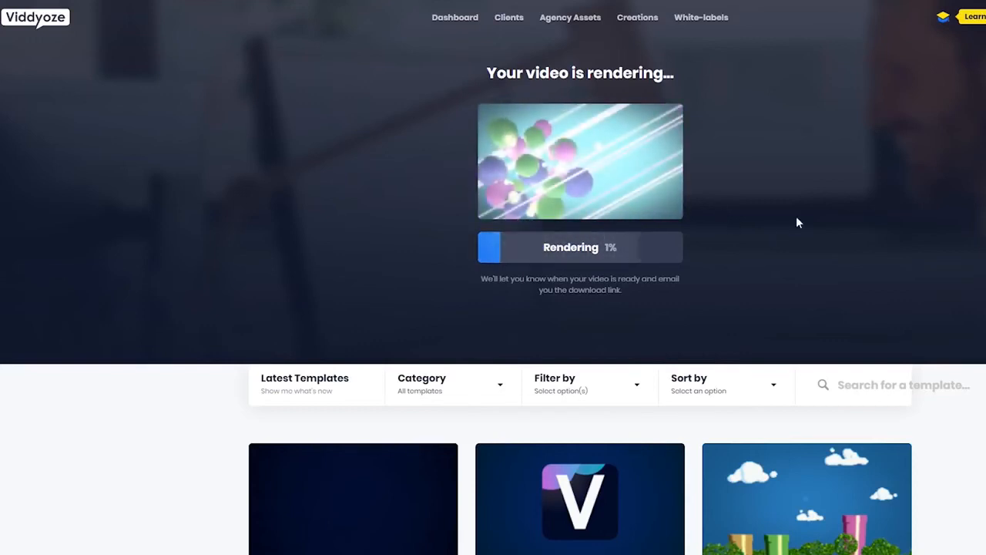
pyautogui.moveTo(767, 247)
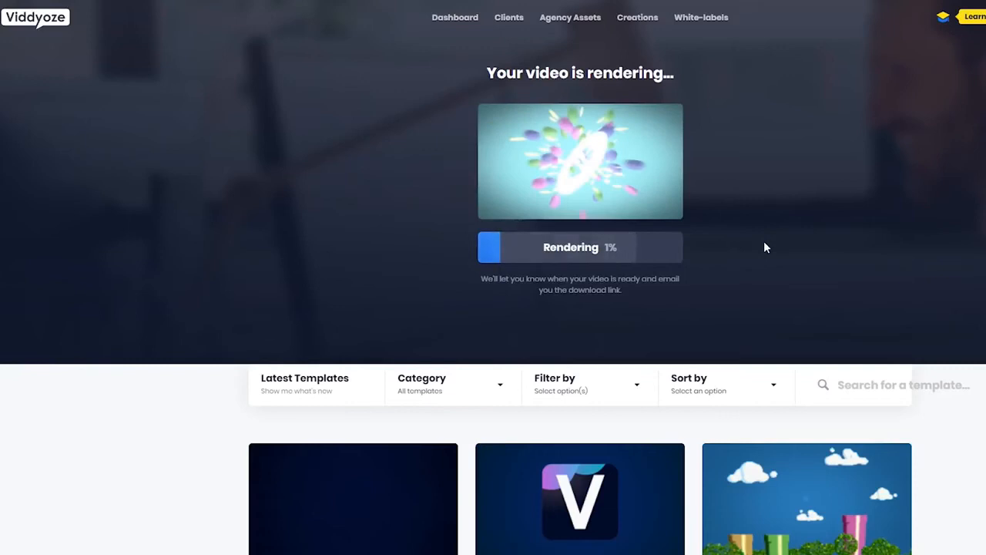
pyautogui.moveTo(874, 282)
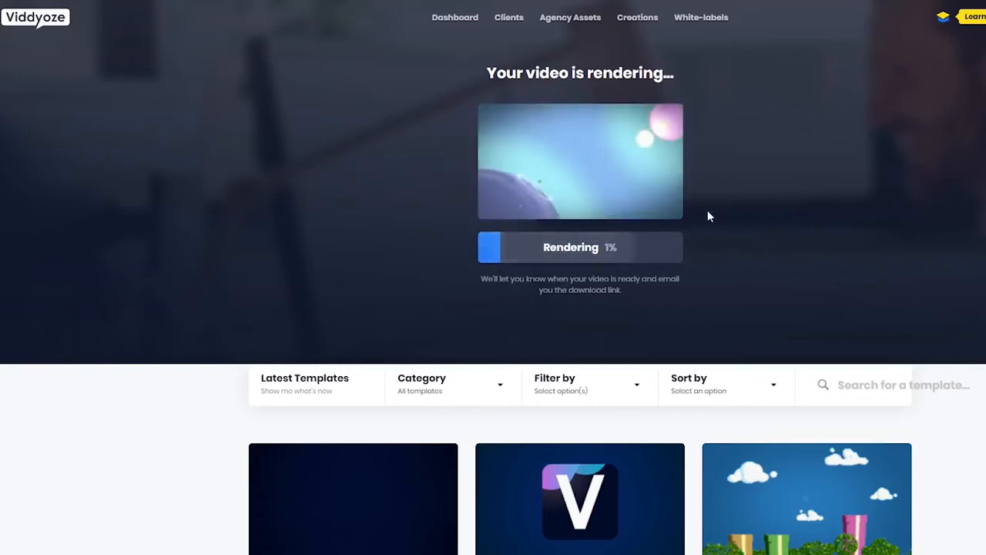
pyautogui.scroll(-3)
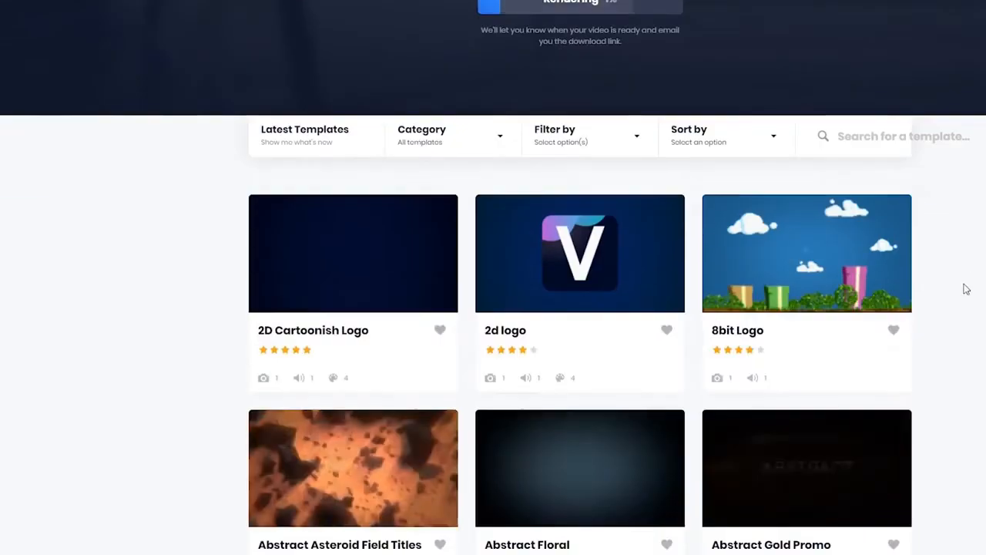
pyautogui.scroll(-3)
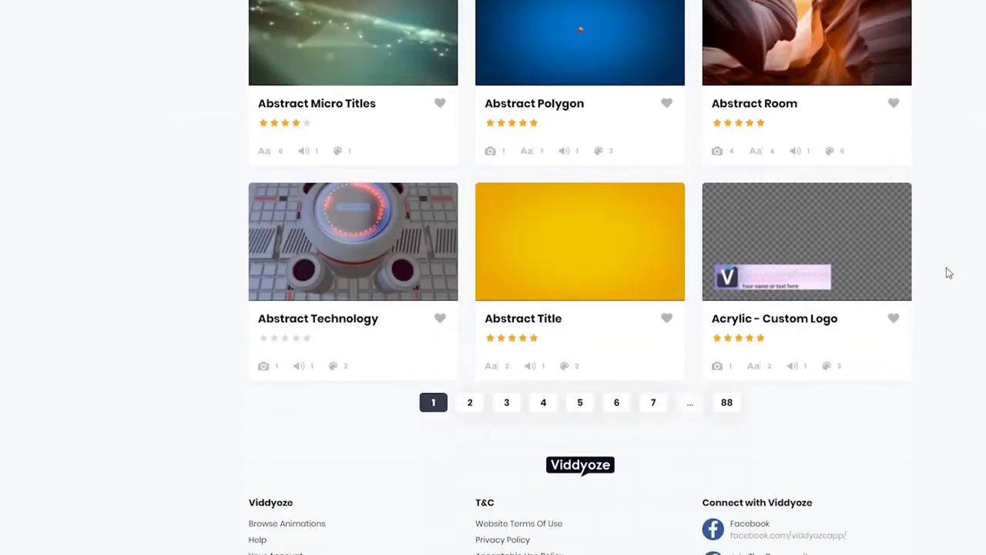
pyautogui.scroll(-3)
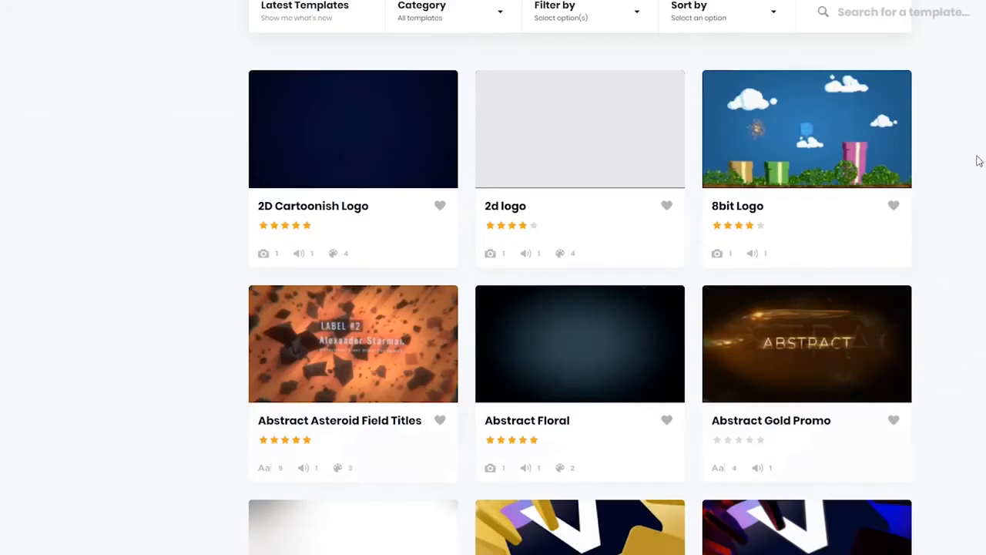
pyautogui.moveTo(978, 180)
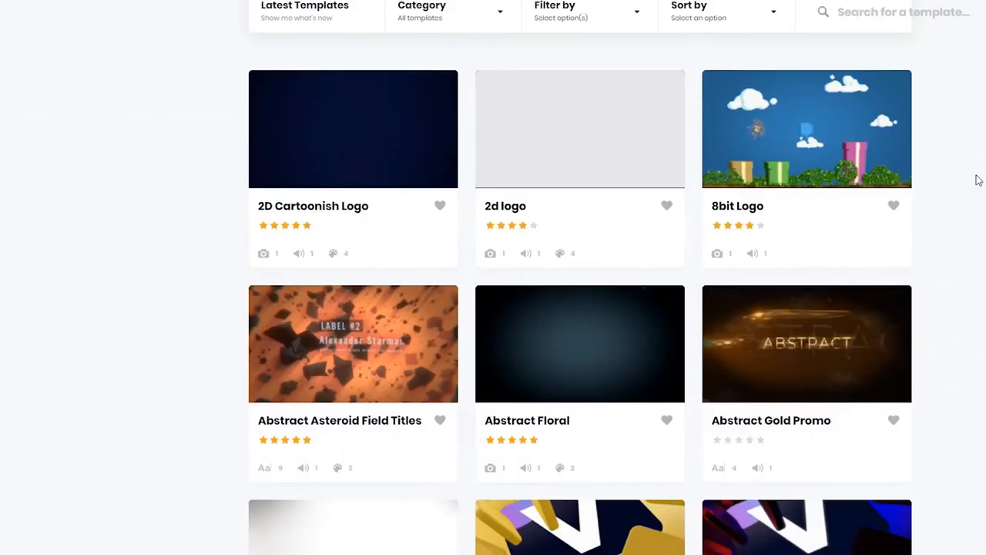
pyautogui.scroll(-3)
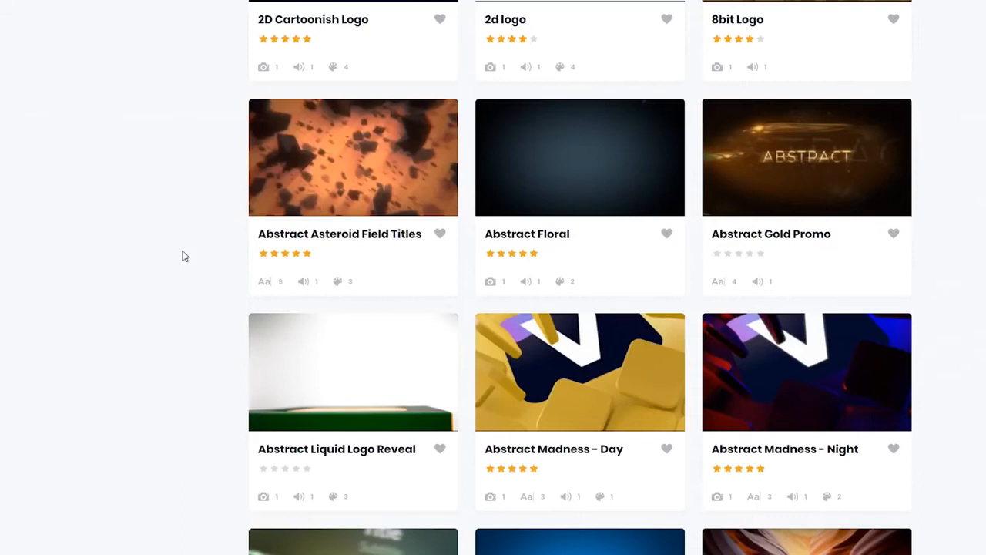
pyautogui.moveTo(260, 336)
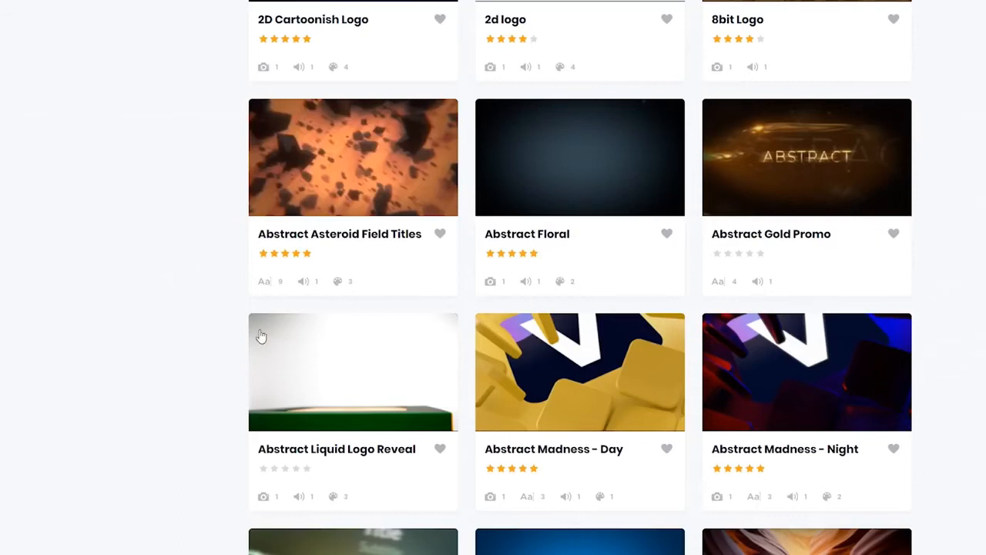
pyautogui.moveTo(663, 383)
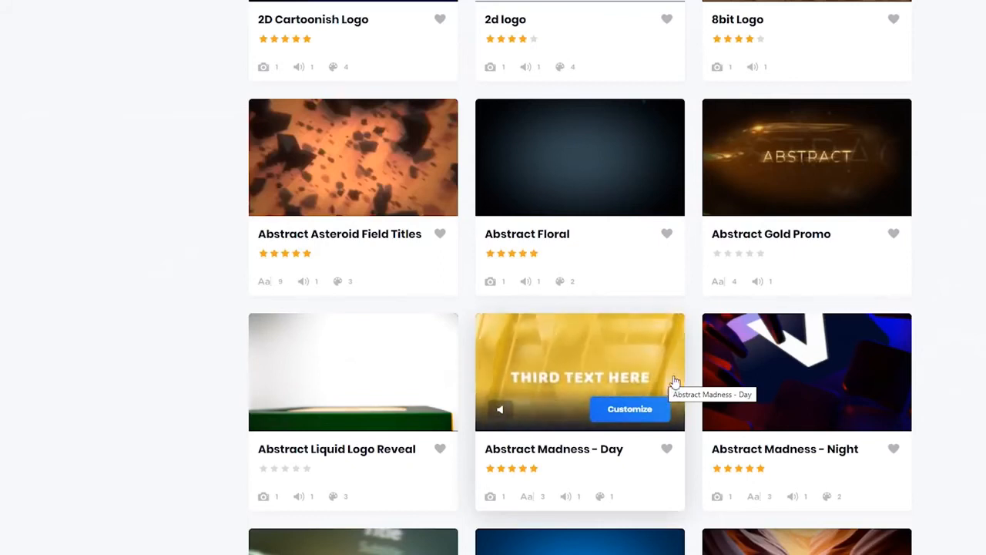
pyautogui.moveTo(688, 377)
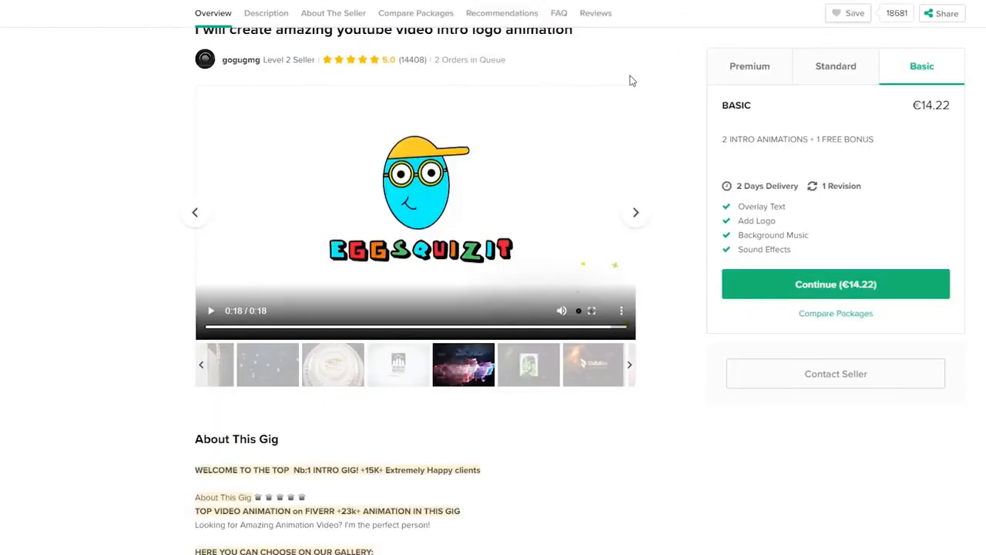
pyautogui.moveTo(686, 74)
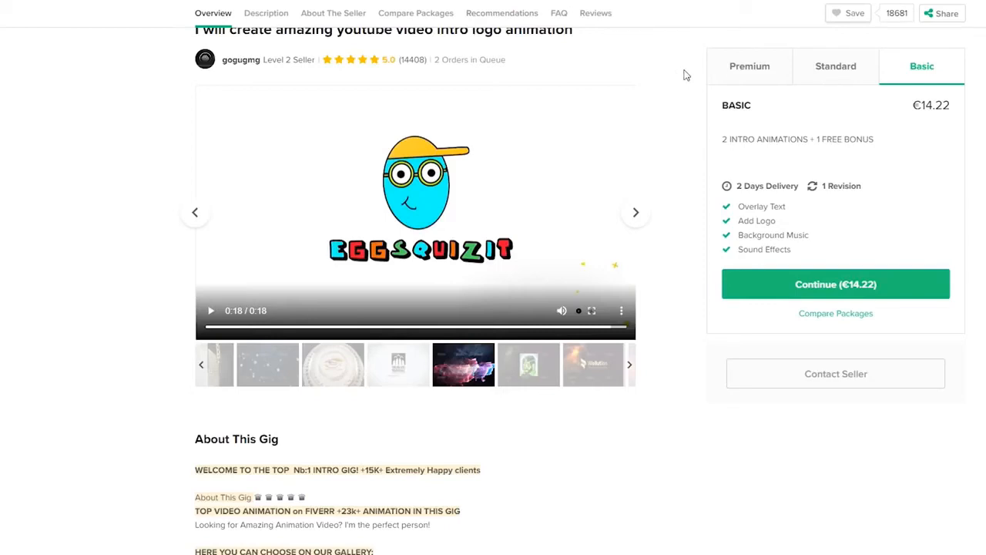
pyautogui.moveTo(674, 102)
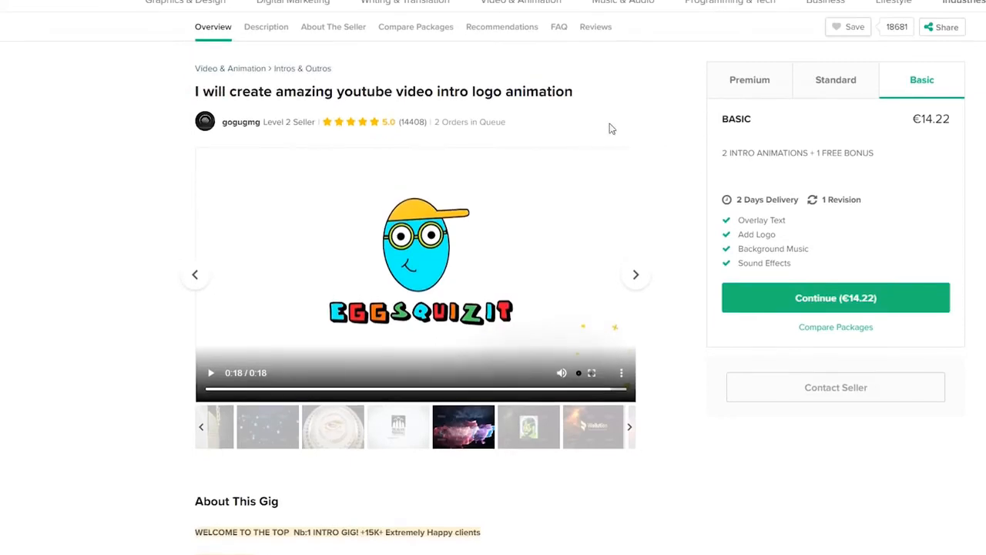
pyautogui.moveTo(713, 126)
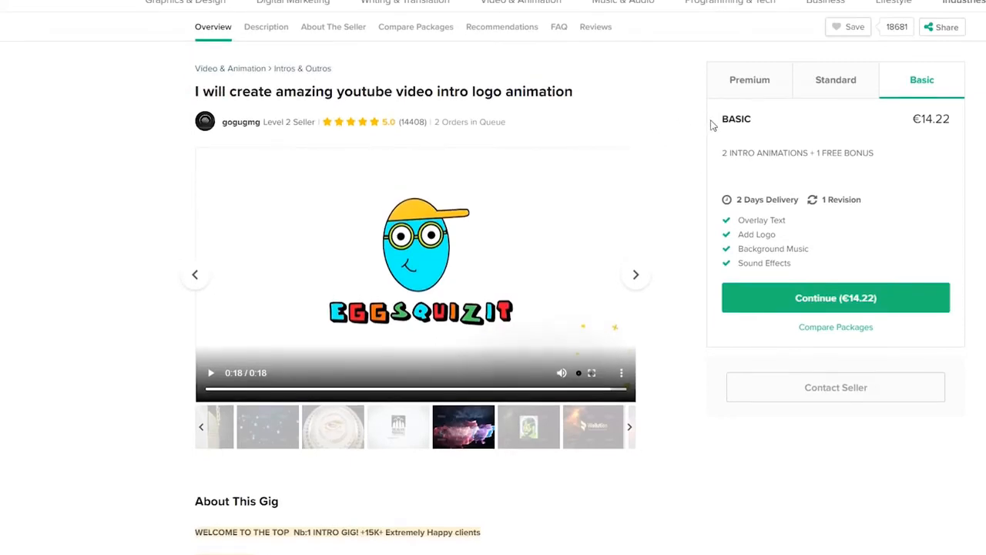
pyautogui.moveTo(691, 147)
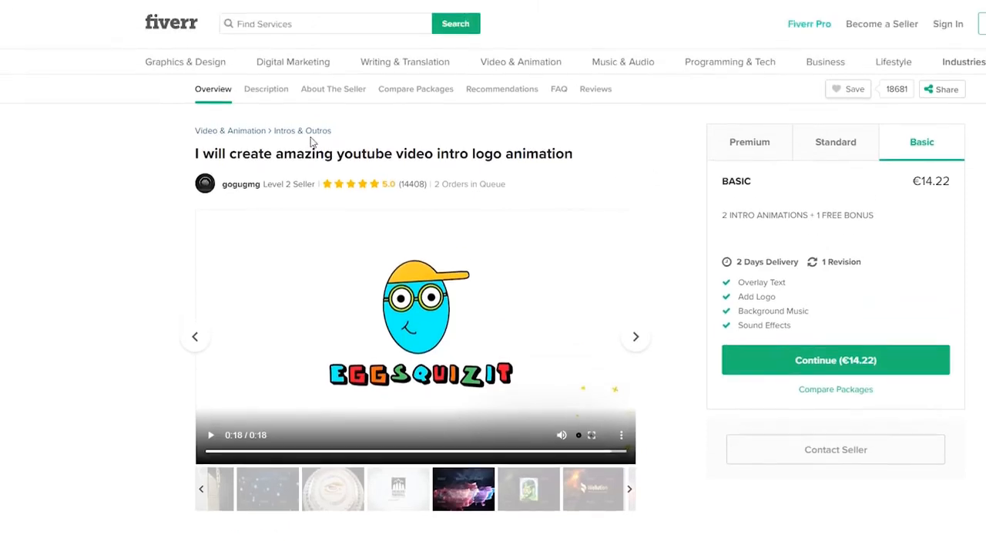
pyautogui.moveTo(302, 130)
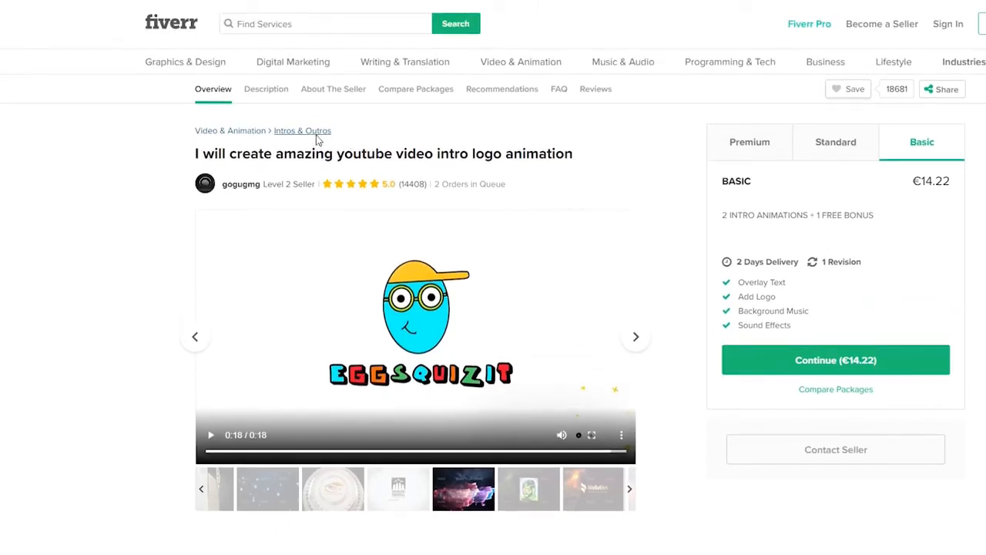
# Return via the Intros & Outros breadcrumb and scroll the 5,537 best-selling results.
pyautogui.click(302, 130)
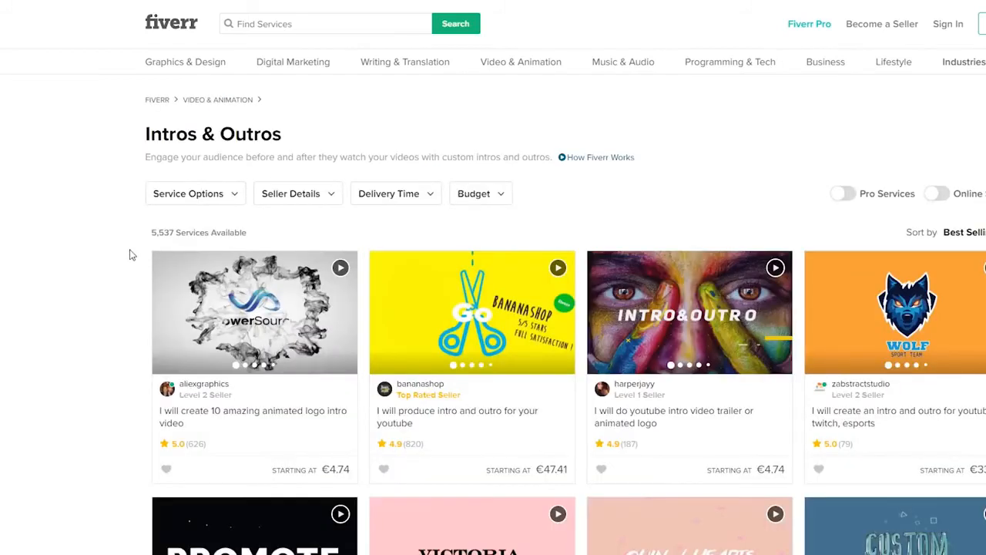
pyautogui.scroll(-3)
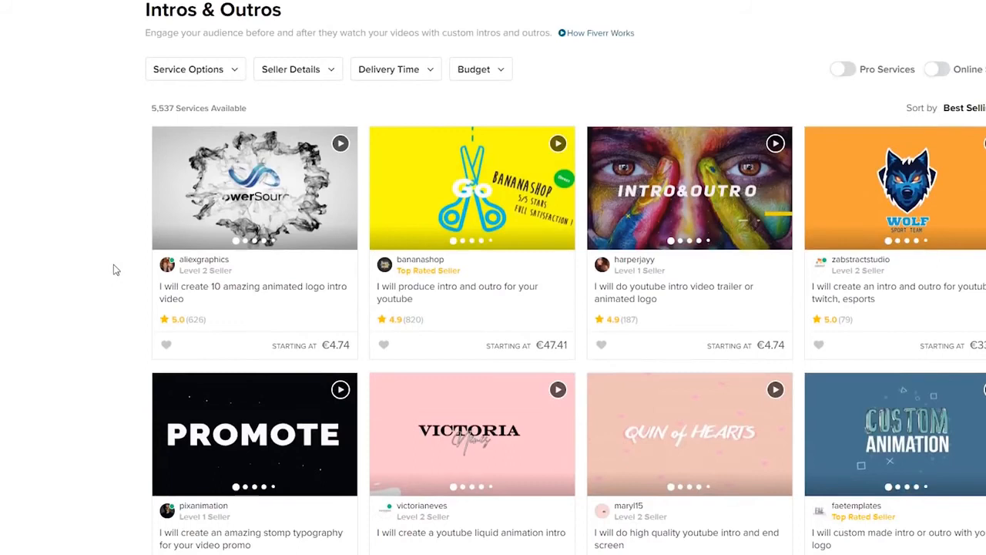
pyautogui.scroll(-3)
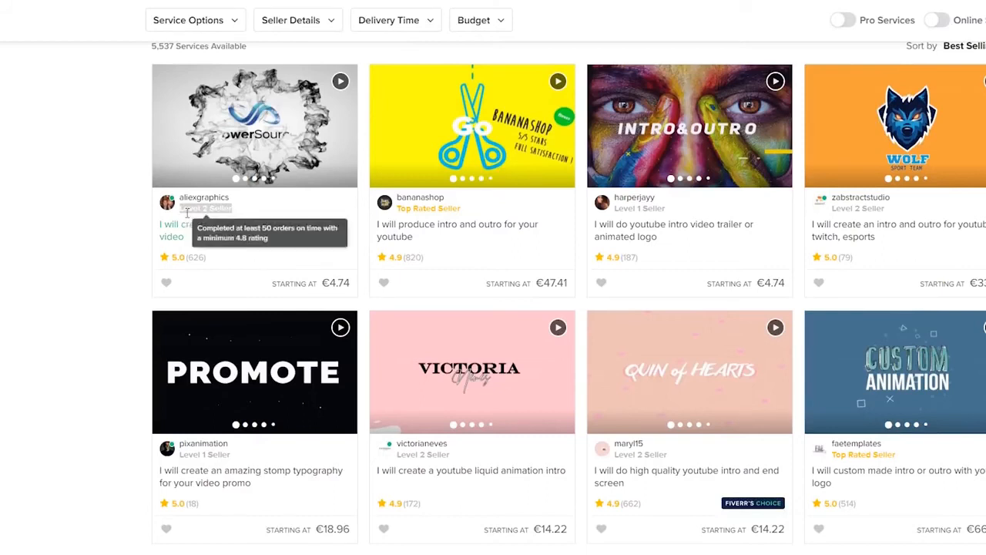
pyautogui.moveTo(429, 208)
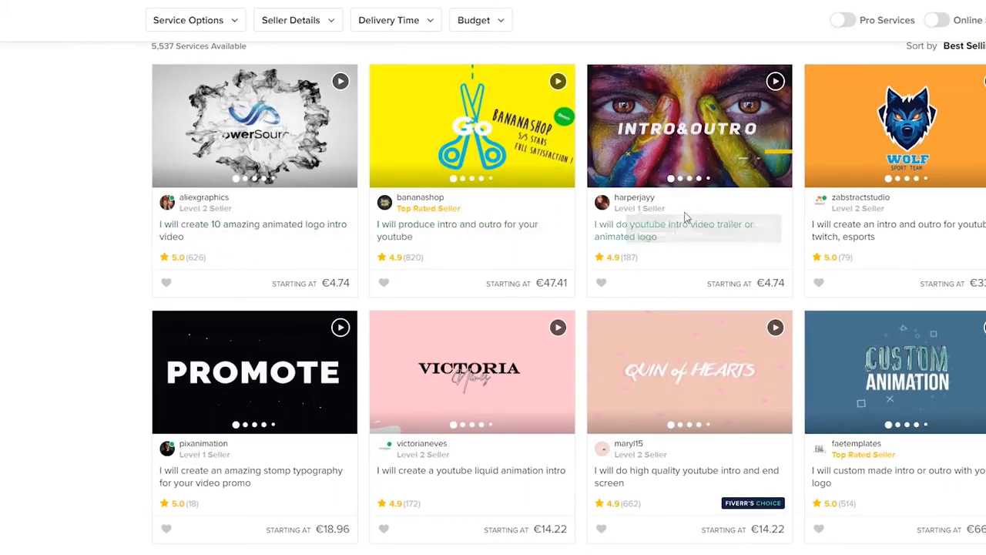
pyautogui.moveTo(804, 264)
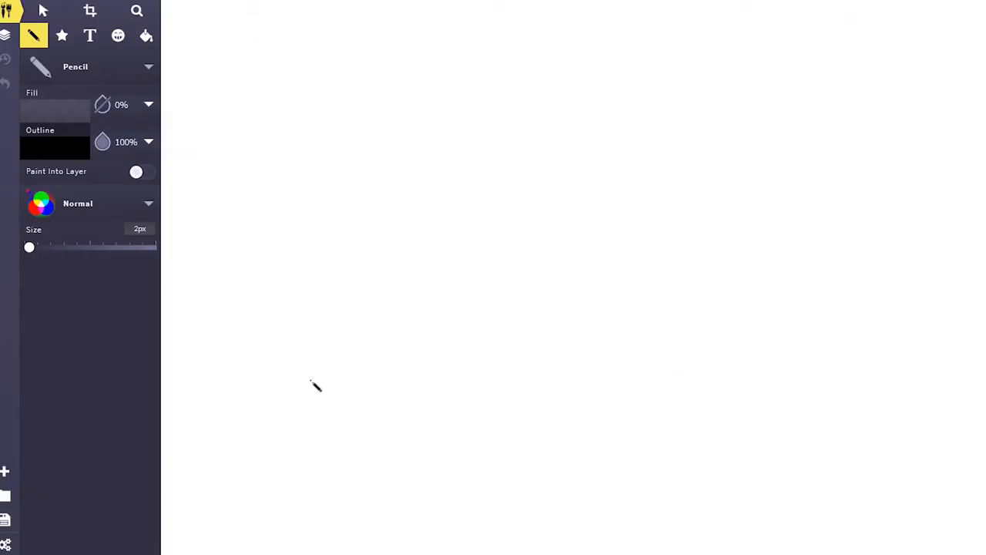
# Sketch 'VAL' over an upward arrow on a base line, plus a horizontal line with a downward arrow.
pyautogui.moveTo(309, 382); pyautogui.dragTo(563, 380)
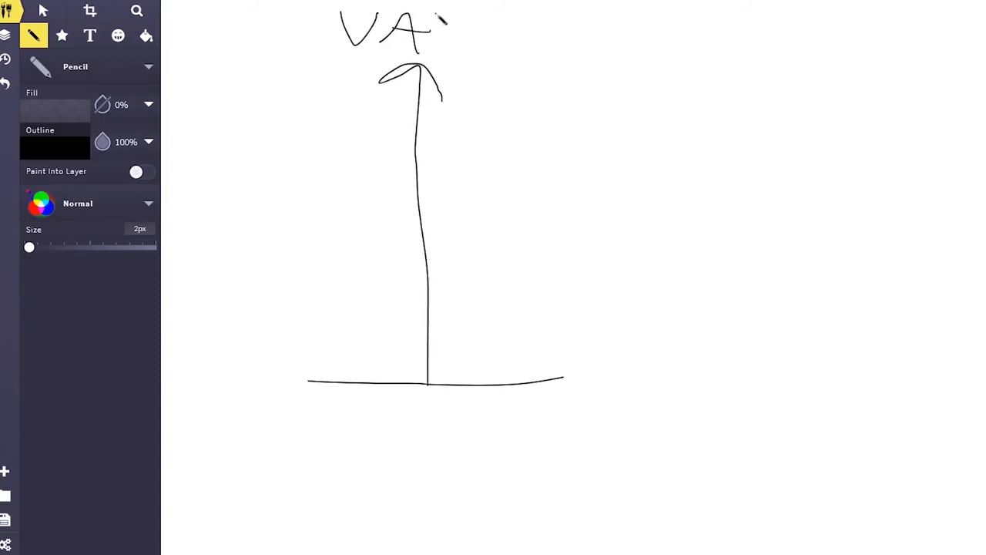
pyautogui.moveTo(443, 12); pyautogui.dragTo(481, 54)
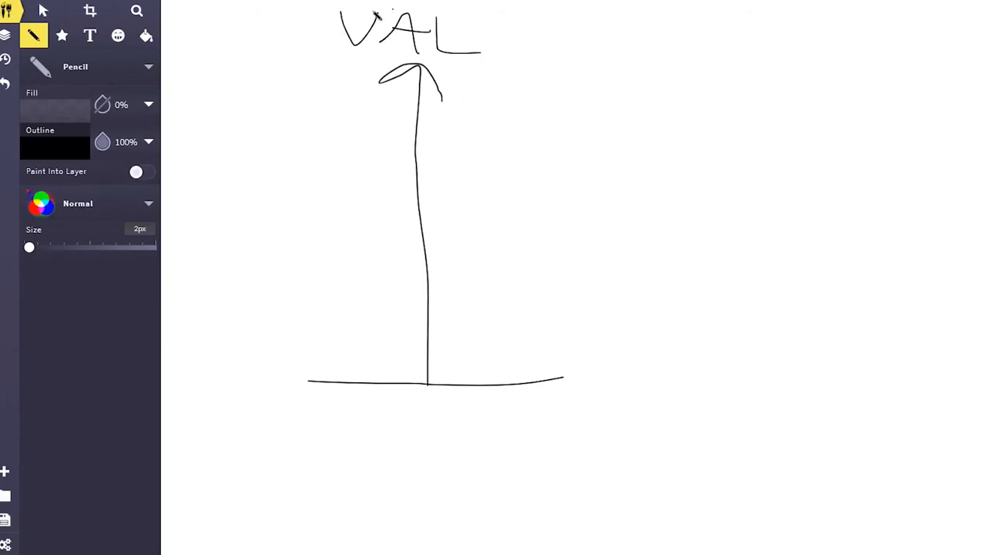
pyautogui.moveTo(503, 81)
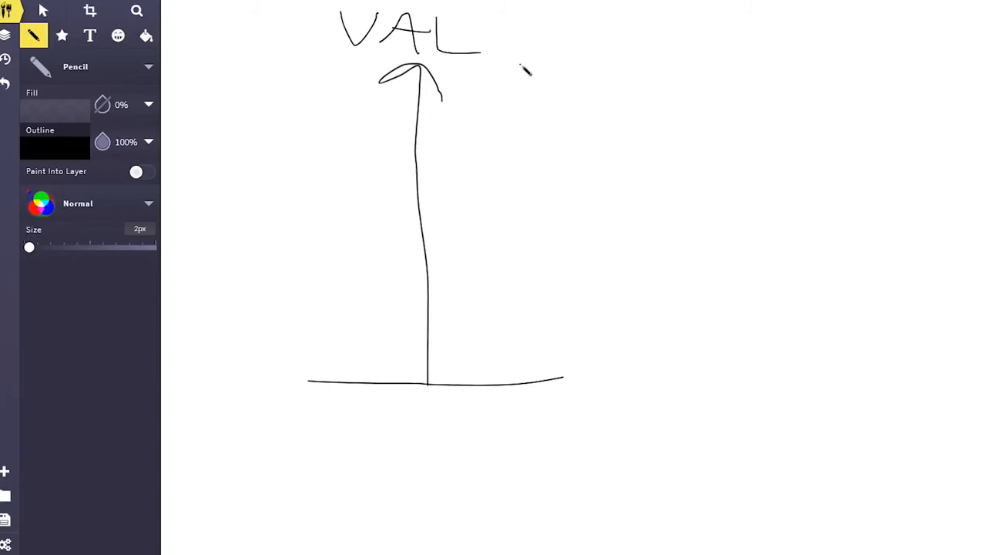
pyautogui.moveTo(605, 87)
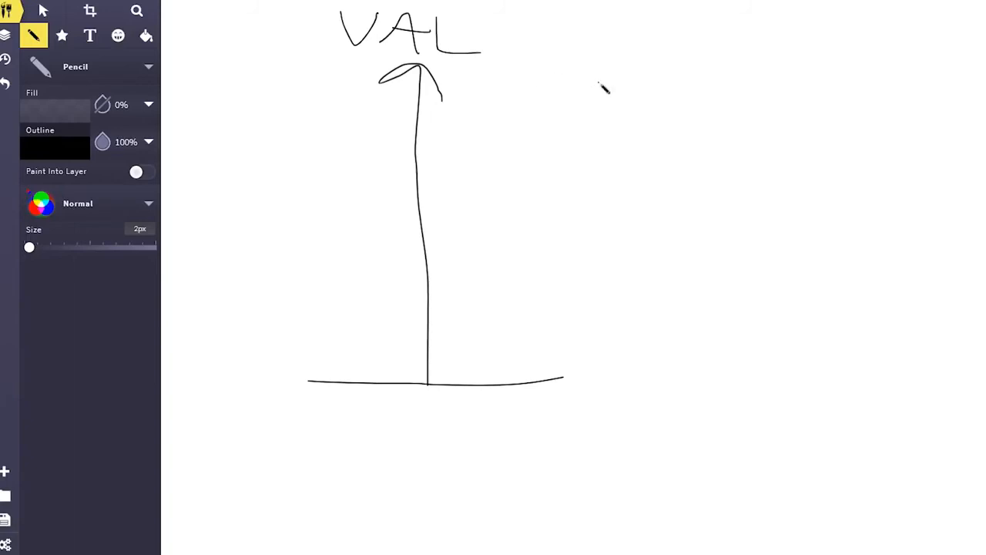
pyautogui.moveTo(326, 393)
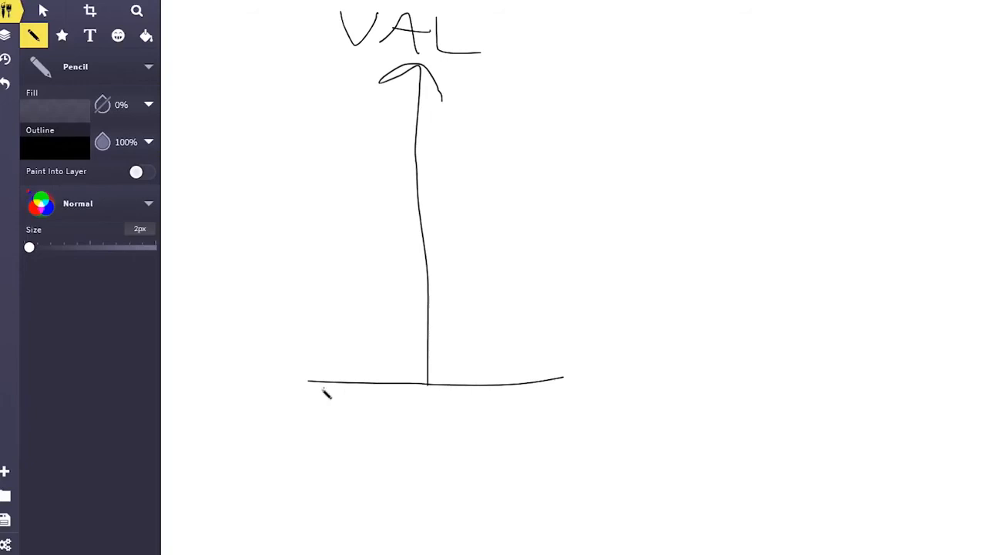
pyautogui.moveTo(309, 381); pyautogui.dragTo(562, 379)
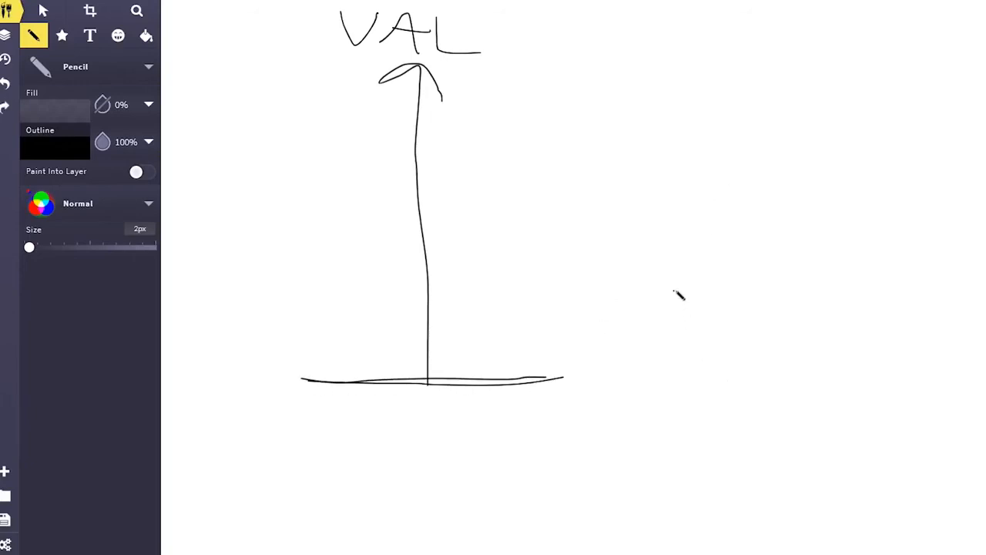
pyautogui.moveTo(581, 191)
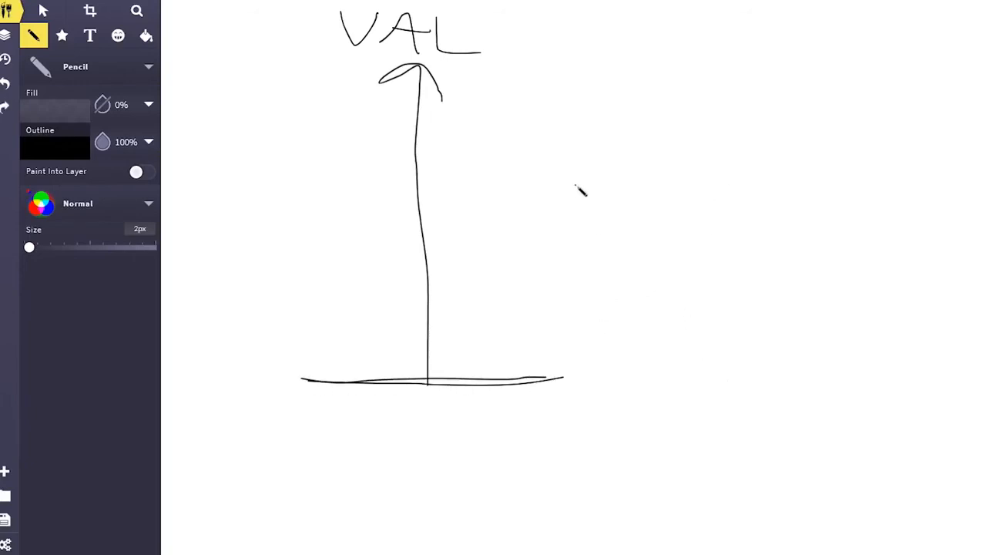
pyautogui.moveTo(576, 189); pyautogui.dragTo(831, 188)
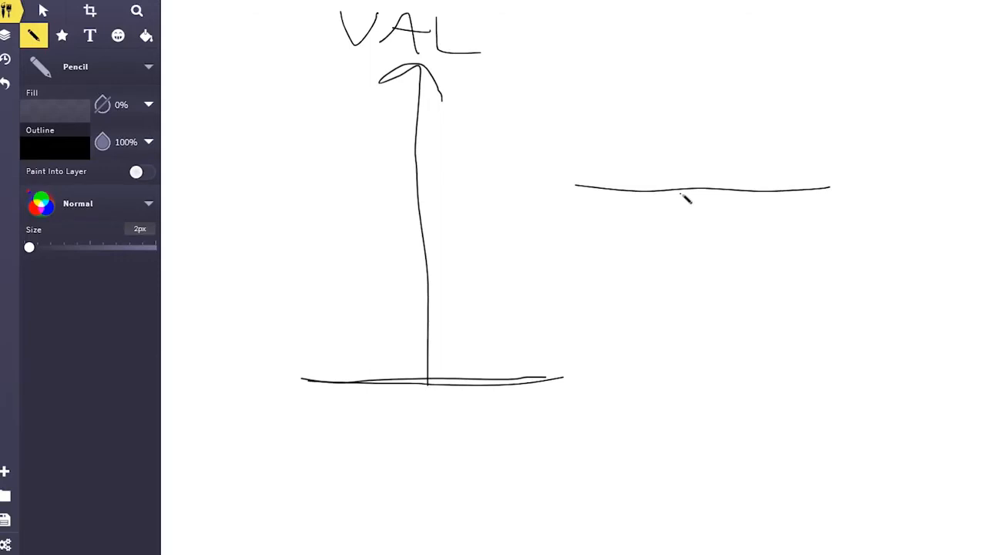
pyautogui.moveTo(684, 194); pyautogui.dragTo(679, 374)
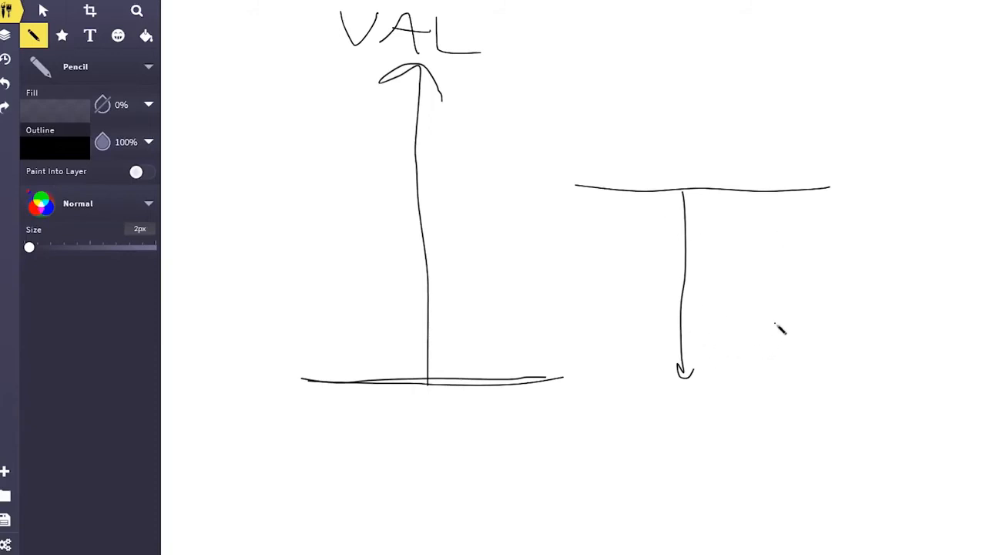
pyautogui.moveTo(597, 166)
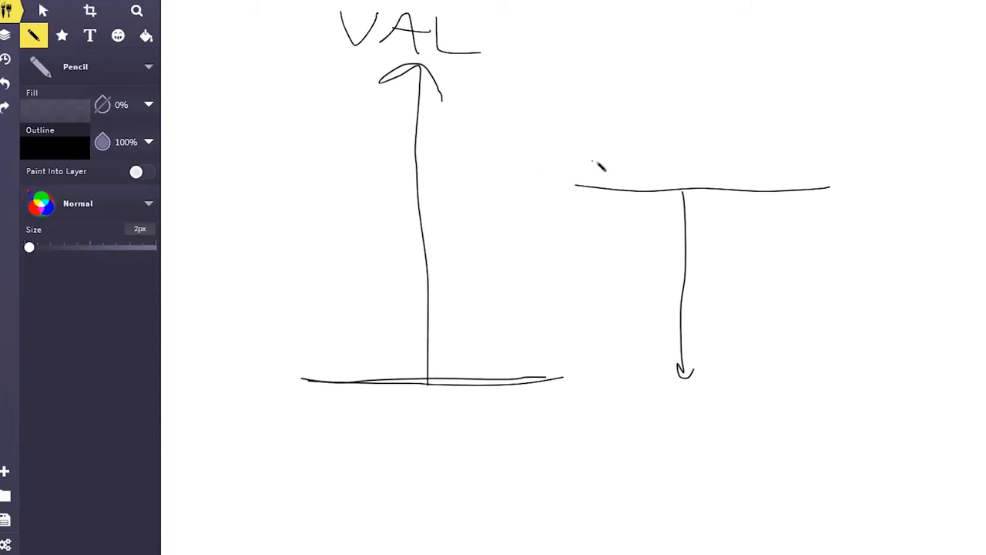
pyautogui.moveTo(709, 393)
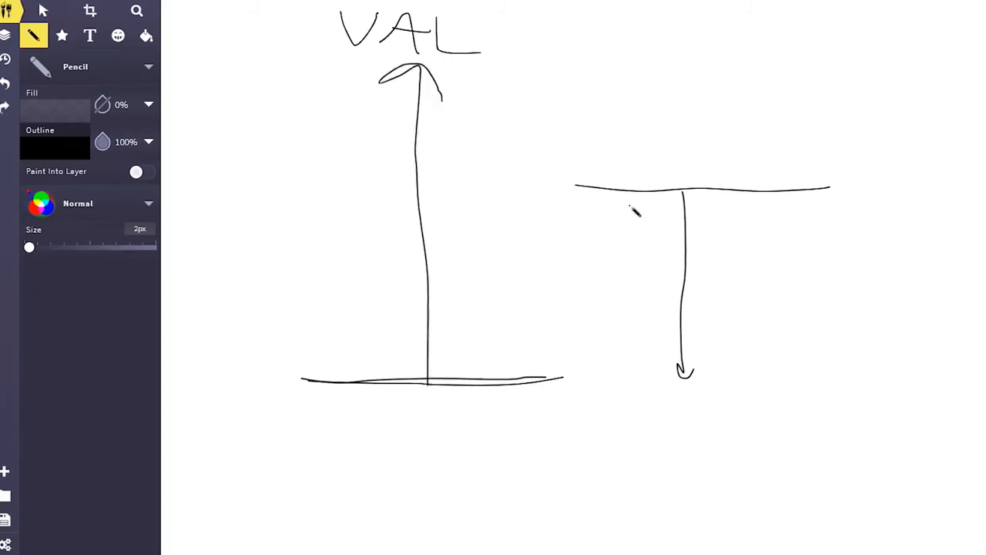
pyautogui.moveTo(659, 46)
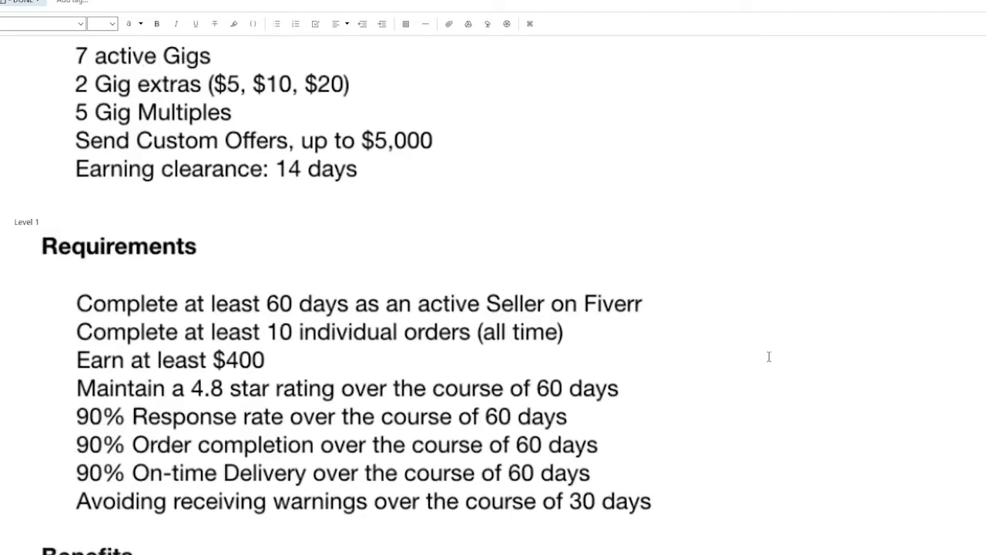
pyautogui.moveTo(599, 336)
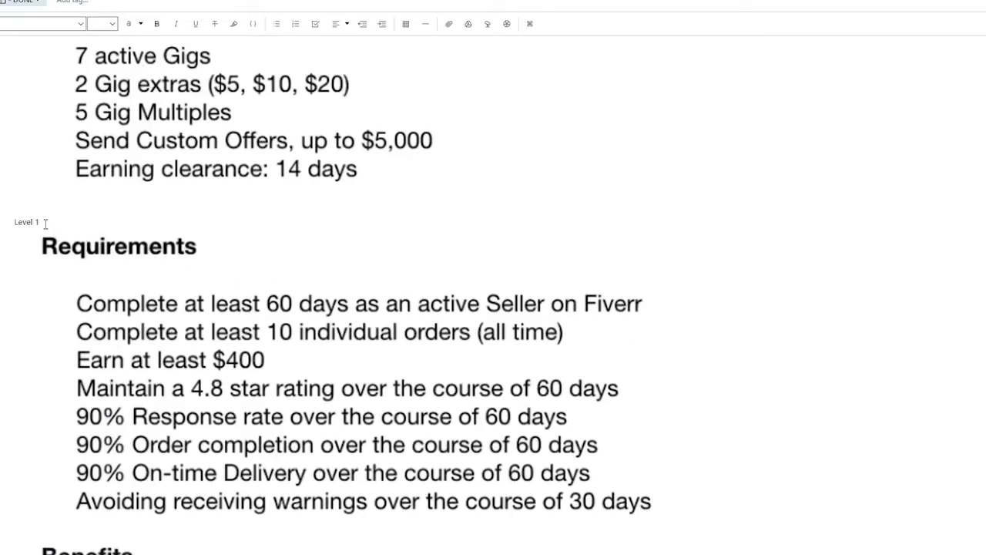
# Scroll through the Level 1 Requirements and Benefits notes down to Level 2.
pyautogui.scroll(-3)
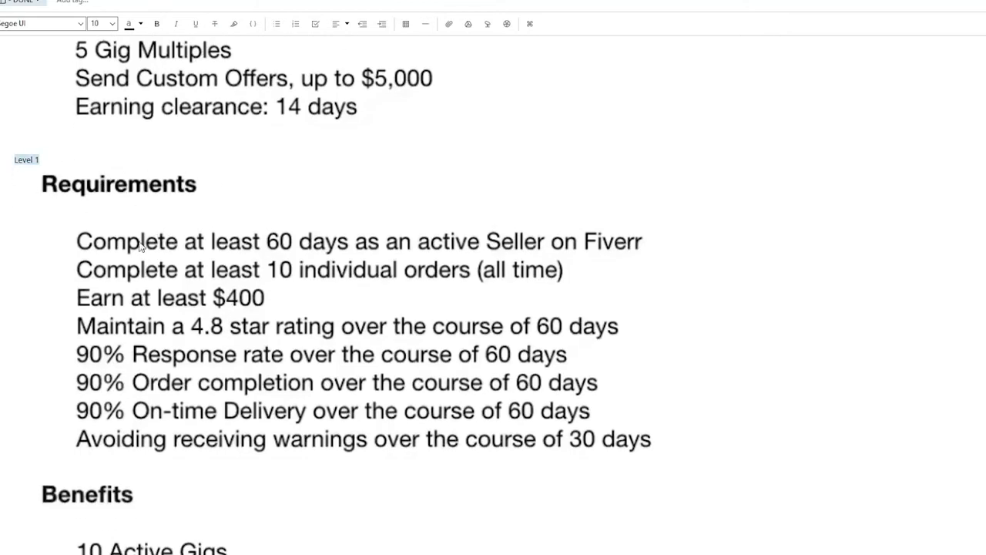
pyautogui.moveTo(537, 258)
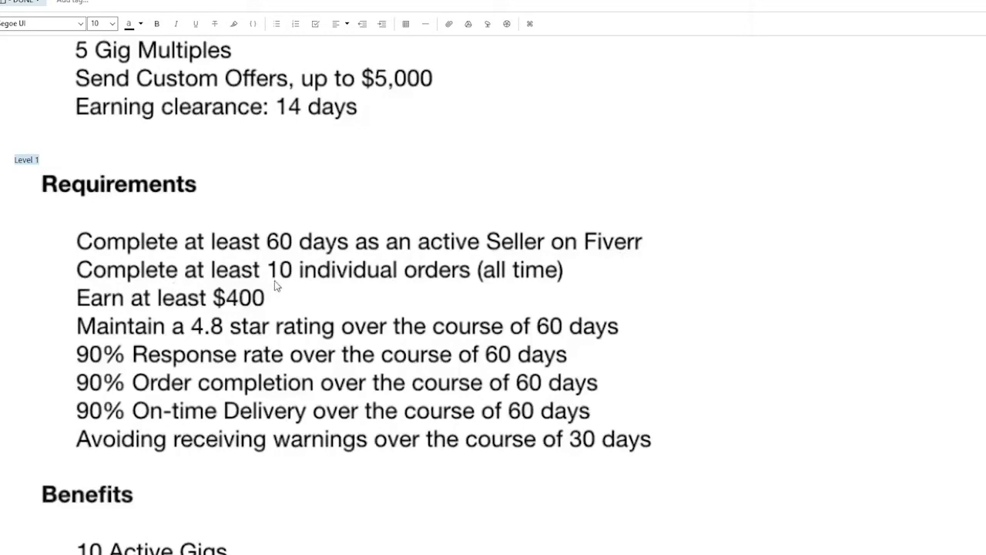
pyautogui.moveTo(577, 286)
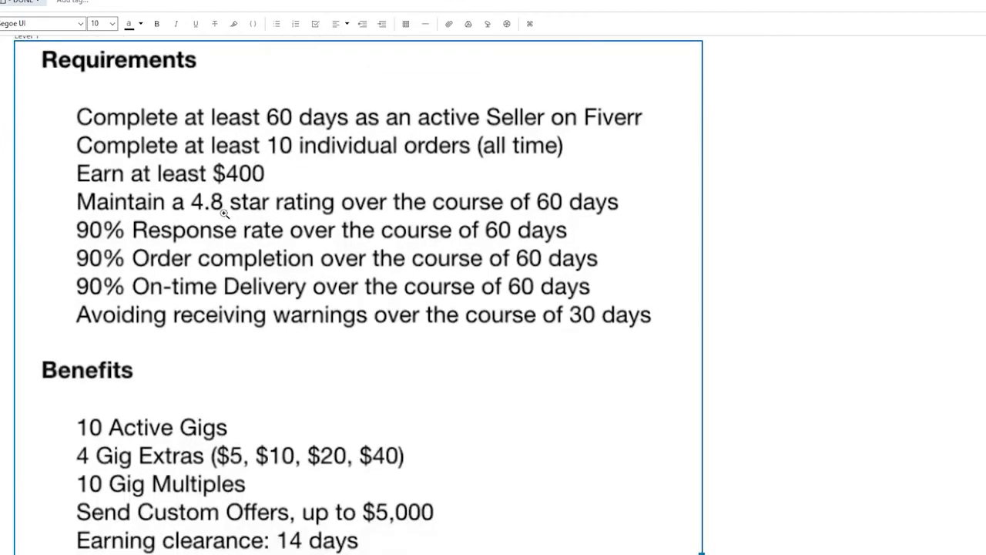
pyautogui.moveTo(609, 206)
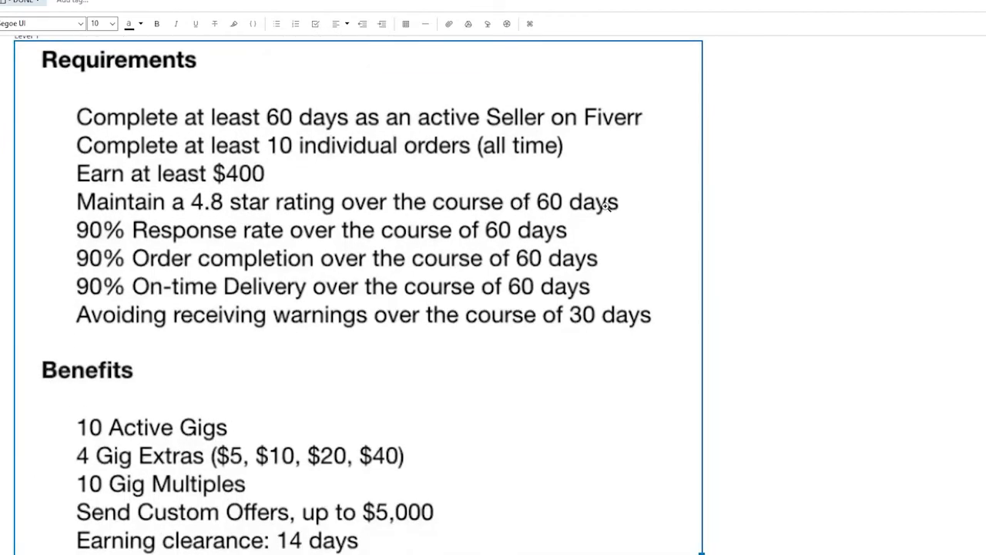
pyautogui.moveTo(262, 242)
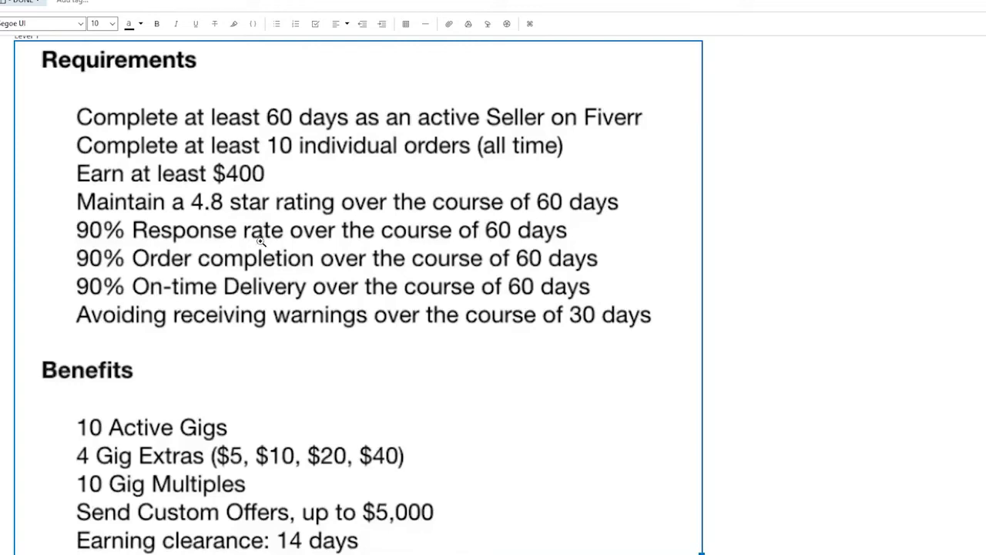
pyautogui.moveTo(140, 256)
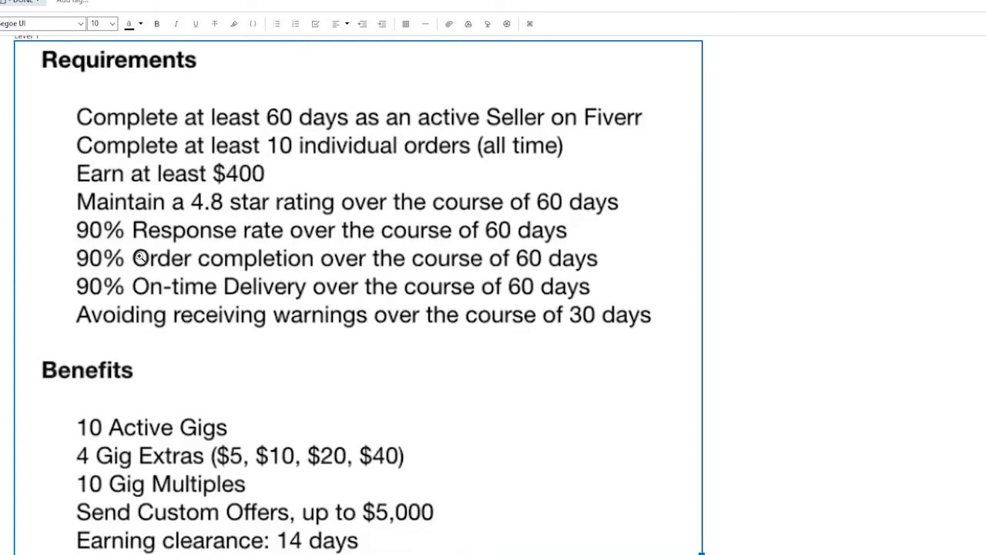
pyautogui.moveTo(270, 282)
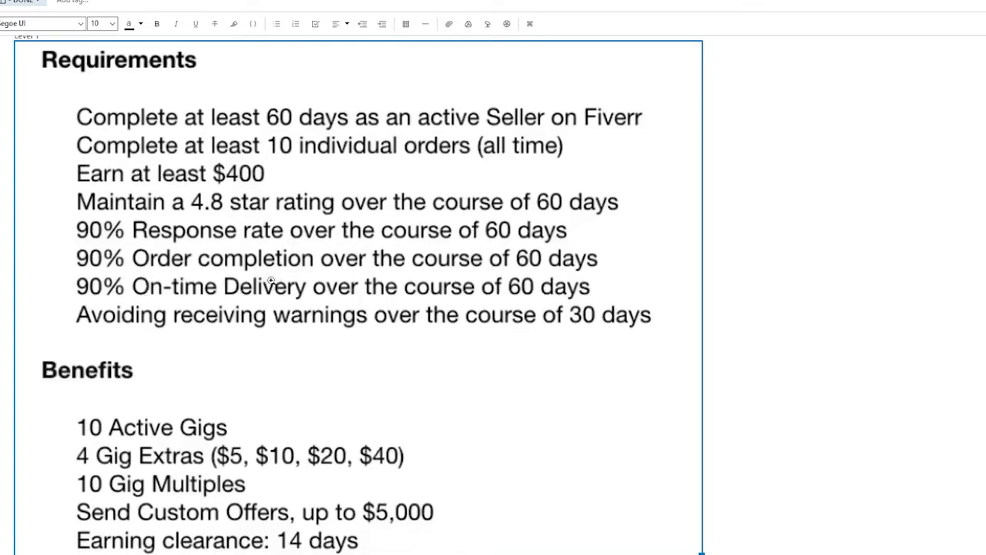
pyautogui.moveTo(400, 330)
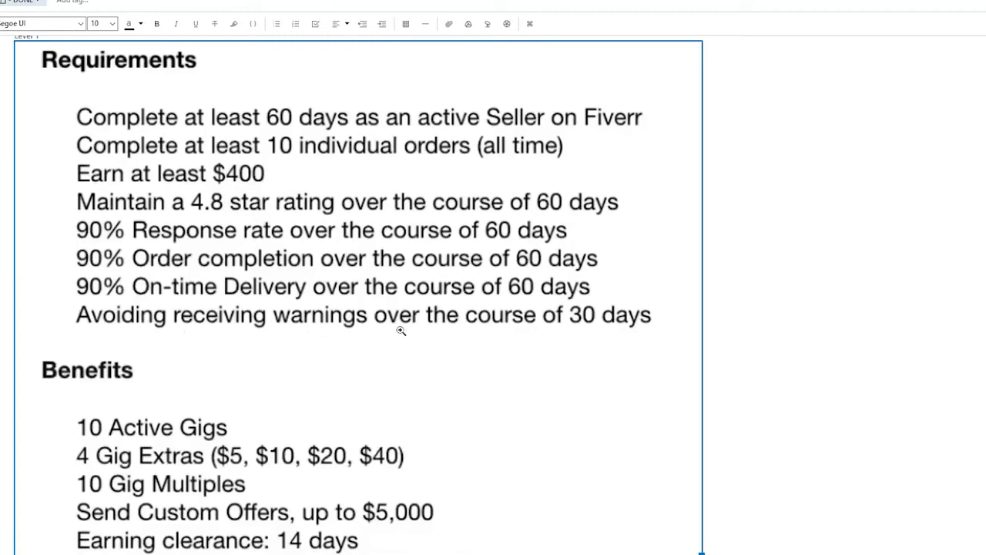
pyautogui.moveTo(632, 302)
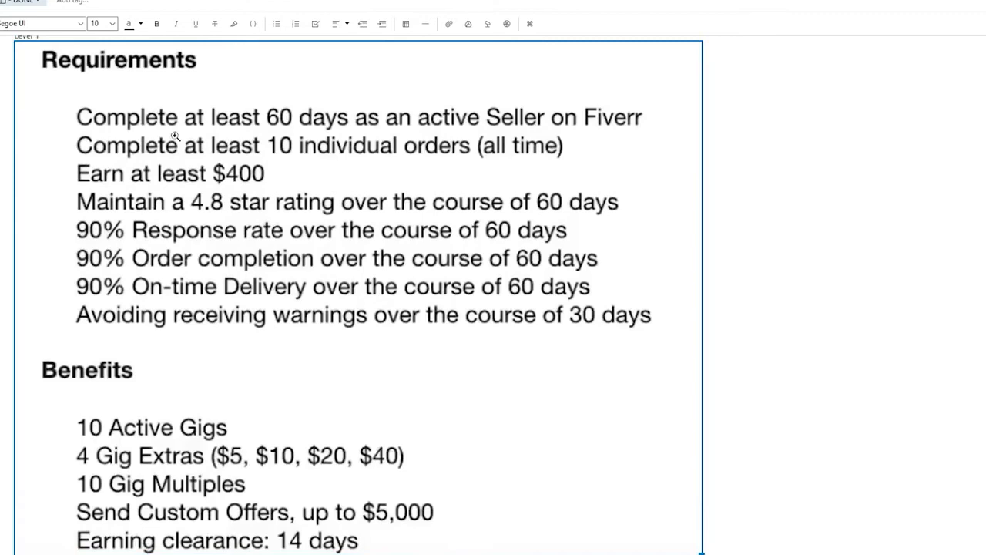
pyautogui.scroll(-3)
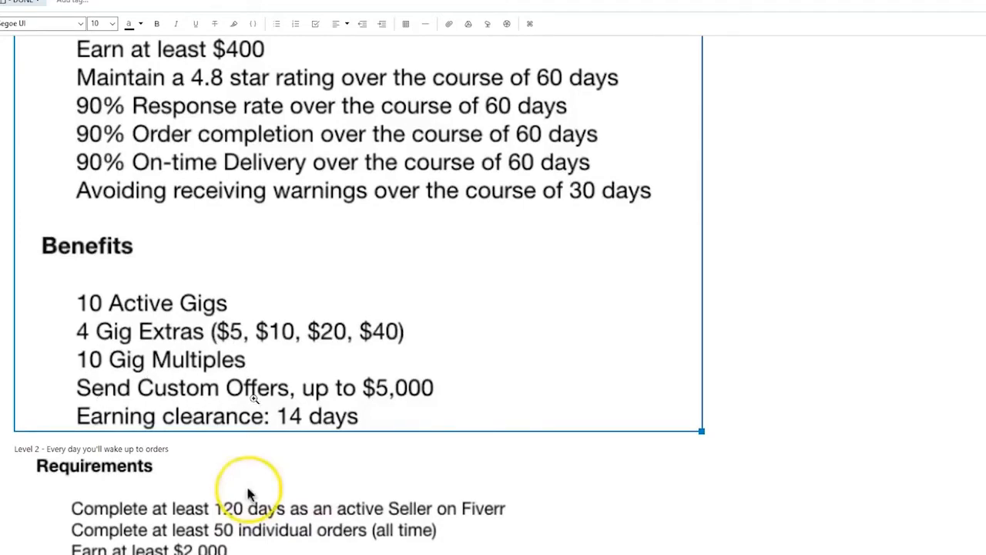
pyautogui.scroll(-3)
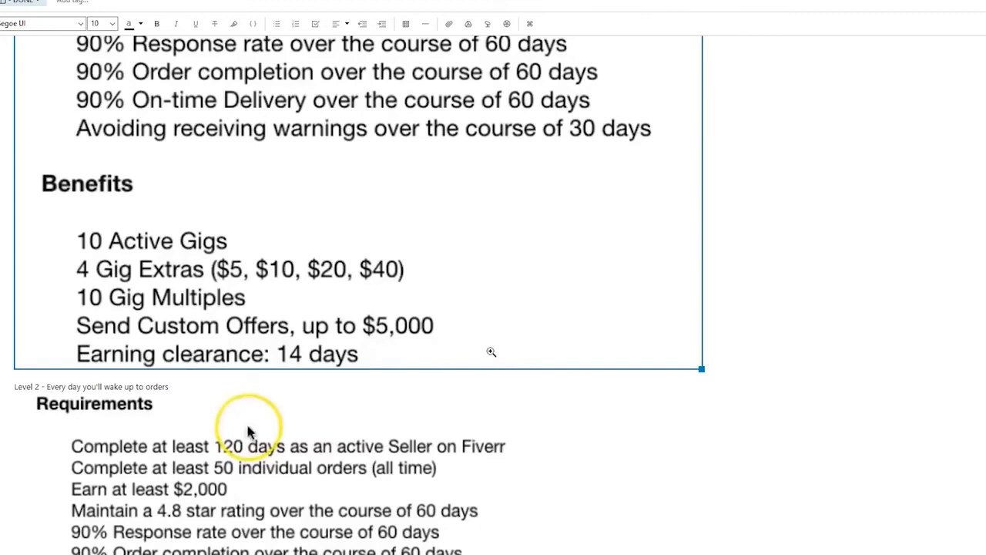
pyautogui.scroll(-3)
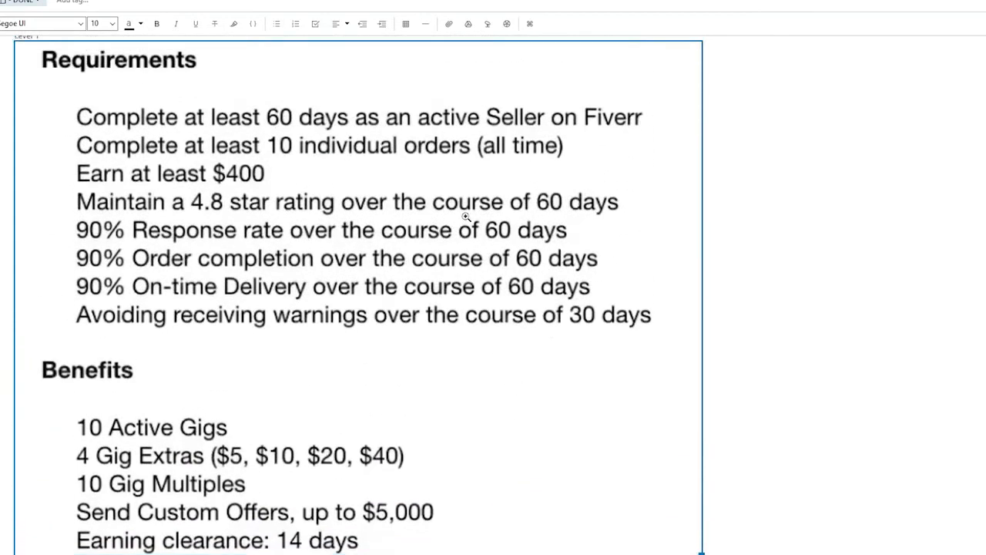
pyautogui.scroll(-3)
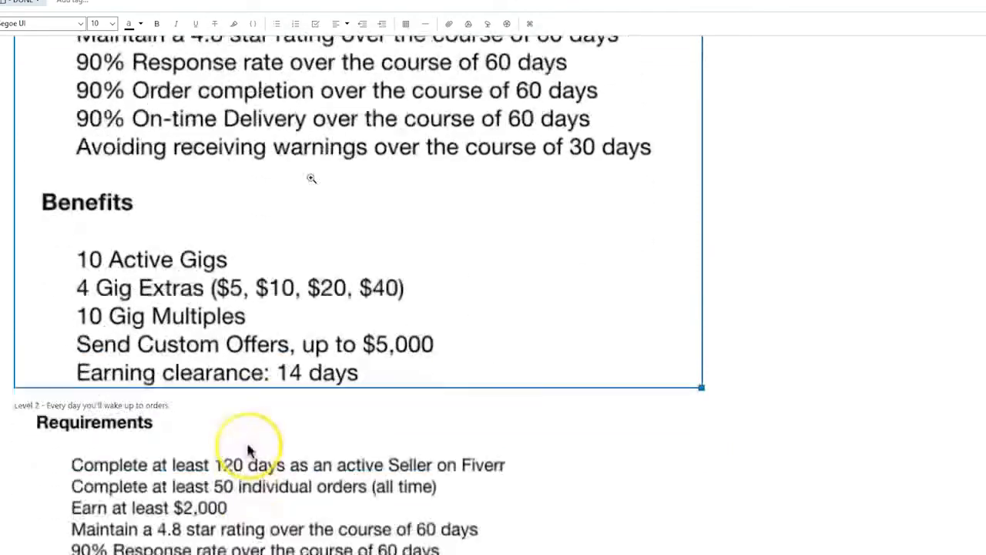
pyautogui.scroll(-3)
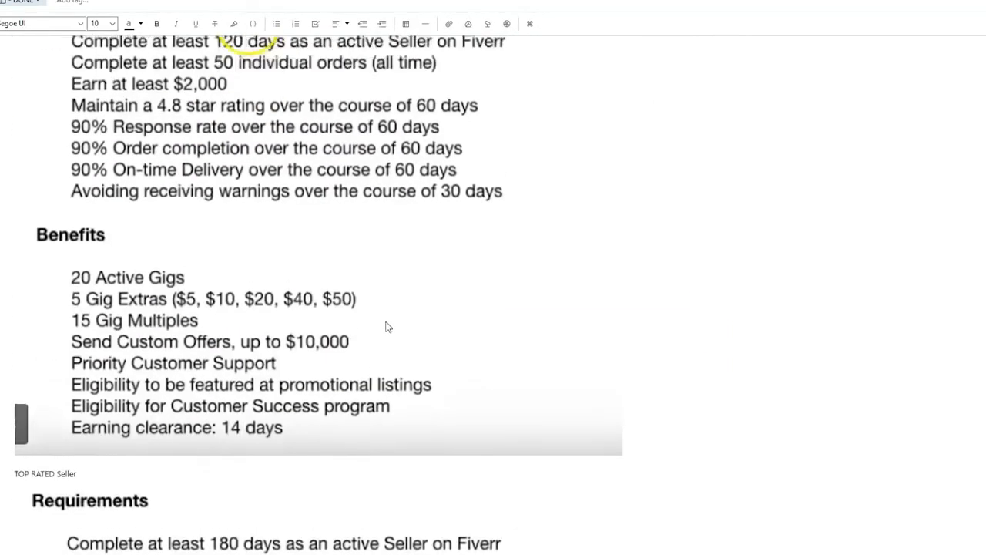
pyautogui.scroll(-3)
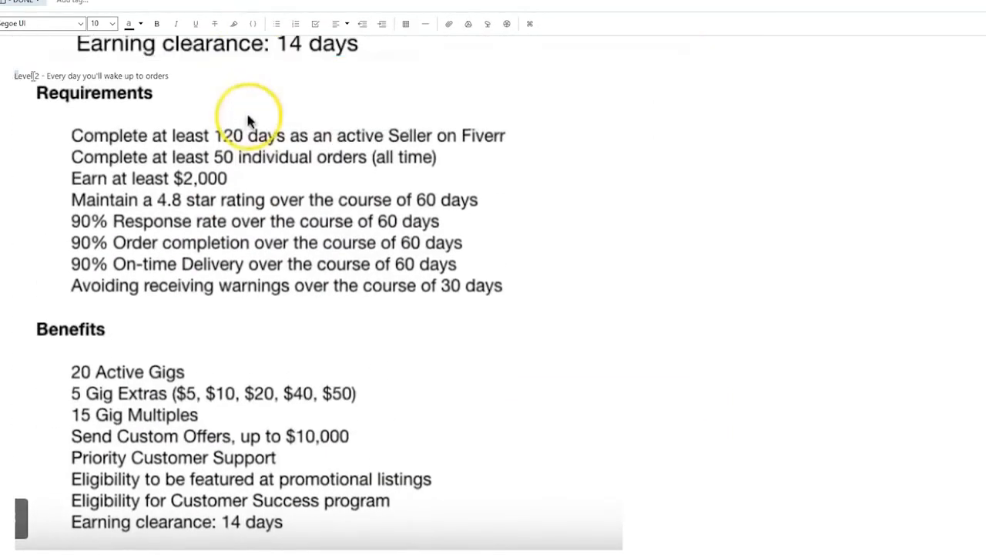
pyautogui.tripleClick(91, 75)
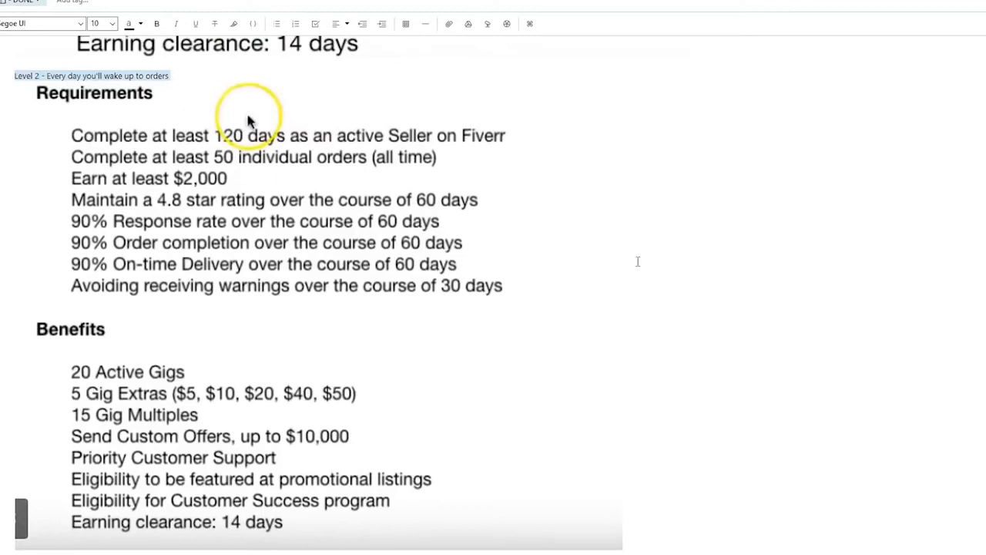
pyautogui.scroll(-3)
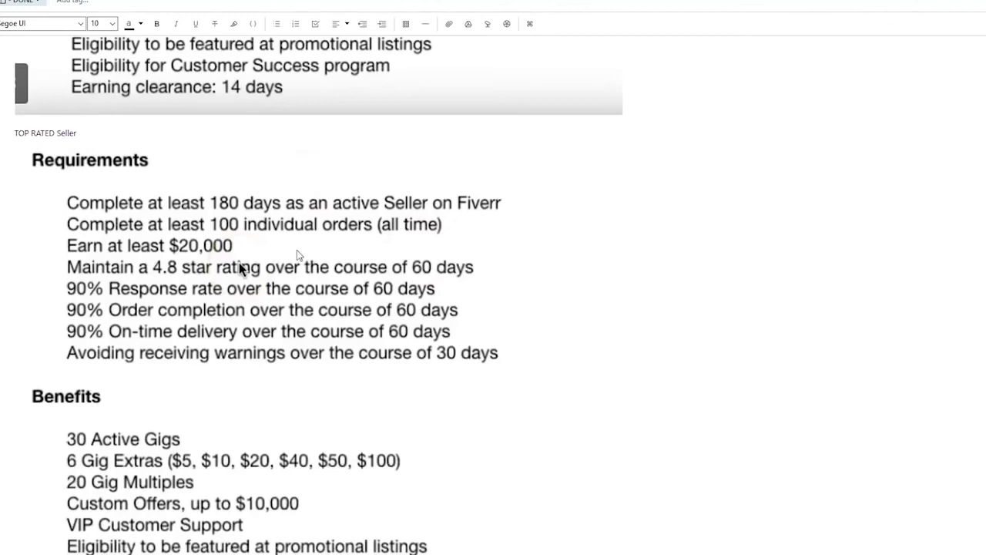
pyautogui.moveTo(133, 238)
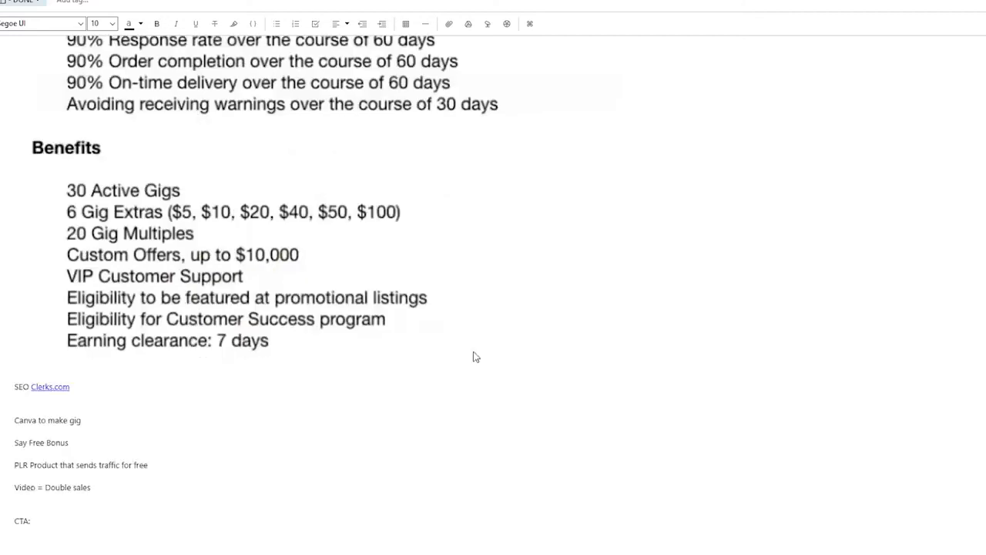
pyautogui.scroll(3)
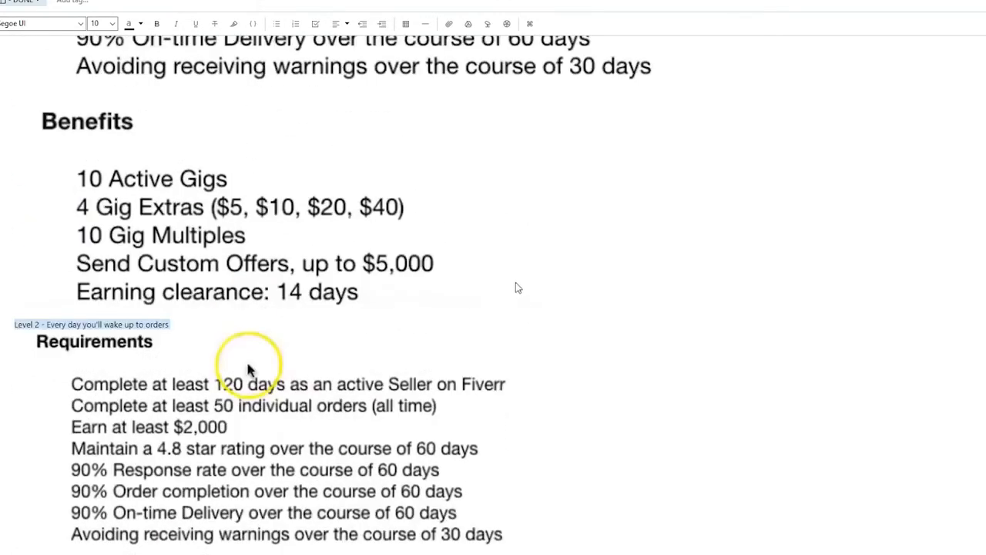
pyautogui.scroll(-3)
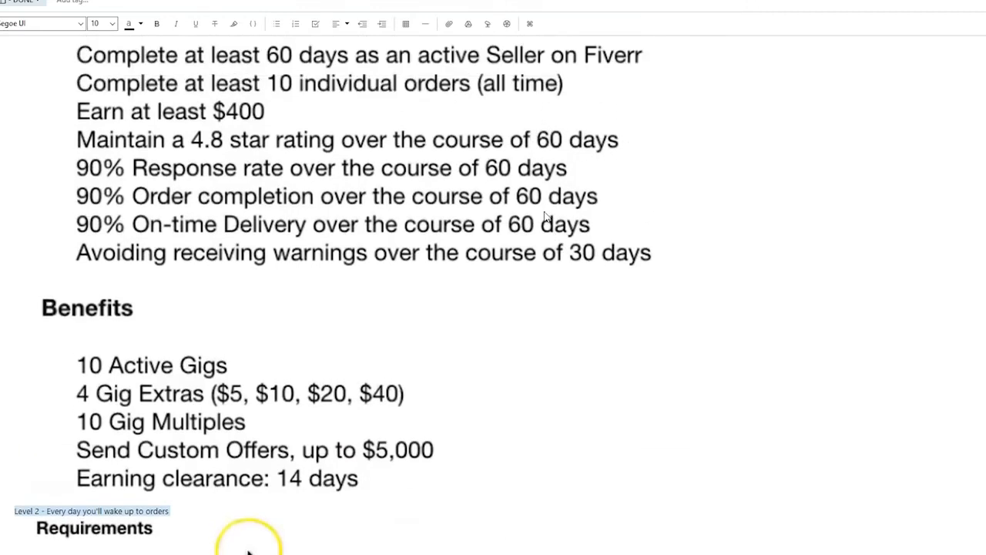
pyautogui.scroll(-3)
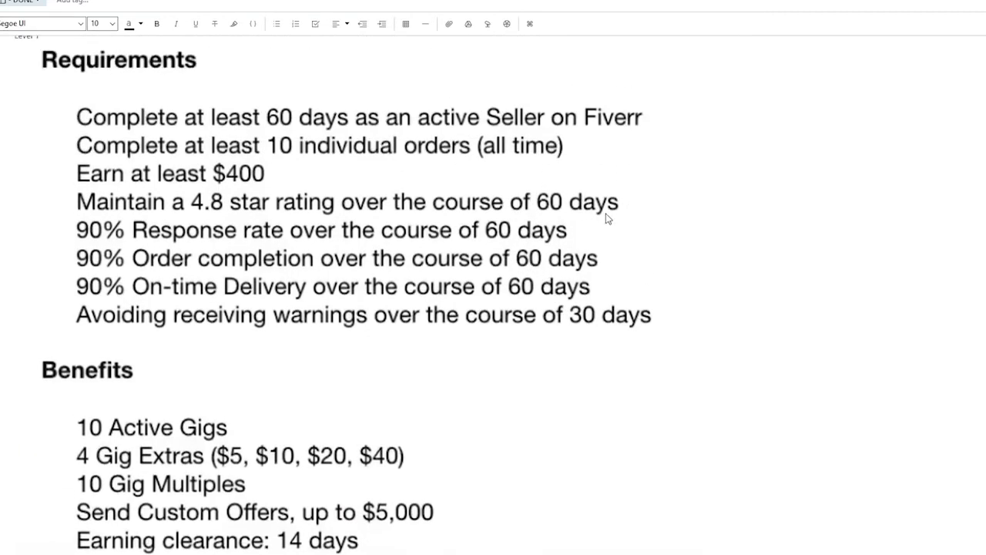
pyautogui.moveTo(615, 259)
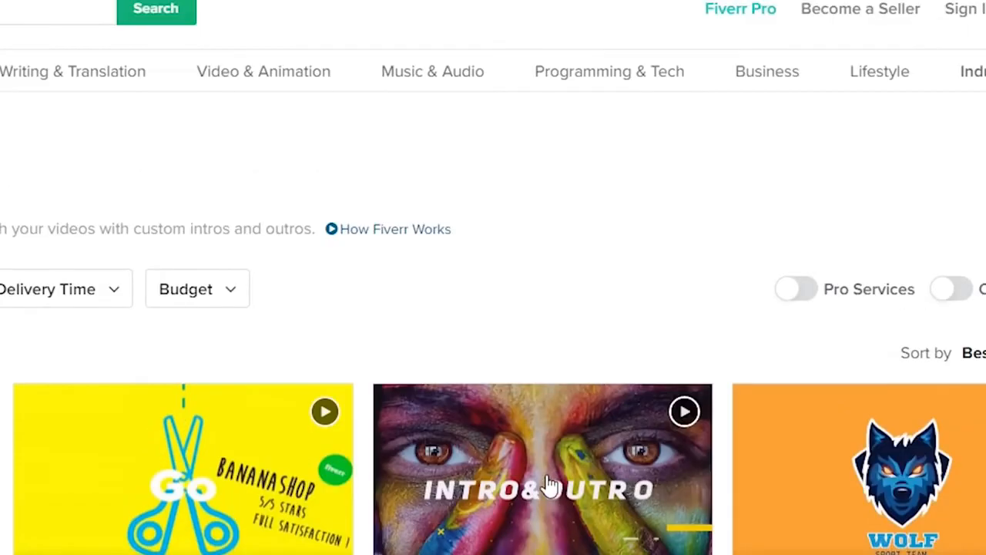
# Scroll through the Intros & Outros gig cards, viewing Level 2 and Top Rated sellers.
pyautogui.scroll(-3)
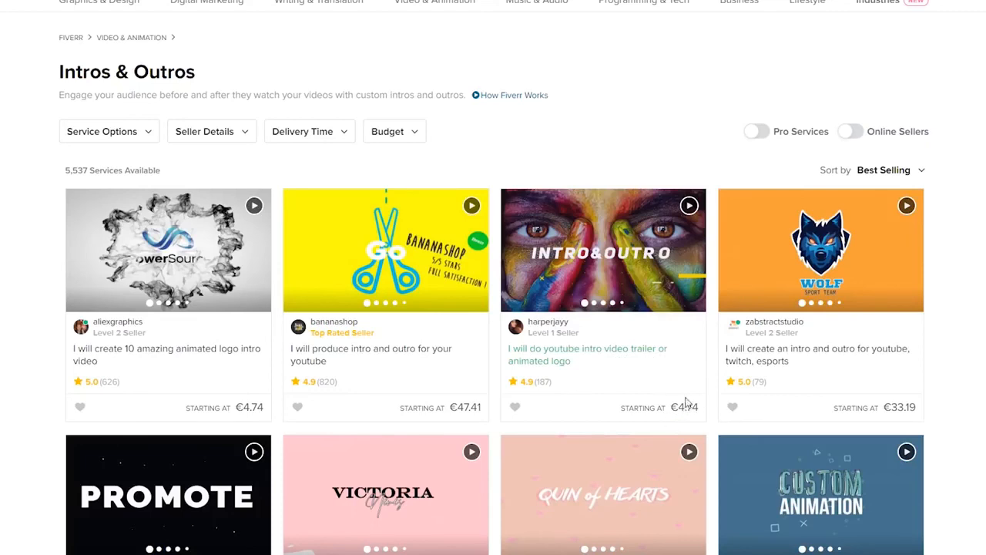
pyautogui.scroll(-3)
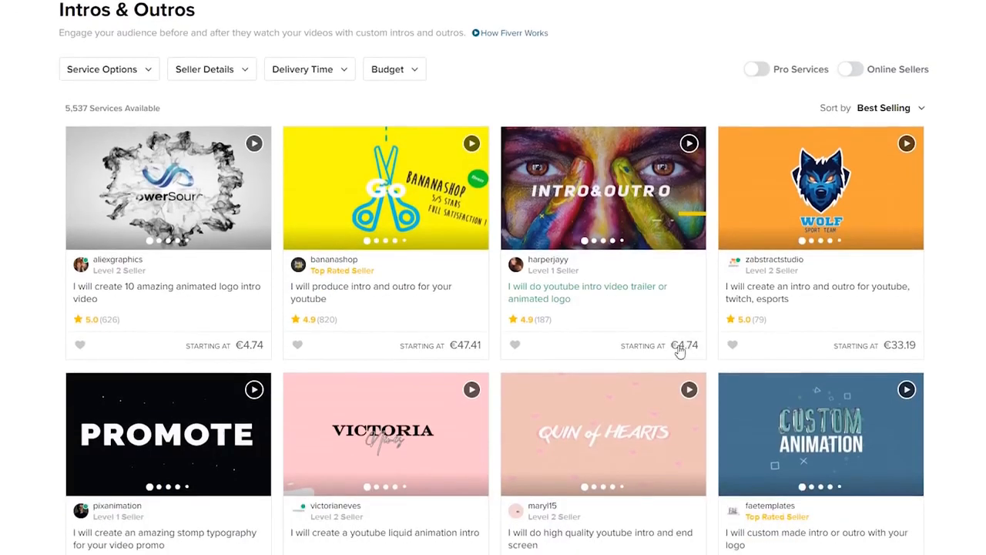
pyautogui.scroll(-3)
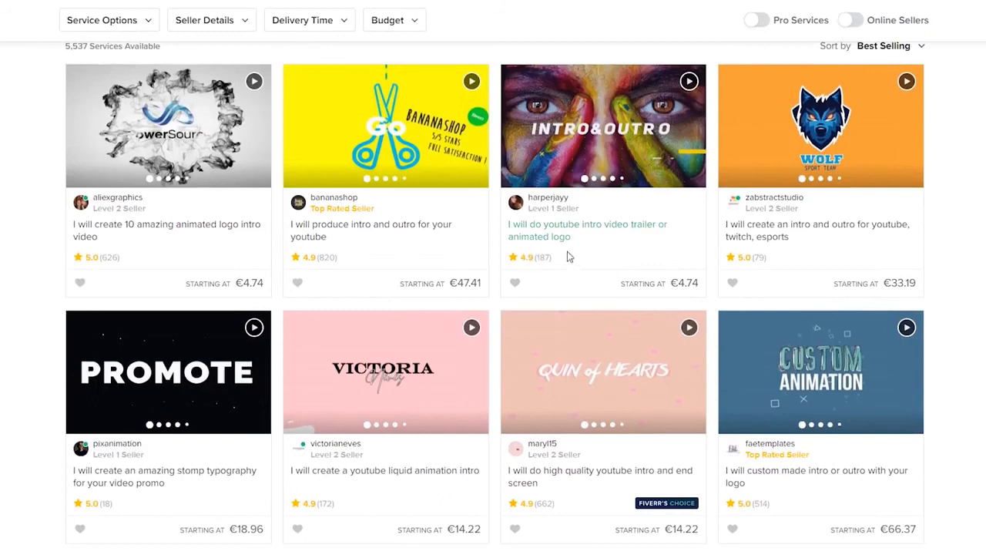
pyautogui.moveTo(616, 229)
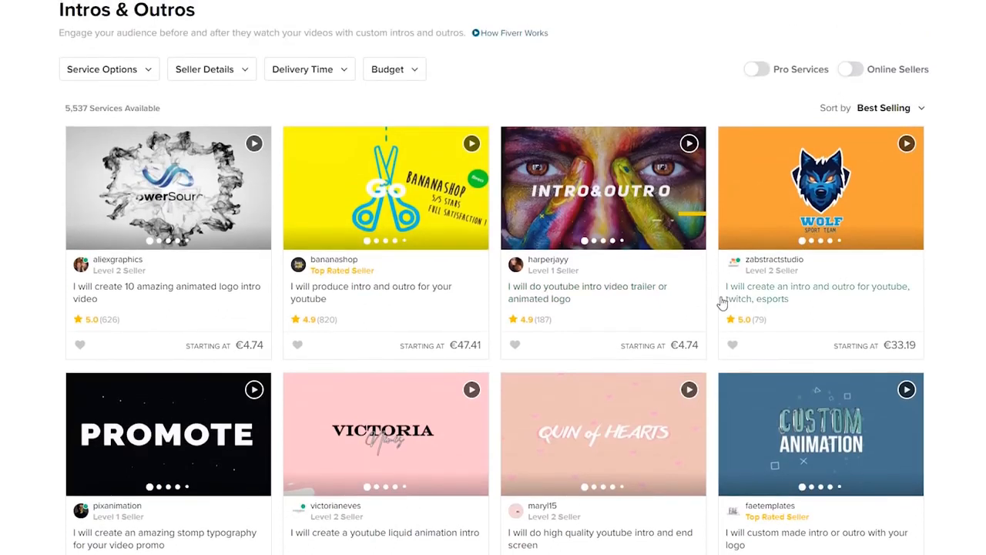
pyautogui.moveTo(493, 330)
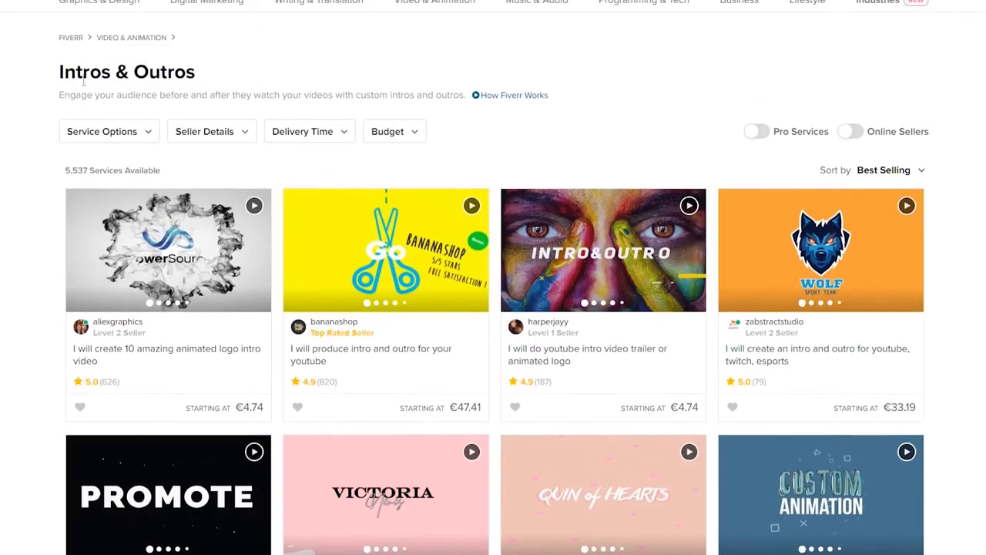
pyautogui.moveTo(385, 276)
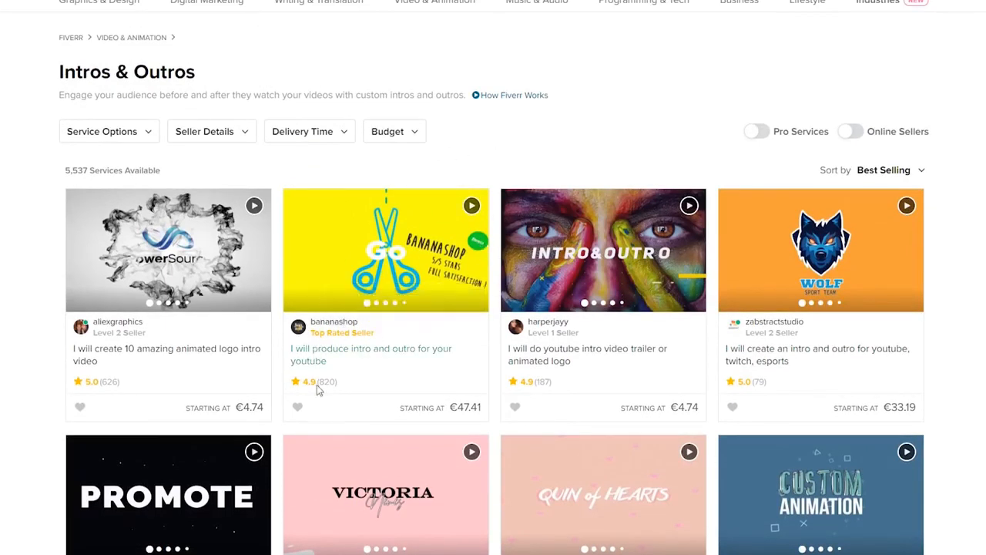
pyautogui.moveTo(415, 384)
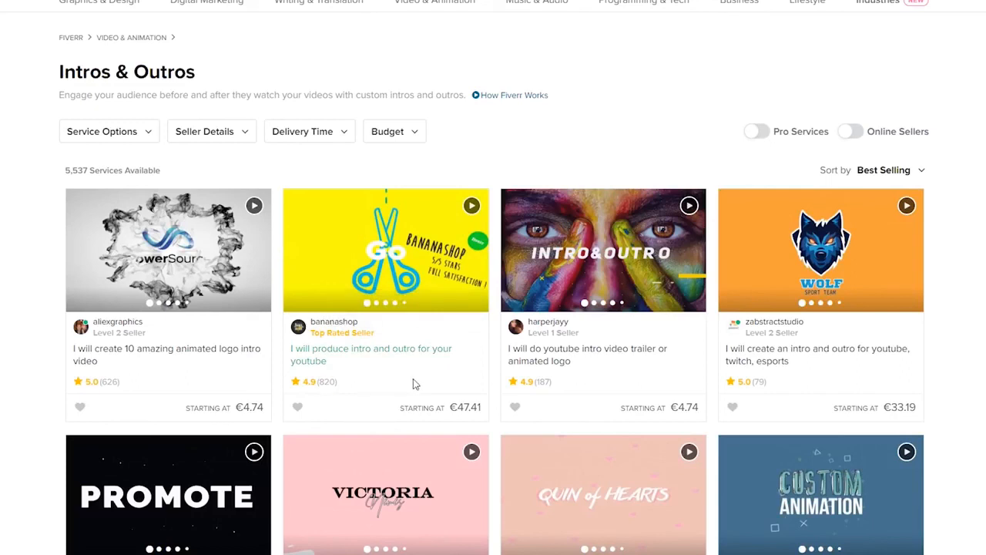
pyautogui.moveTo(418, 382)
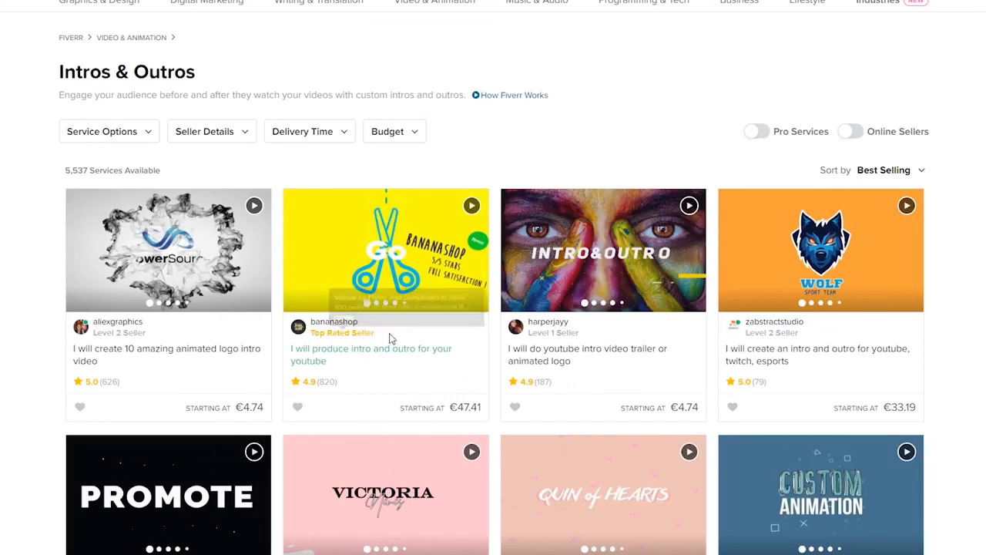
pyautogui.moveTo(457, 416)
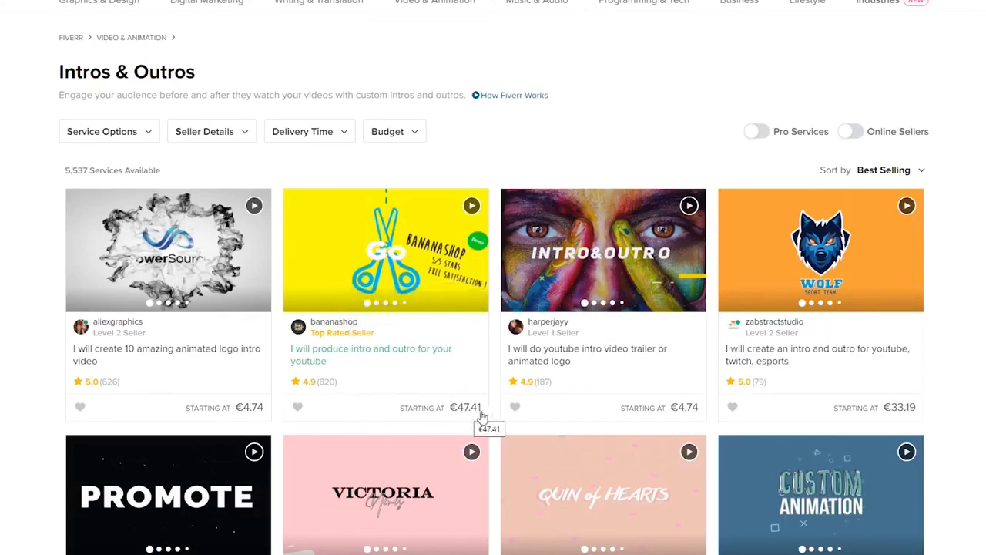
pyautogui.scroll(-3)
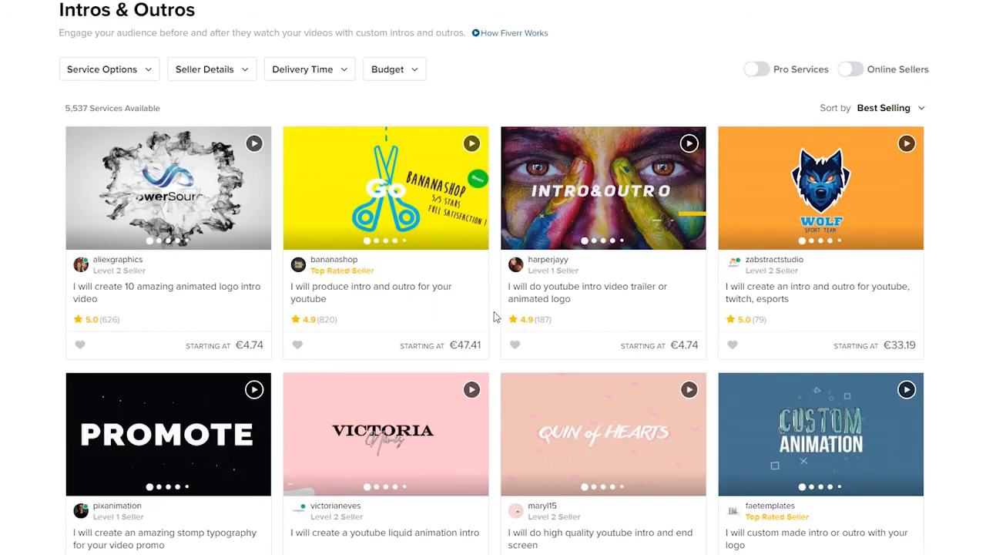
pyautogui.moveTo(496, 311)
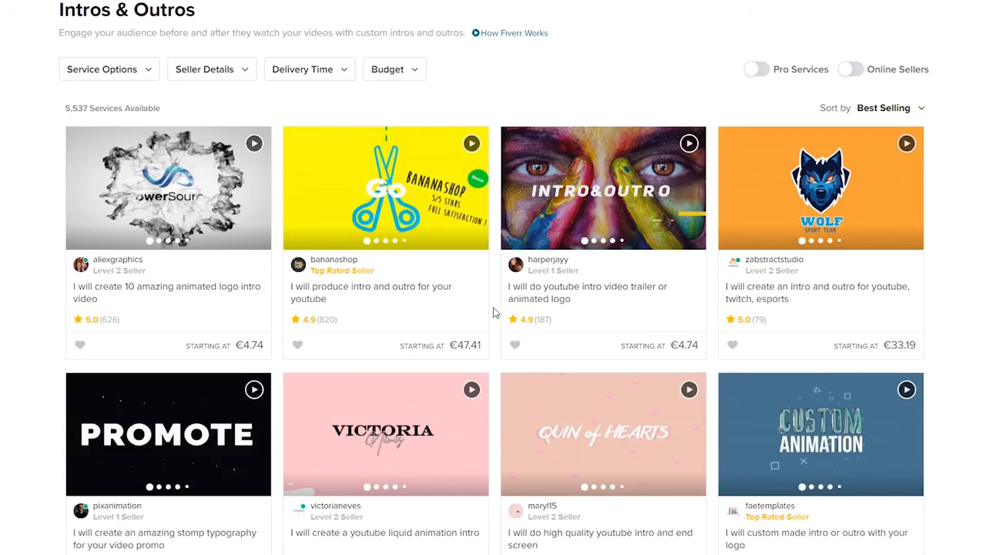
pyautogui.moveTo(453, 299)
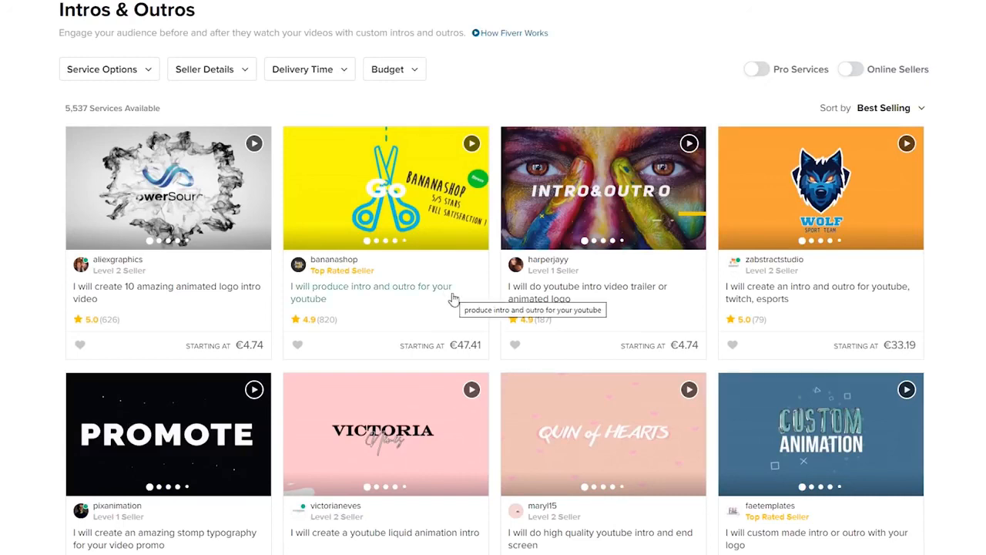
pyautogui.moveTo(495, 297)
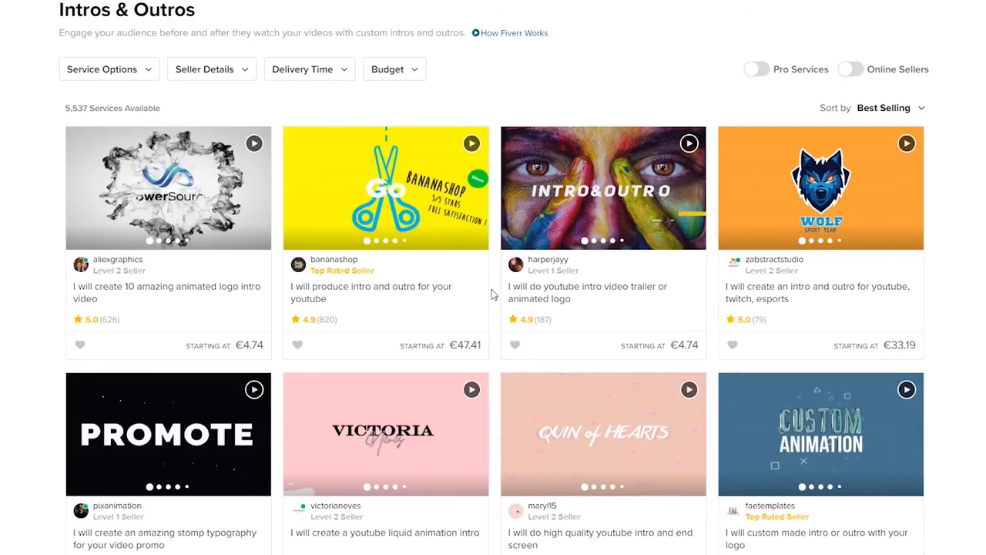
pyautogui.moveTo(497, 318)
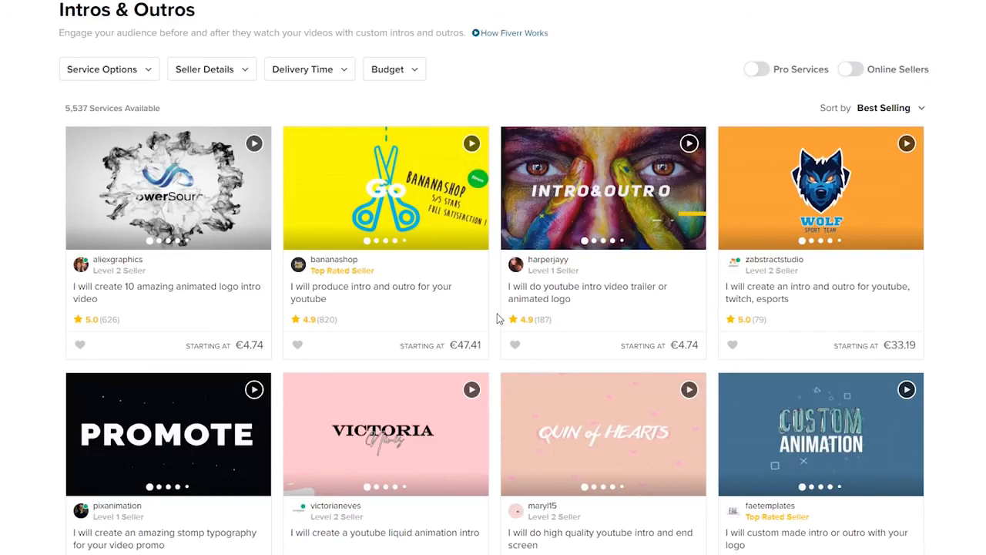